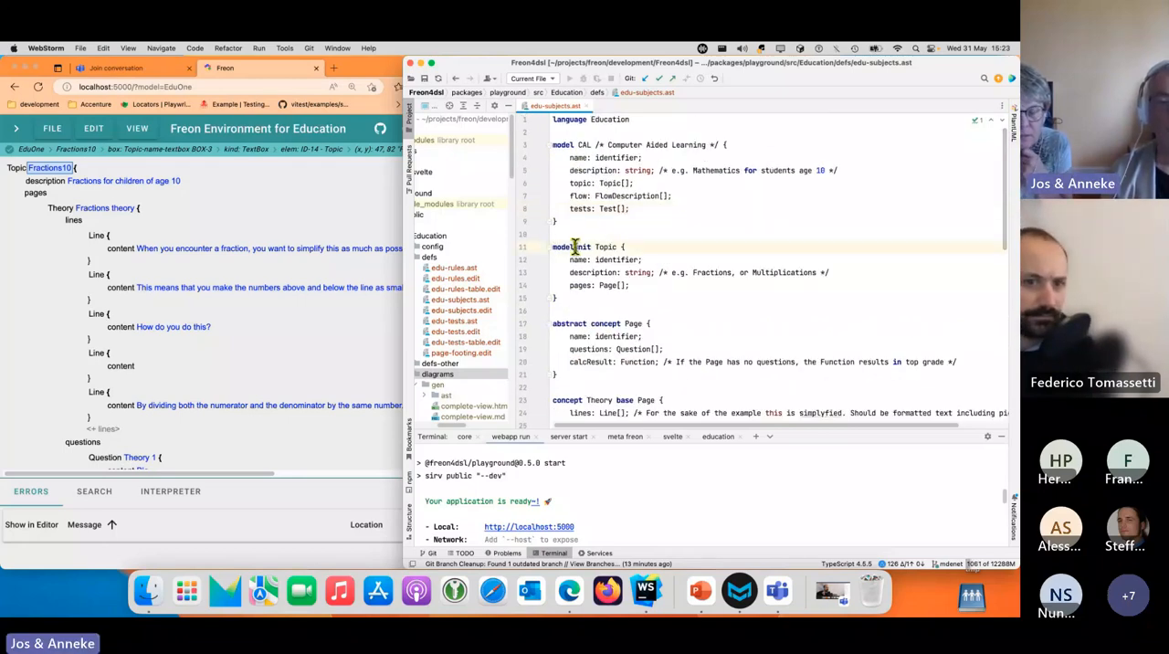
Browse the Education concepts in edu-subjects.ast and highlight the Page concept name.
{"action": "scroll", "scroll_direction": "down", "scroll_amount": 3}
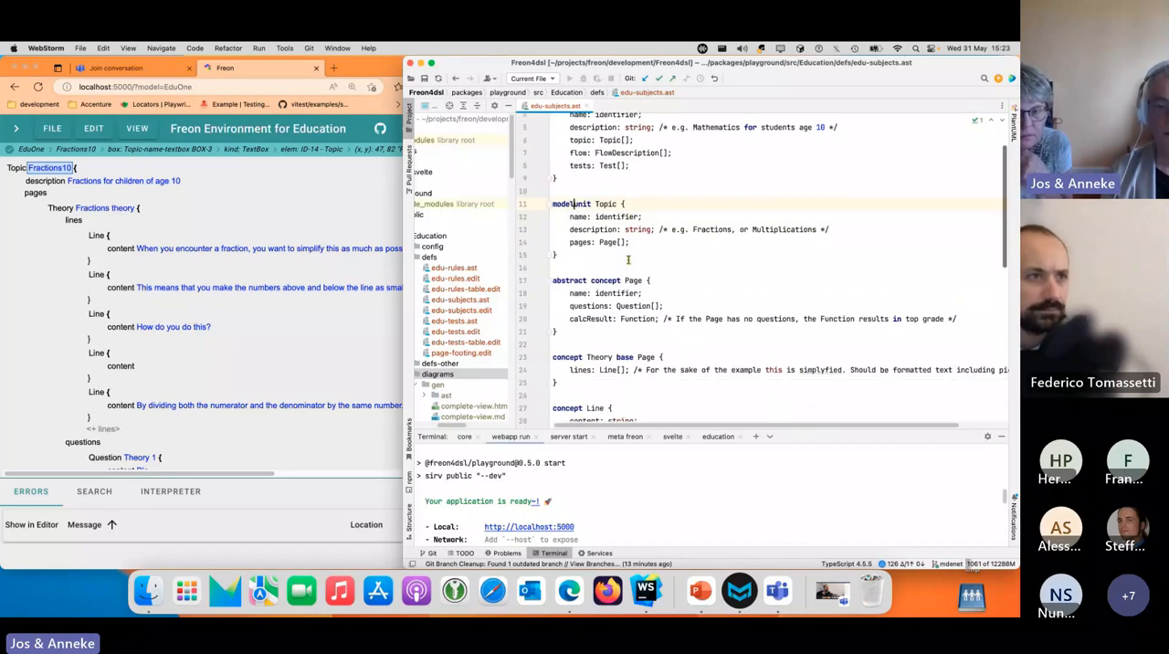
{"action": "scroll", "scroll_direction": "down", "scroll_amount": 3}
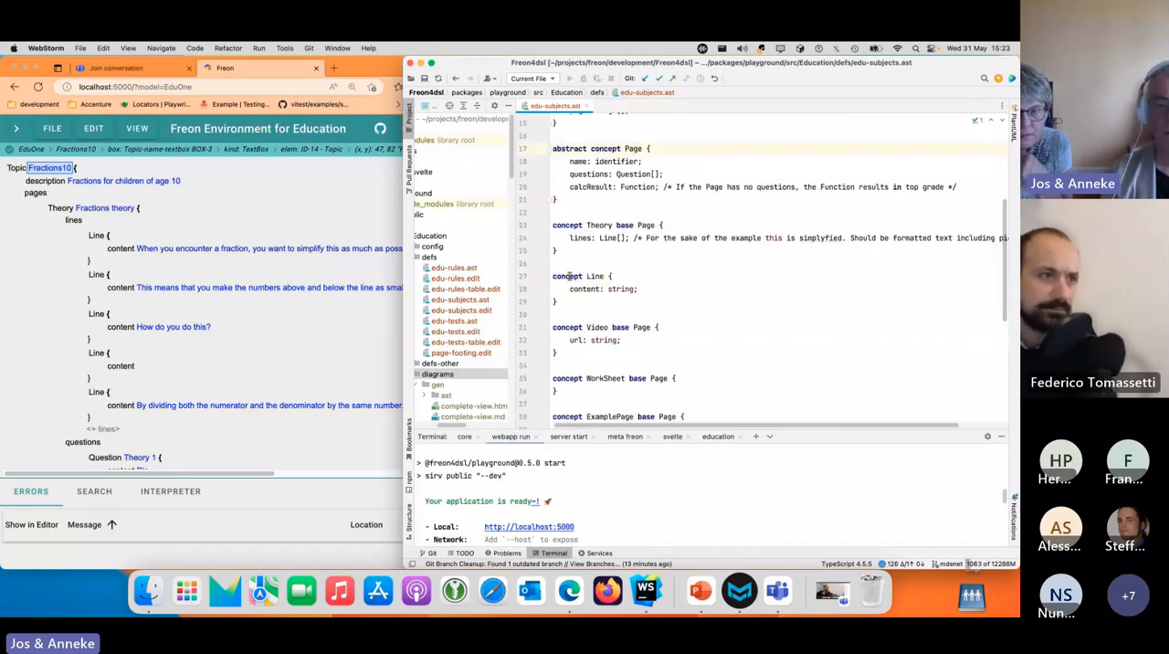
{"action": "double_click", "coordinate": [646, 225]}
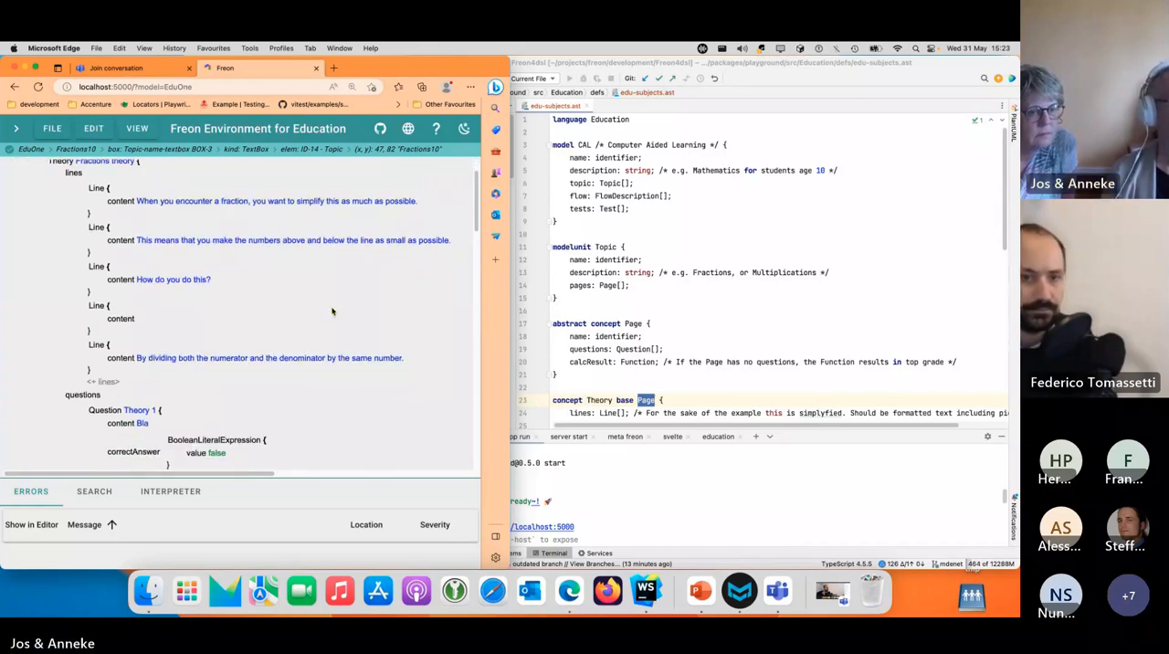
Add a Line 'ddfef2' to the Fractions theory and toggle its correct answer to true.
{"action": "left_click", "coordinate": [94, 381]}
{"action": "type", "text": "ddfef2"}
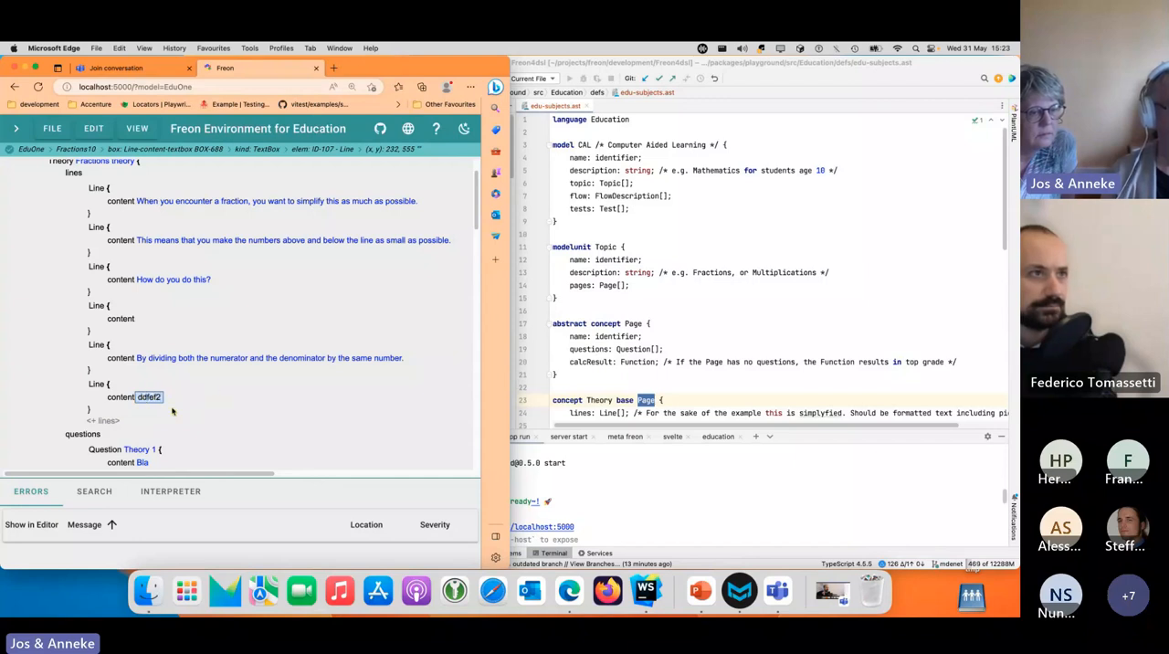
{"action": "scroll", "scroll_direction": "down", "scroll_amount": 3}
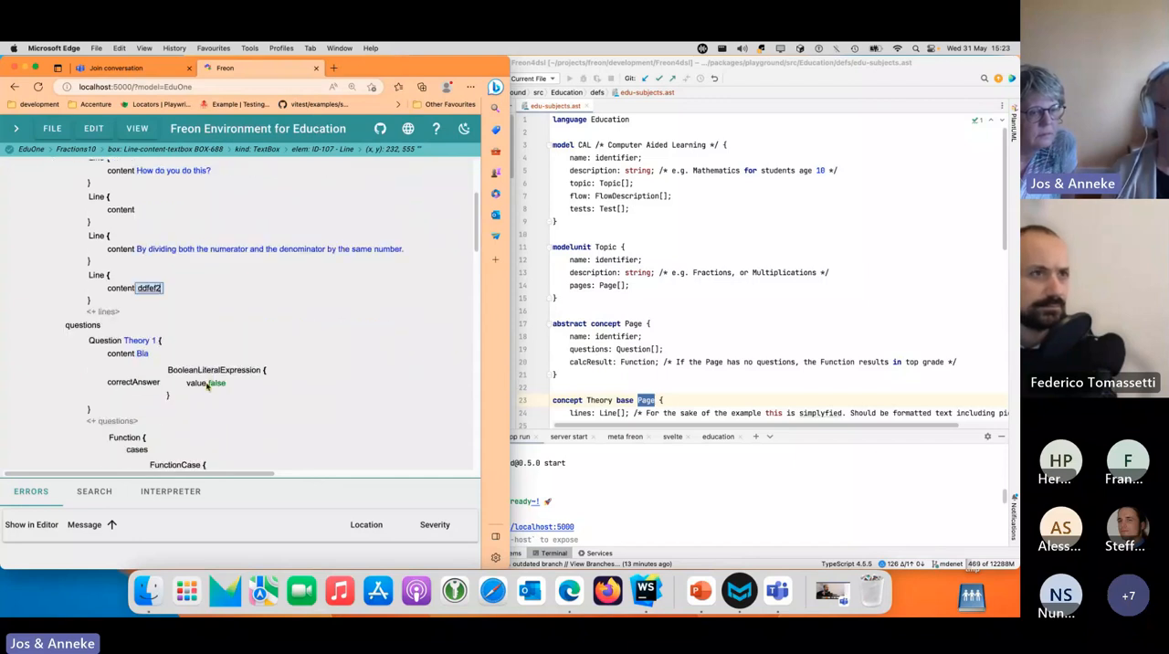
{"action": "left_click", "coordinate": [215, 382]}
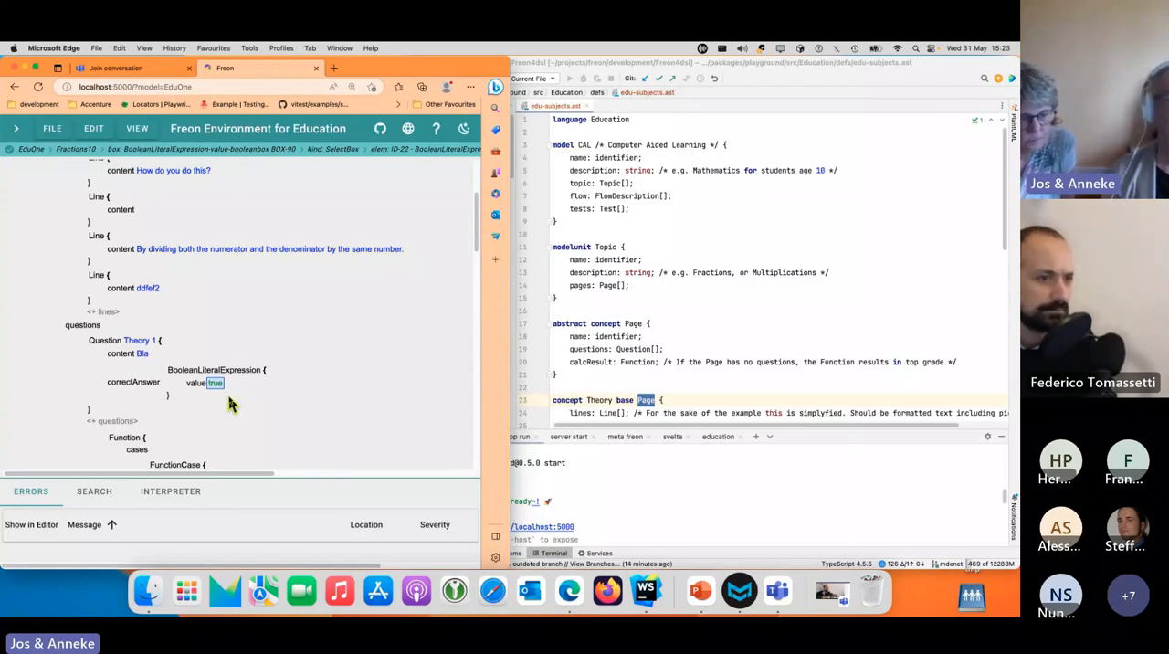
{"action": "mouse_move", "coordinate": [240, 398]}
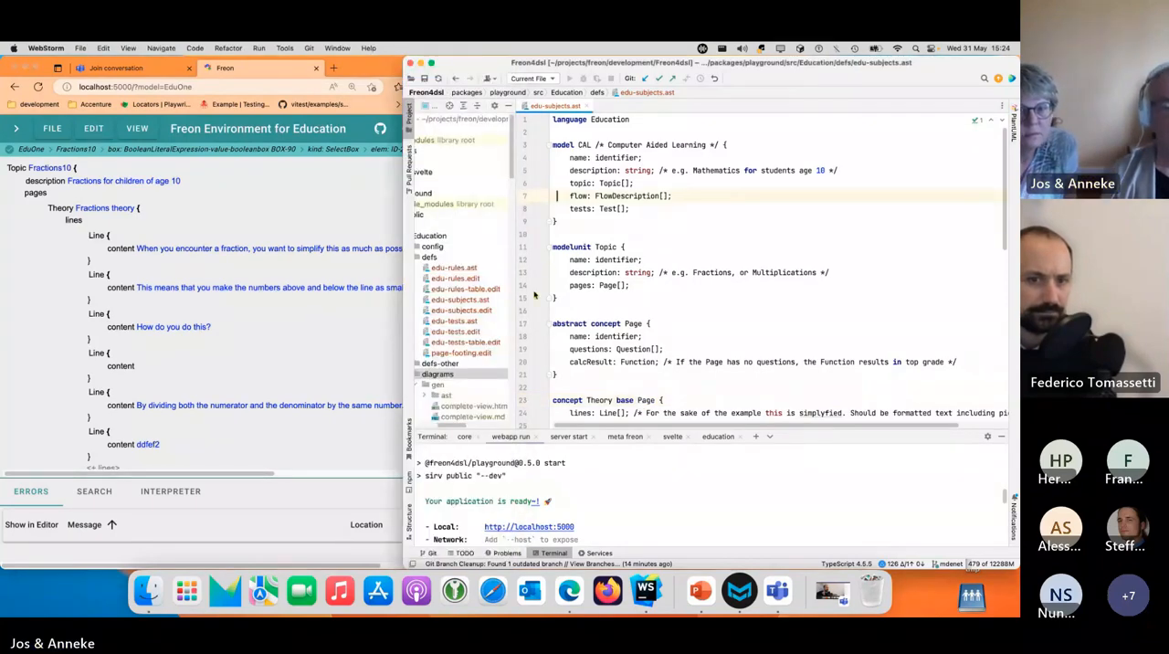
Open edu-subjects.edit and uncomment the Line block so lines show only their content.
{"action": "left_click", "coordinate": [461, 310]}
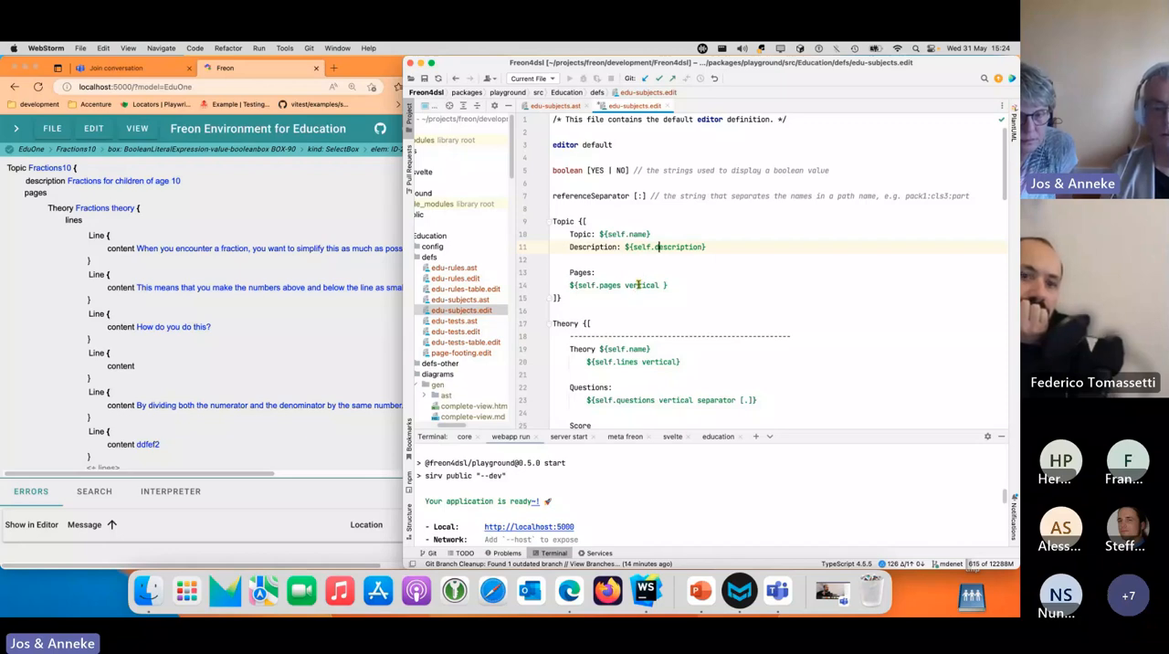
{"action": "scroll", "scroll_direction": "down", "scroll_amount": 3}
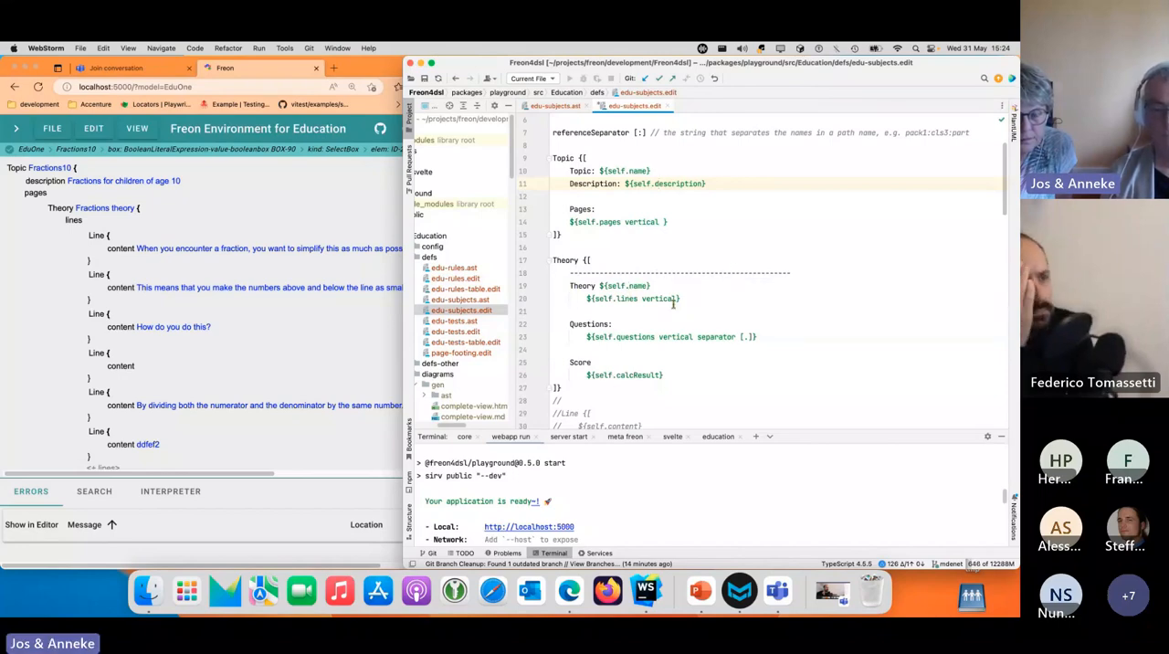
{"action": "scroll", "scroll_direction": "down", "scroll_amount": 3}
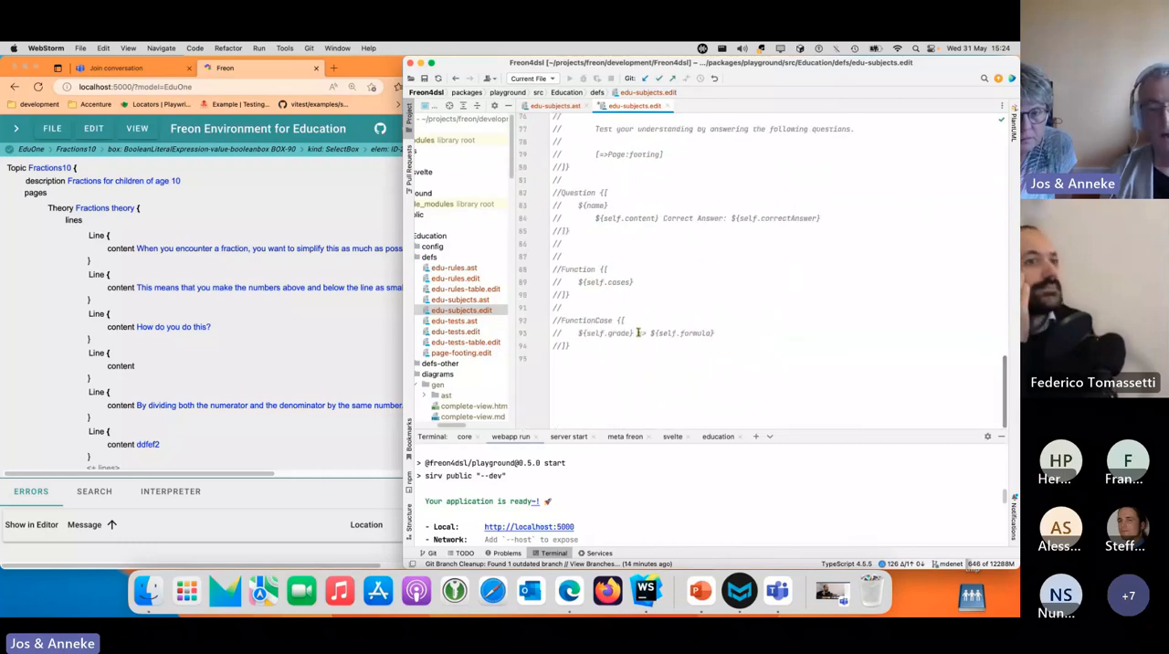
{"action": "left_click_drag", "start_coordinate": [561, 192], "coordinate": [566, 345]}
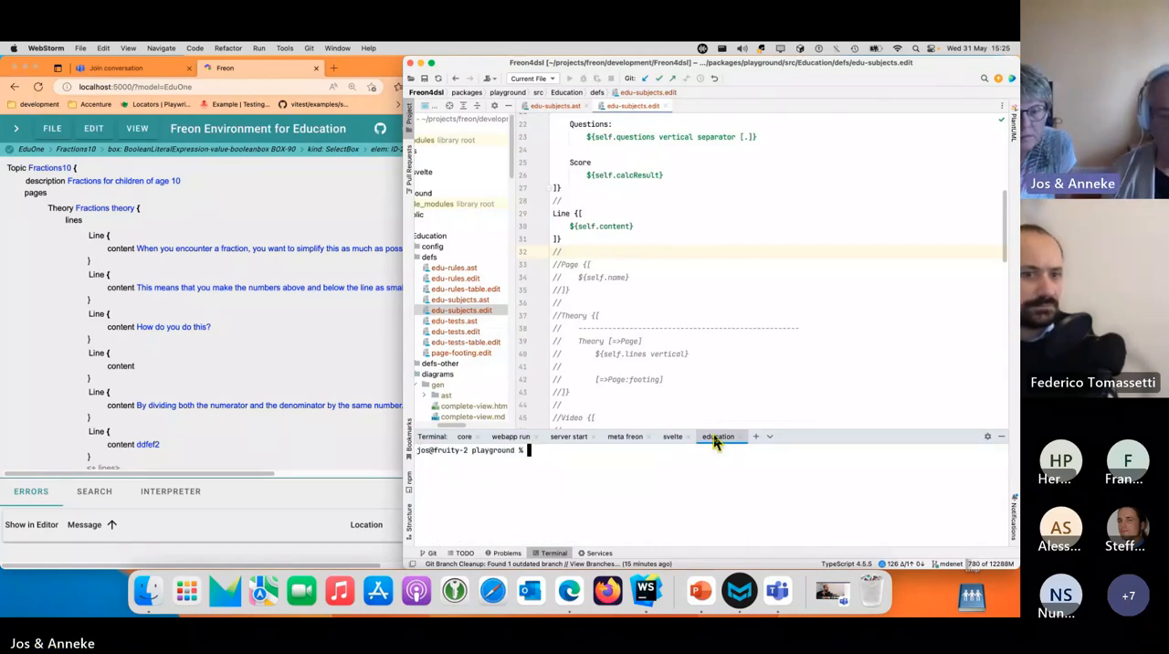
Fix the mistyped cd command and run yarn education from packages/playground.
{"action": "type", "text": "yarn eduction"}
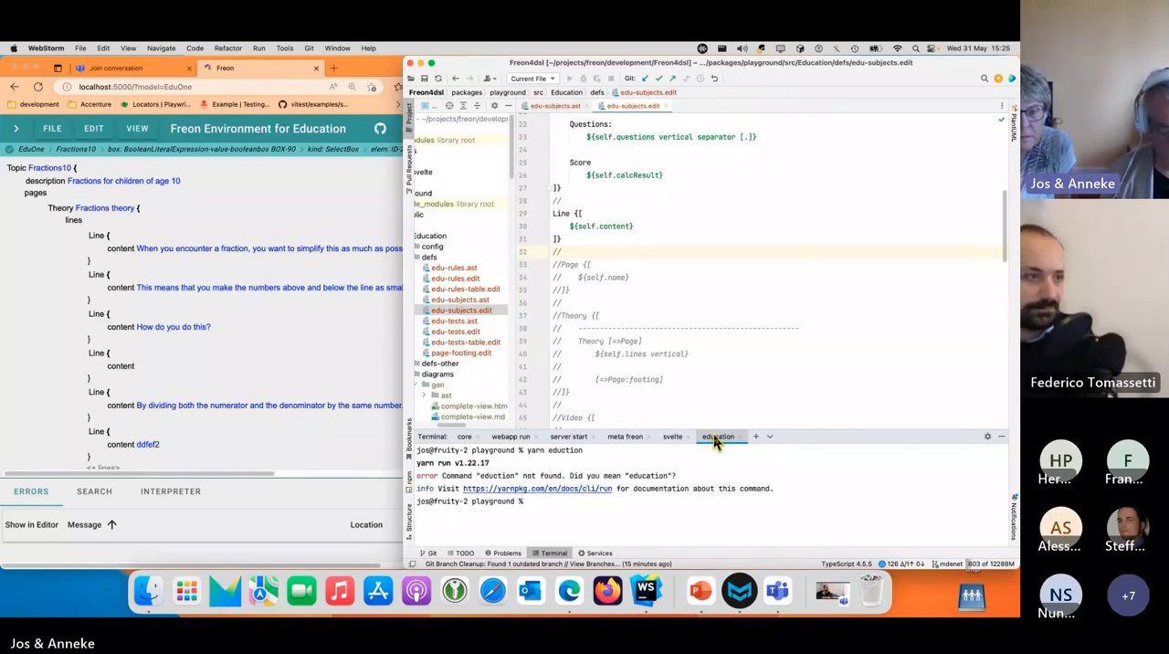
{"action": "type", "text": "cd package.json"}
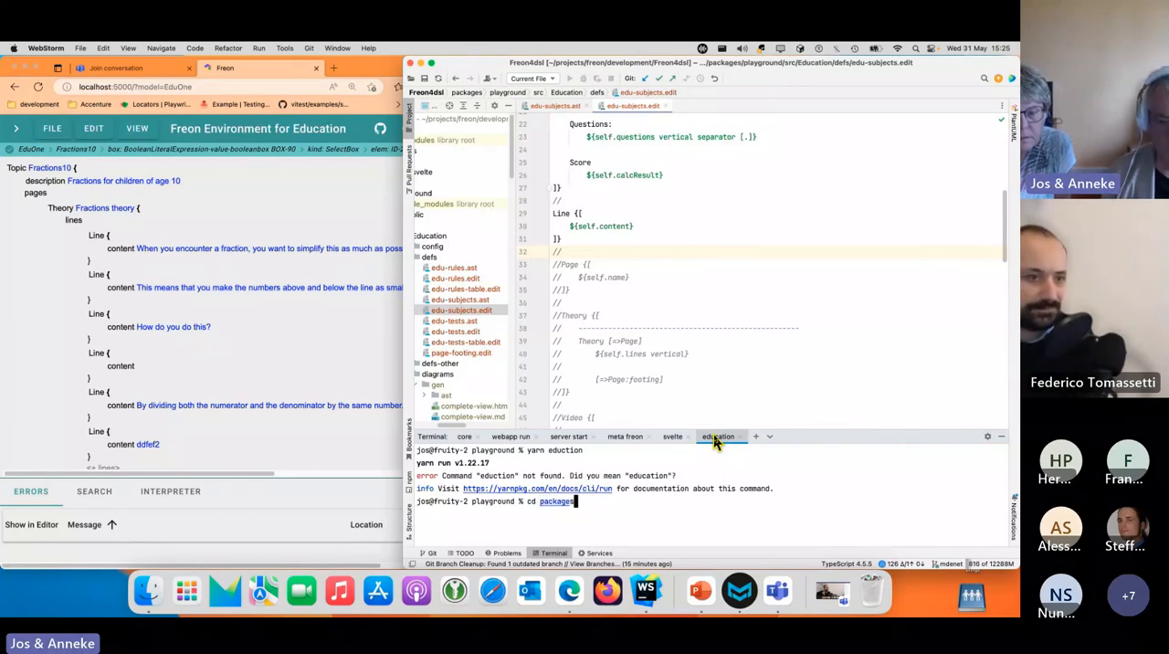
{"action": "type", "text": "/pl"}
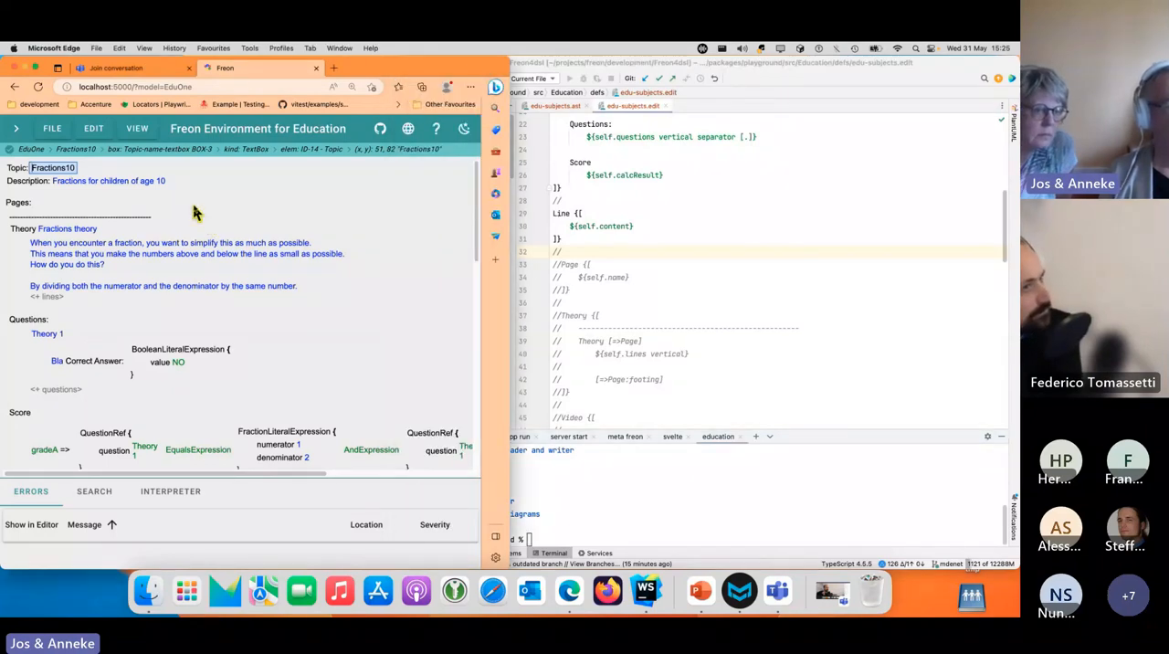
{"action": "mouse_move", "coordinate": [263, 204]}
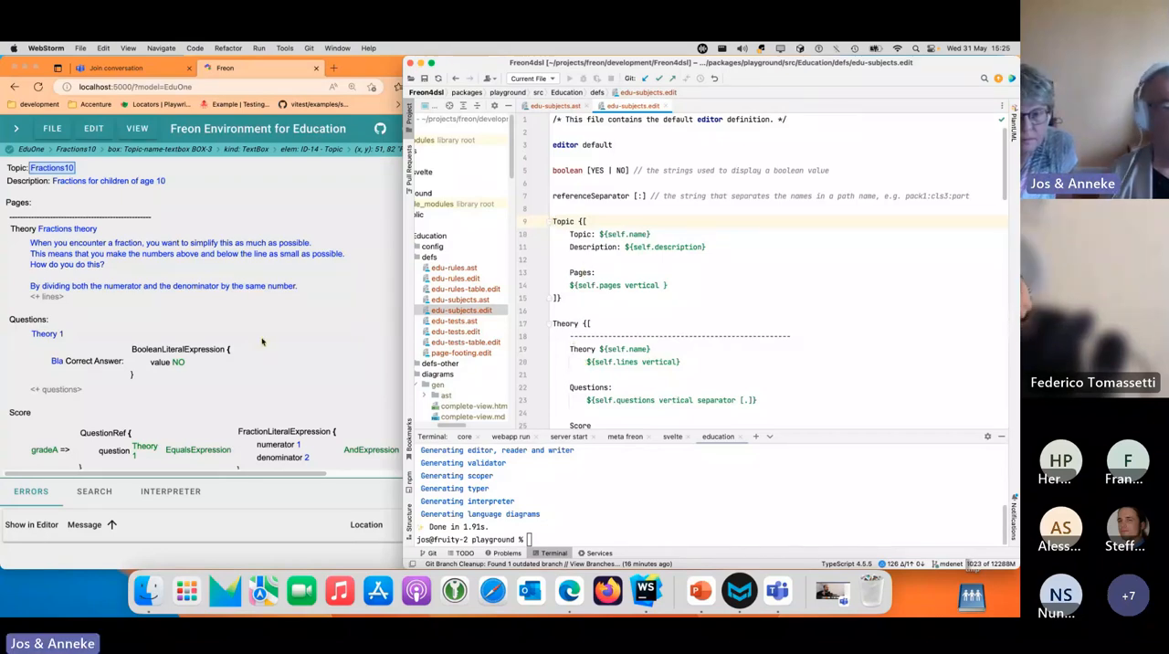
Scroll the refreshed Fractions10 topic to see its Score grades and 'Fractions video one' Video.
{"action": "scroll", "scroll_direction": "down", "scroll_amount": 3}
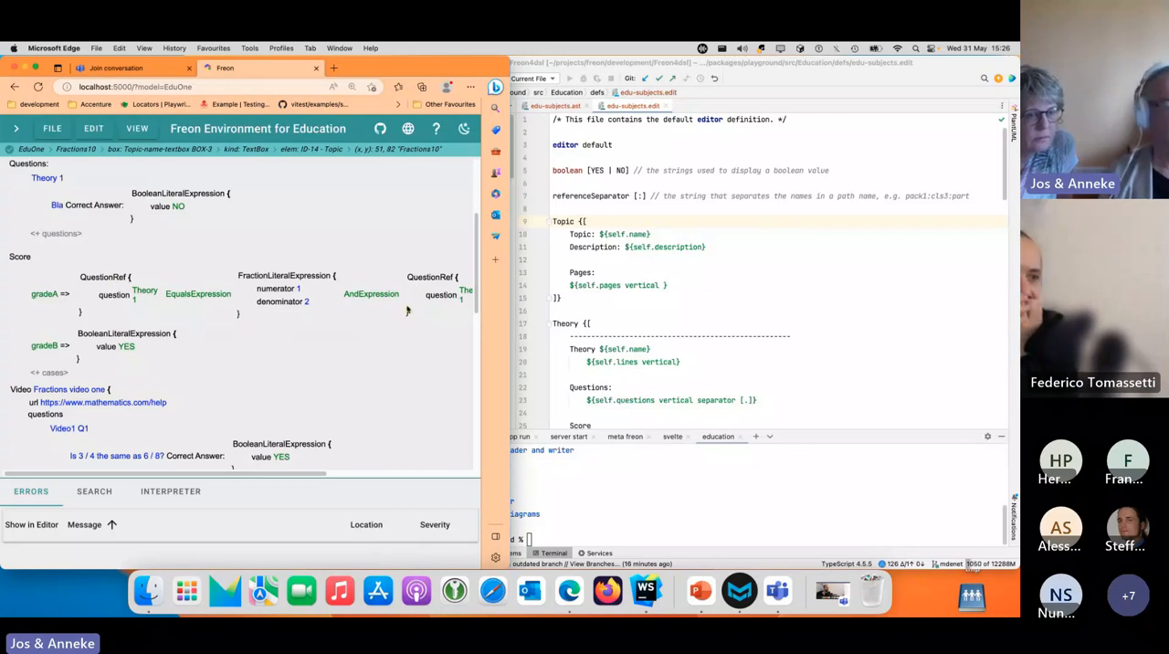
{"action": "mouse_move", "coordinate": [390, 335]}
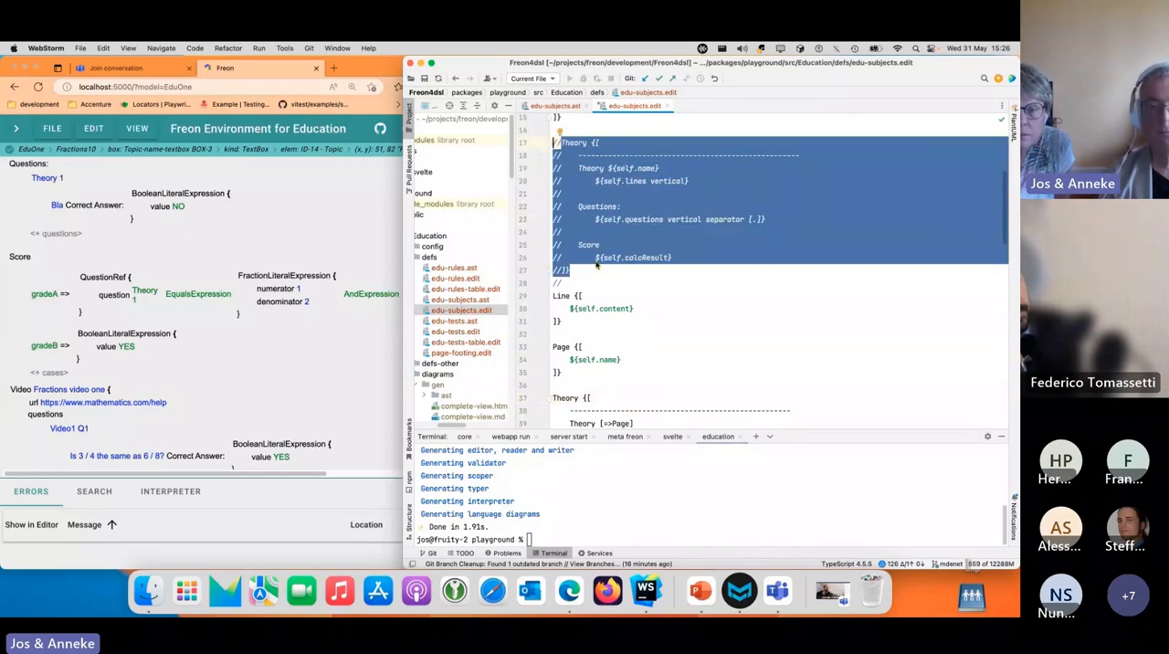
Add Theory and Video projections reusing Page and its footing, then type yarn education.
{"action": "scroll", "scroll_direction": "down", "scroll_amount": 3}
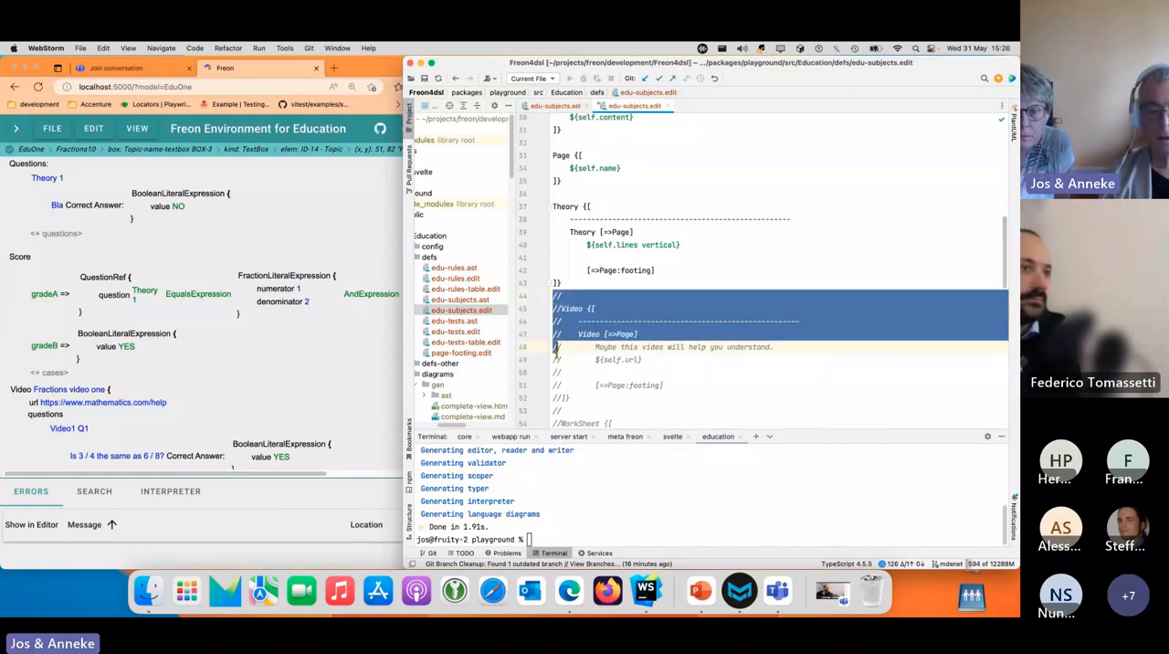
{"action": "scroll", "scroll_direction": "down", "scroll_amount": 3}
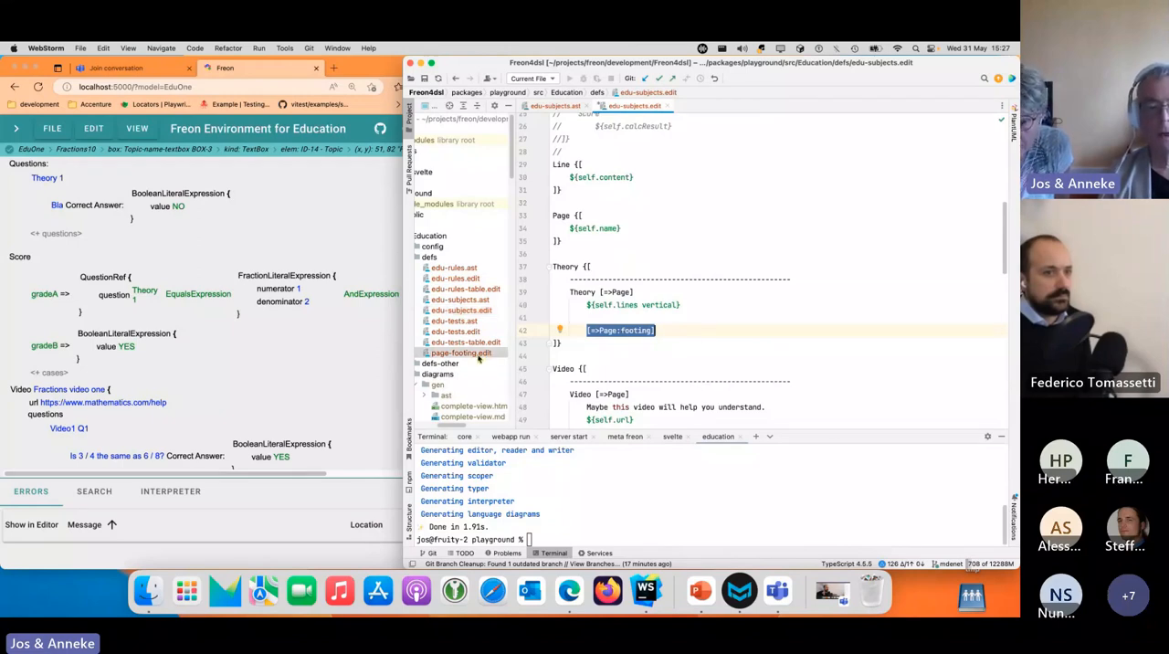
{"action": "double_click", "coordinate": [462, 351]}
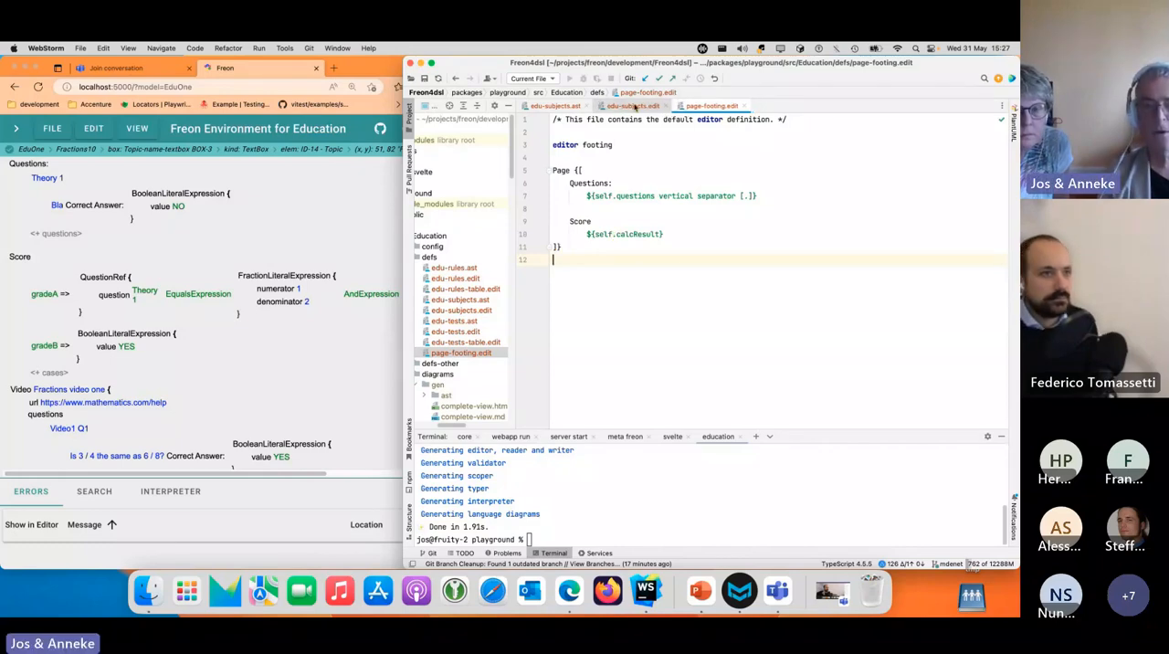
{"action": "left_click", "coordinate": [653, 105]}
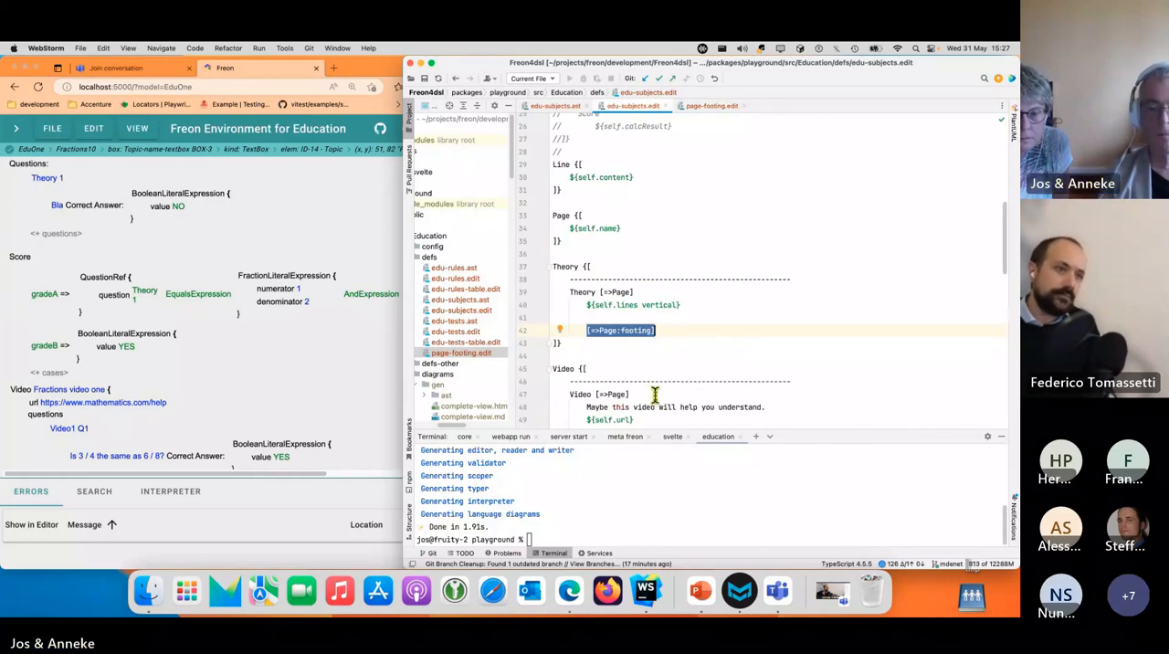
{"action": "type", "text": "yarn education"}
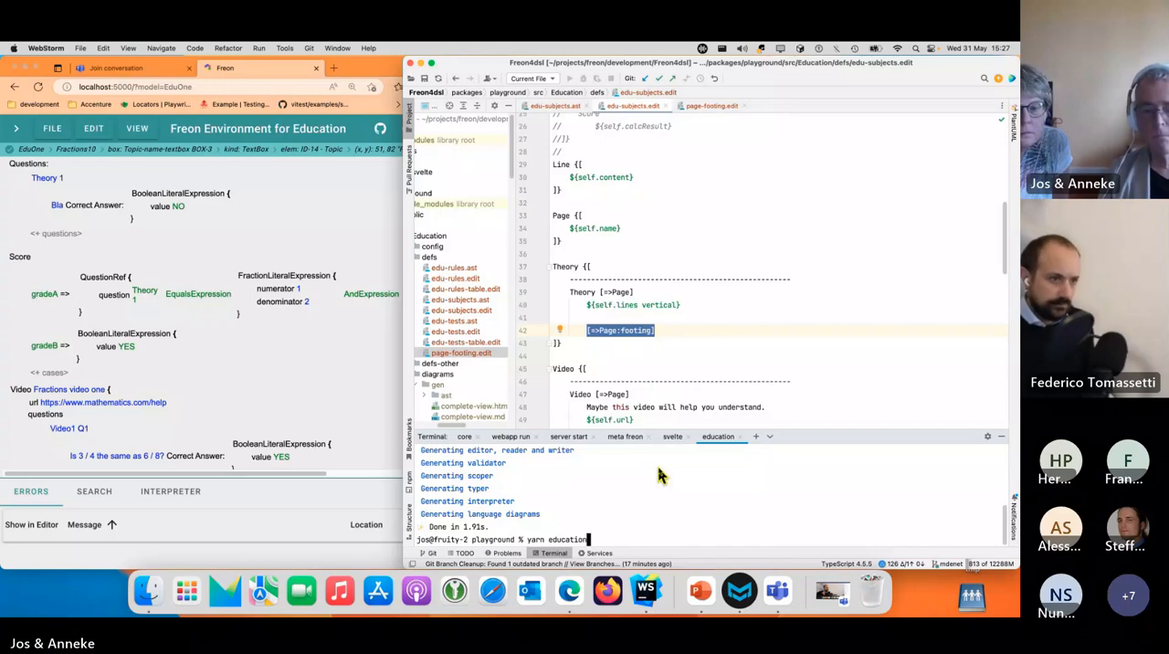
Run the Education generation, then open and browse the edu-rules.ast validation rules.
{"action": "key", "text": "Enter"}
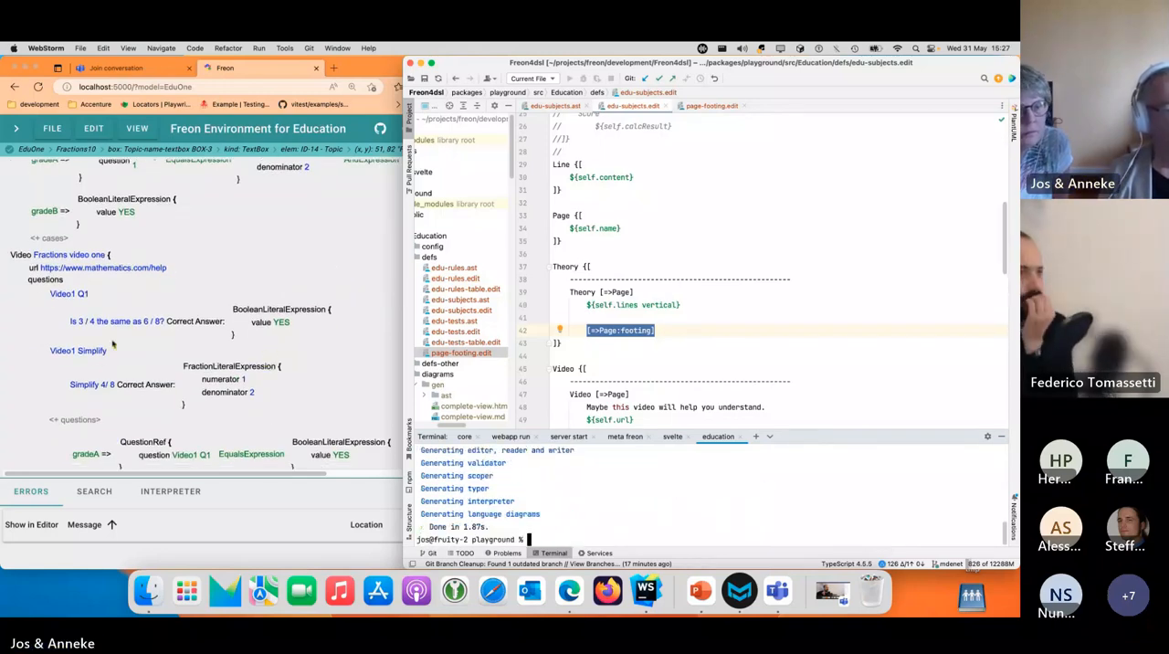
{"action": "mouse_move", "coordinate": [171, 317]}
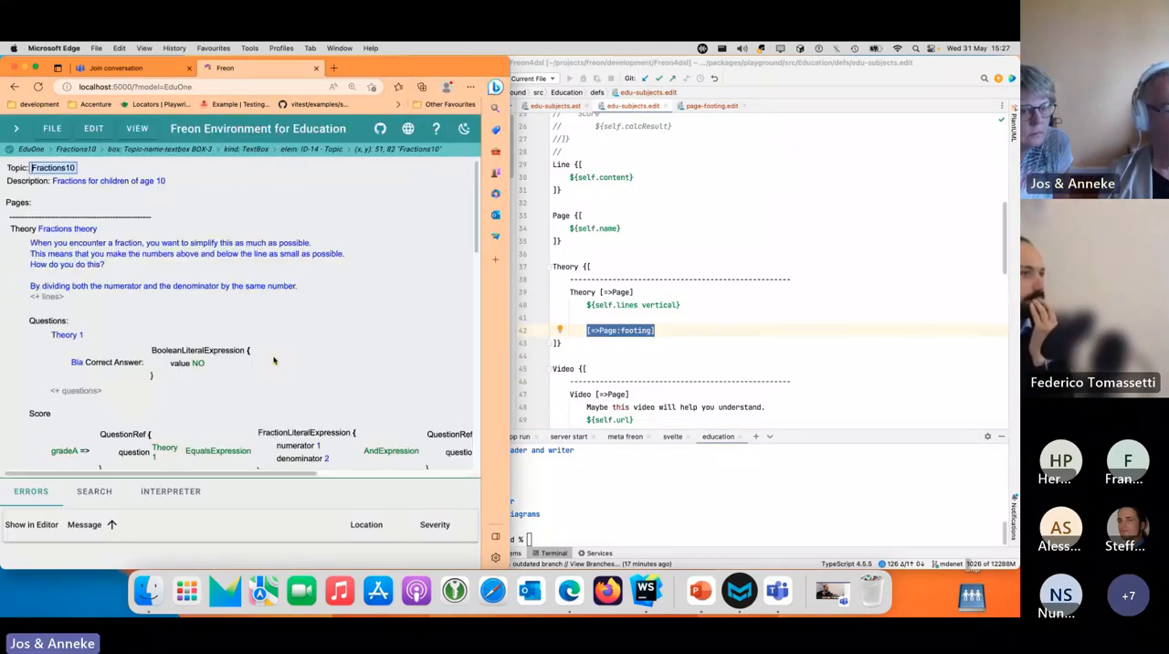
{"action": "scroll", "scroll_direction": "down", "scroll_amount": 3}
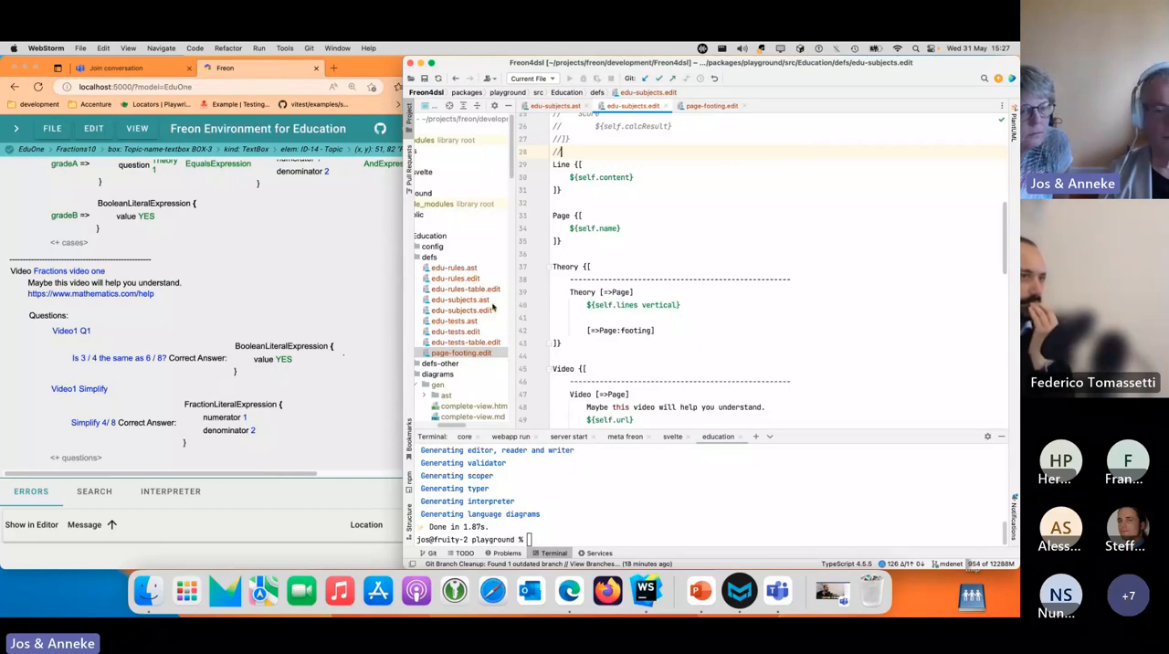
{"action": "mouse_move", "coordinate": [459, 288]}
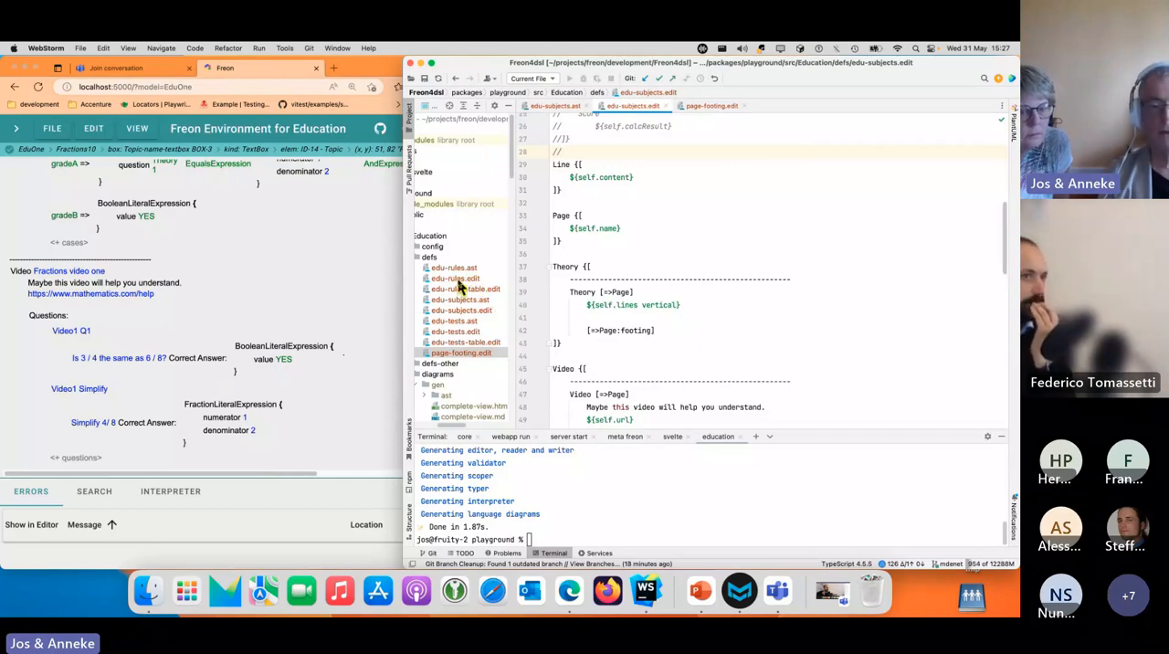
{"action": "left_click", "coordinate": [452, 268]}
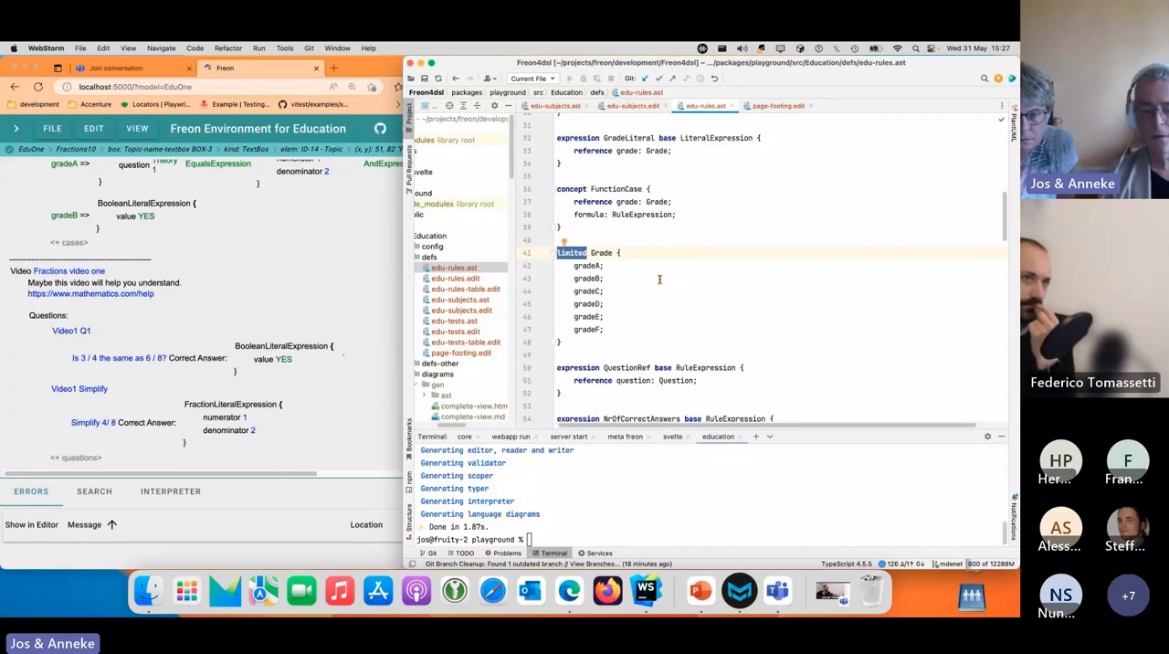
{"action": "scroll", "scroll_direction": "down", "scroll_amount": 3}
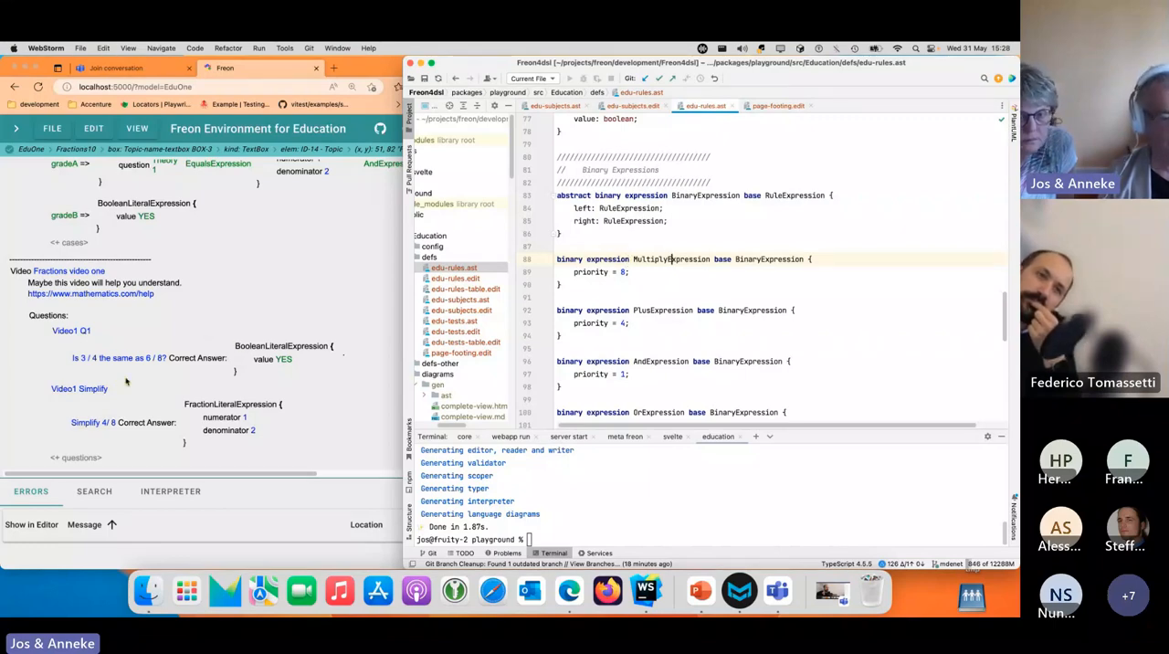
{"action": "mouse_move", "coordinate": [222, 363]}
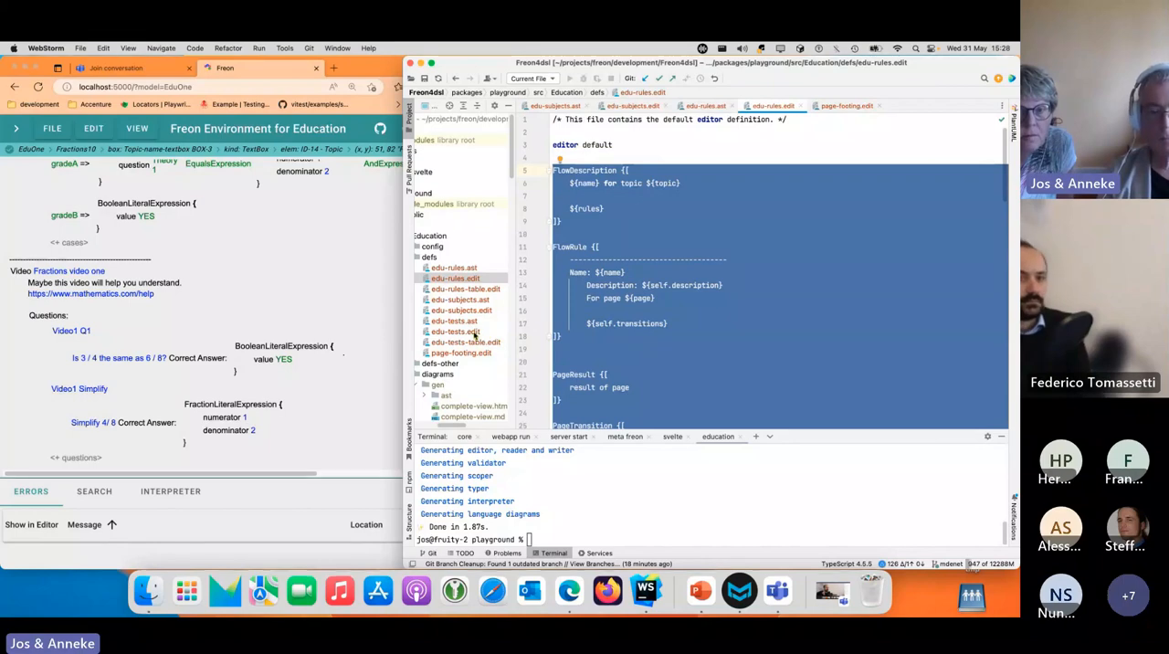
Open edu-tests.edit from the Project tree.
{"action": "left_click", "coordinate": [455, 331]}
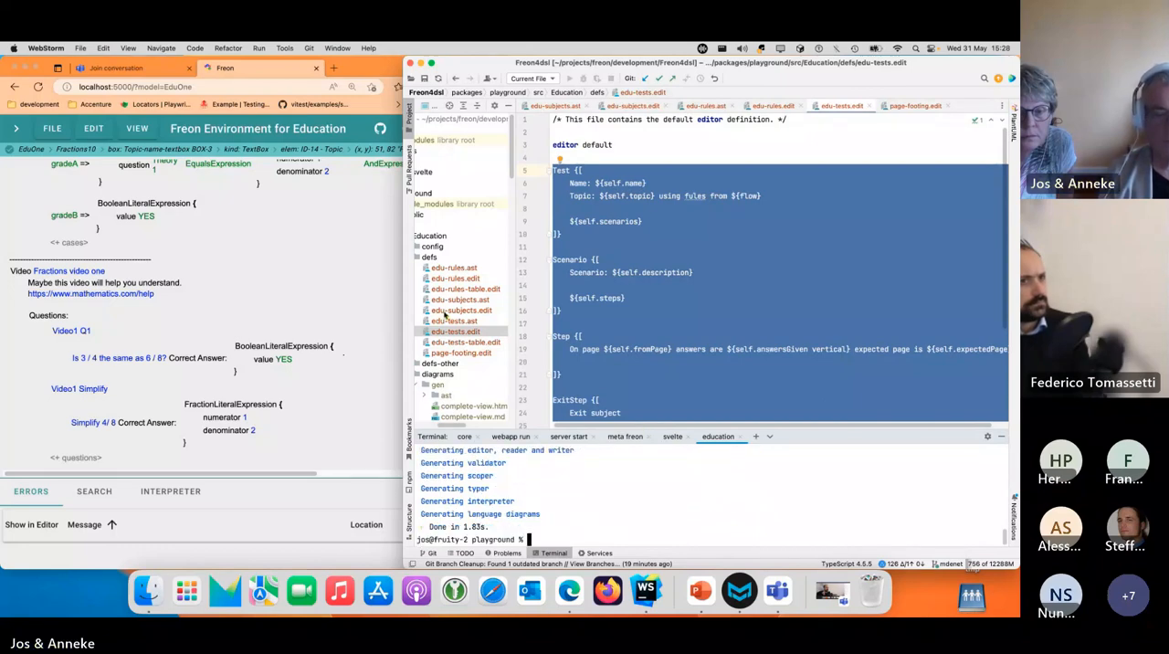
{"action": "mouse_move", "coordinate": [334, 292]}
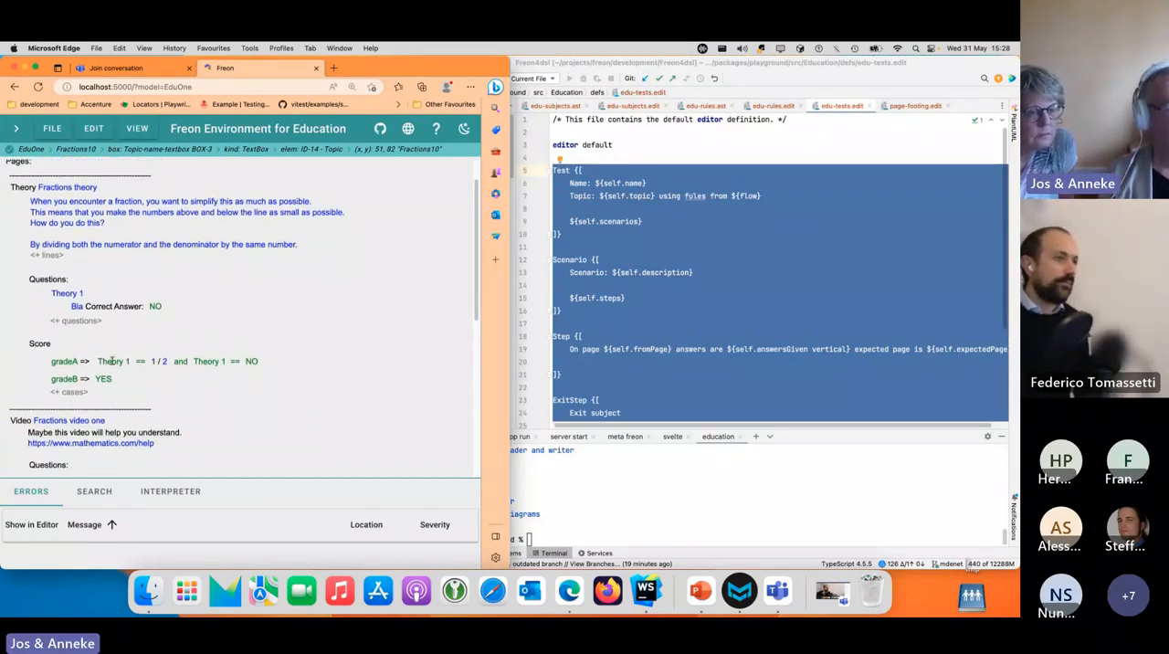
View the == operator and YES/NO choices, then select the whole Fractions10 topic.
{"action": "left_click", "coordinate": [140, 361]}
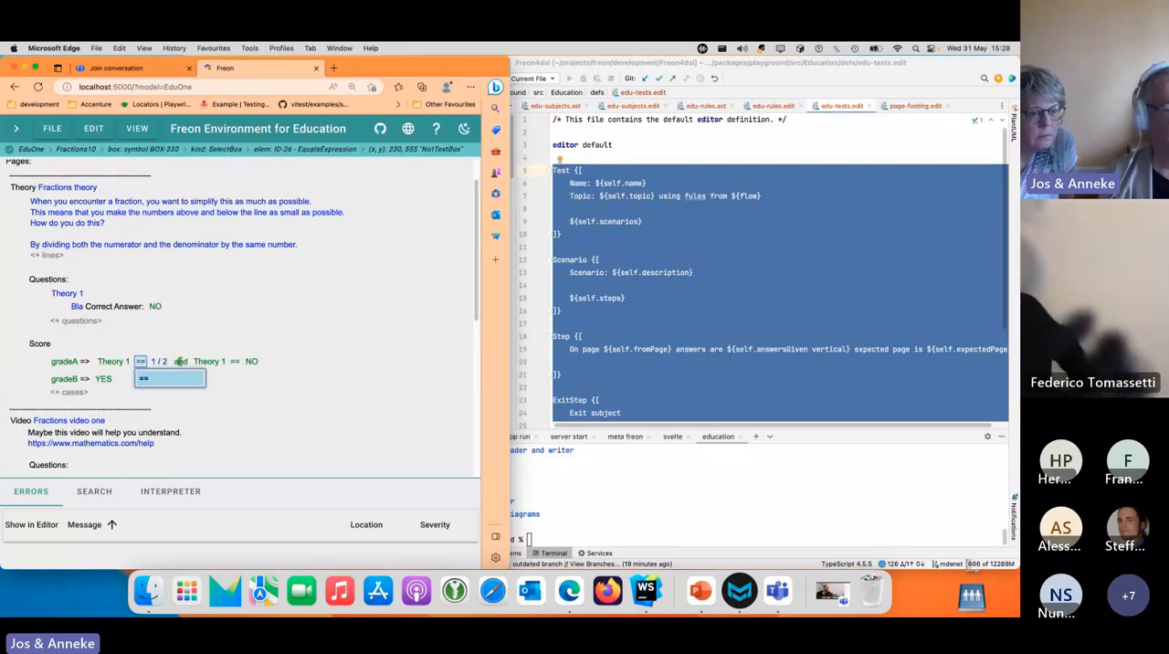
{"action": "left_click", "coordinate": [103, 378]}
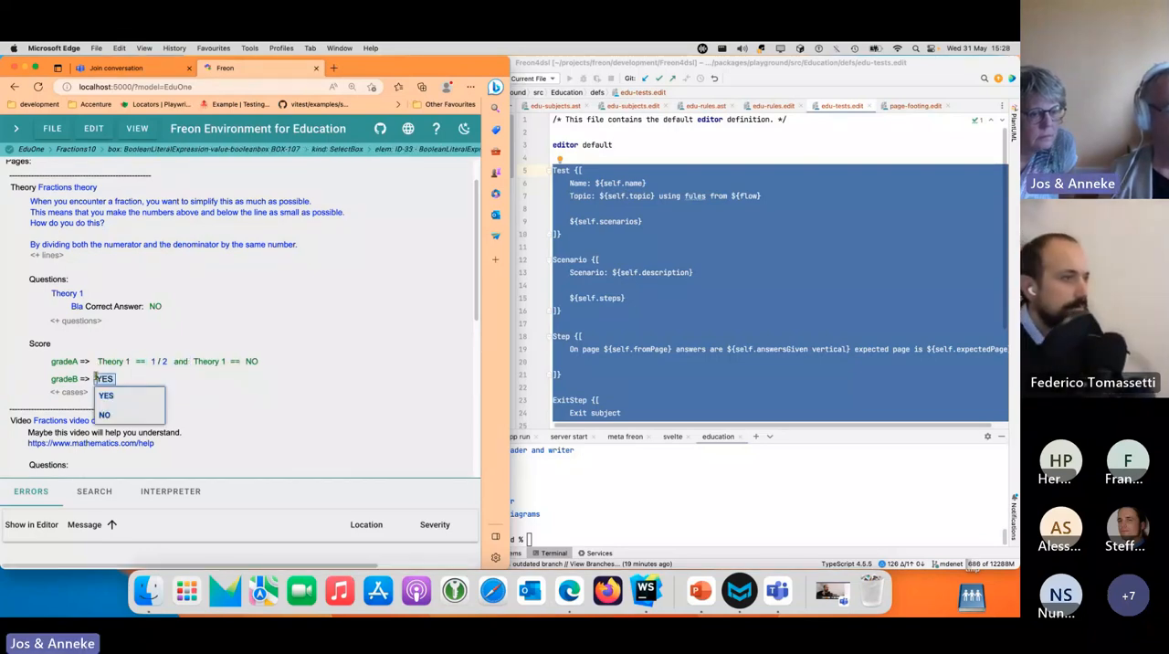
{"action": "left_click", "coordinate": [106, 396]}
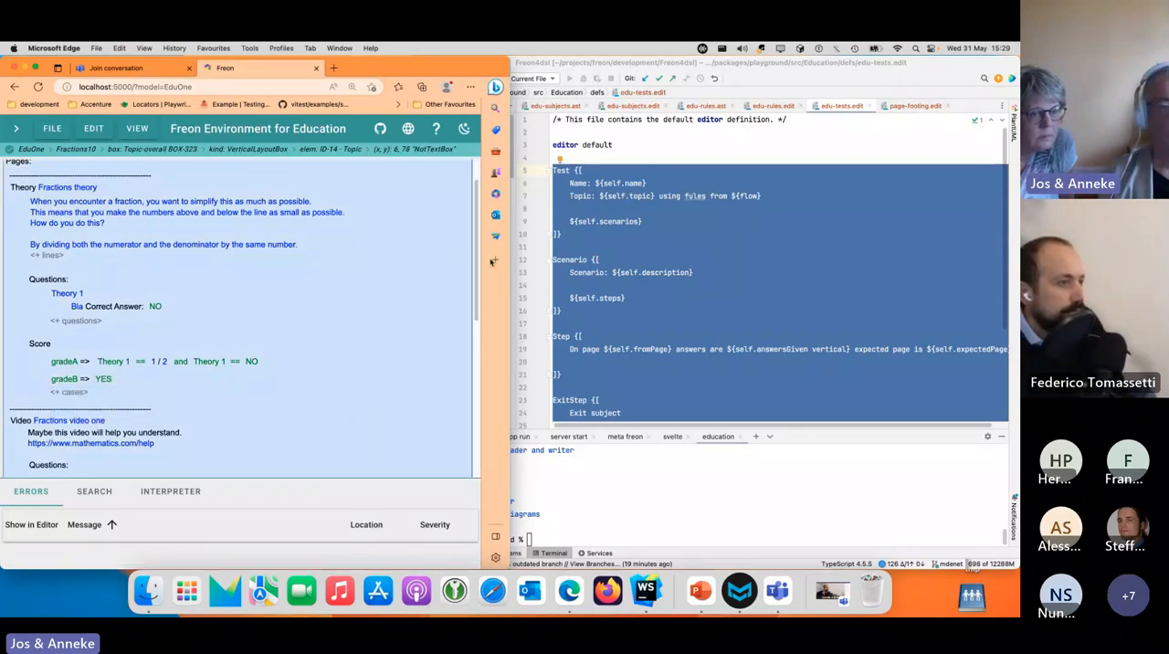
{"action": "scroll", "scroll_direction": "down", "scroll_amount": 3}
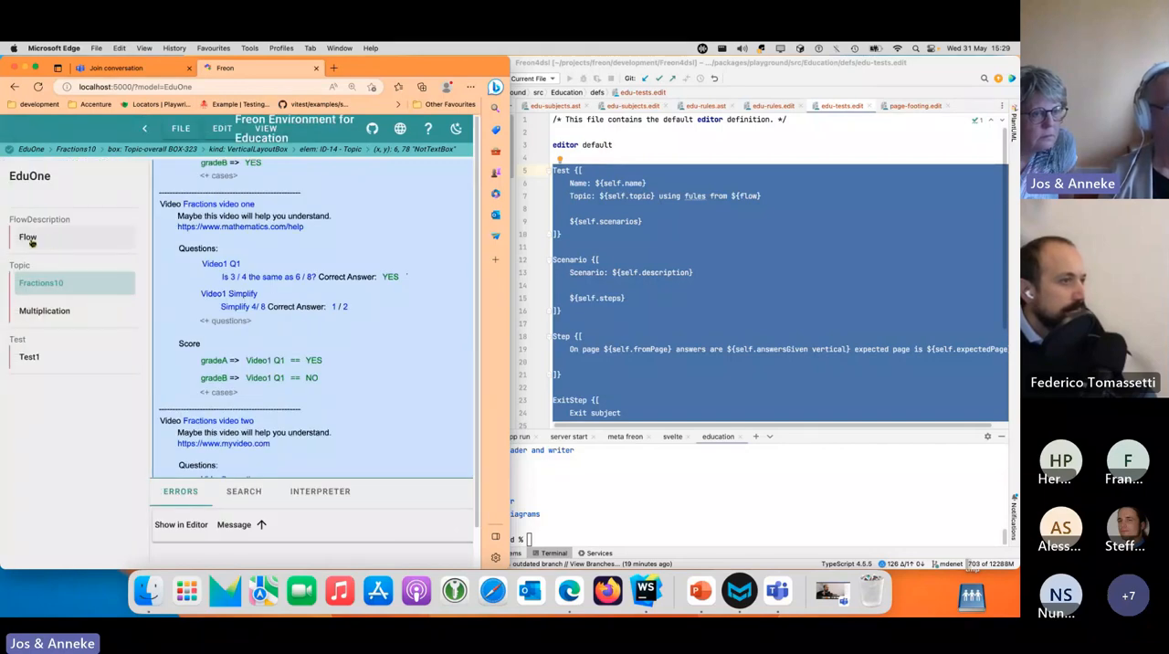
Inspect the Flow description's TheoryRule and its gradeA choices, then open Test1.
{"action": "left_click", "coordinate": [27, 237]}
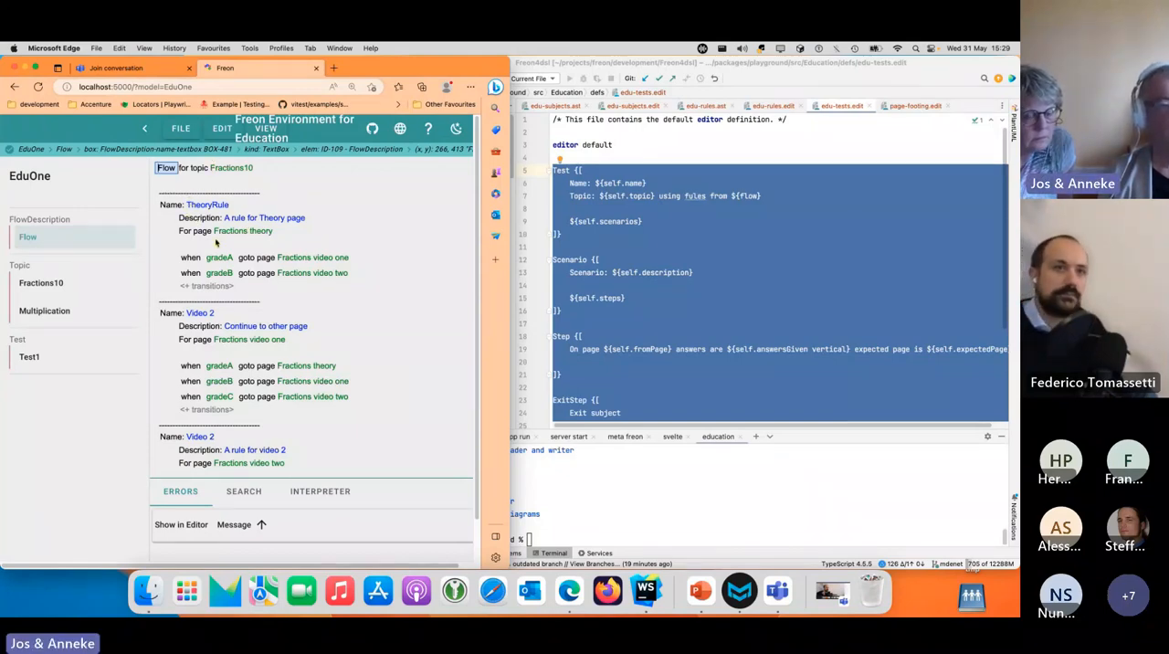
{"action": "left_click", "coordinate": [244, 230]}
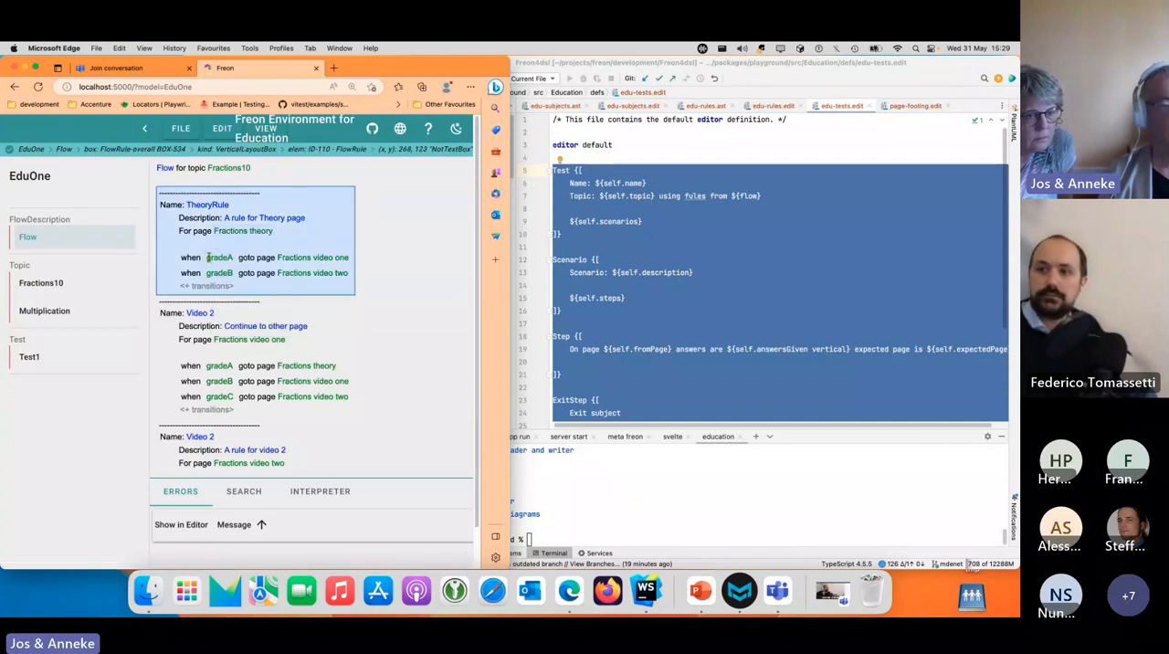
{"action": "left_click", "coordinate": [219, 257]}
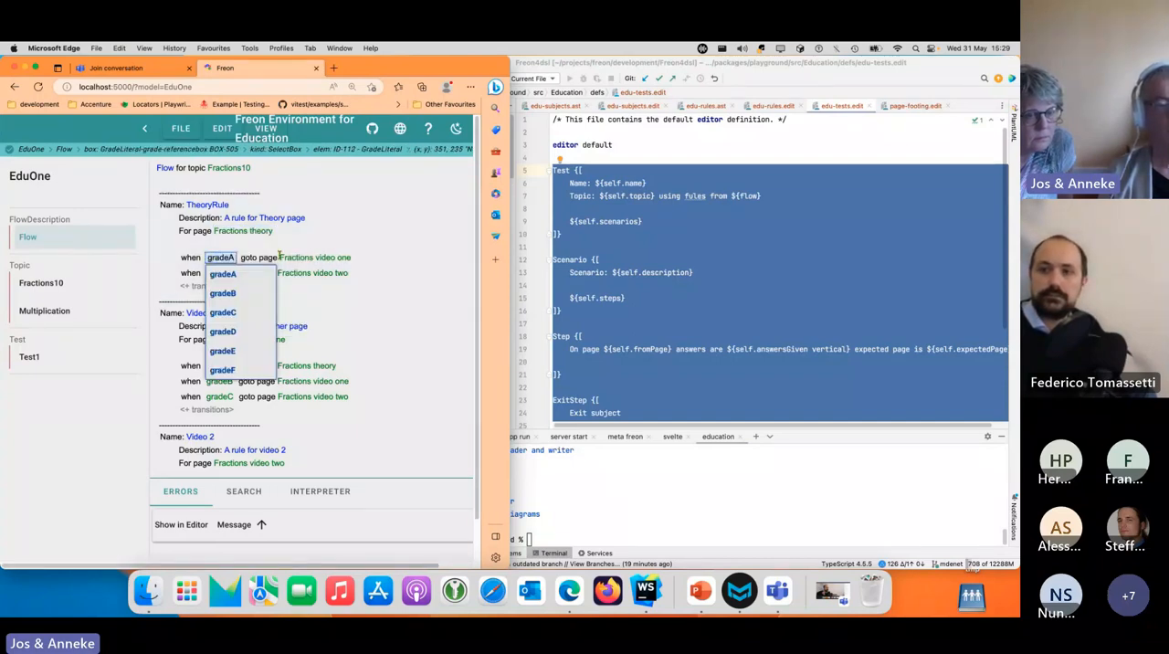
{"action": "left_click", "coordinate": [313, 257]}
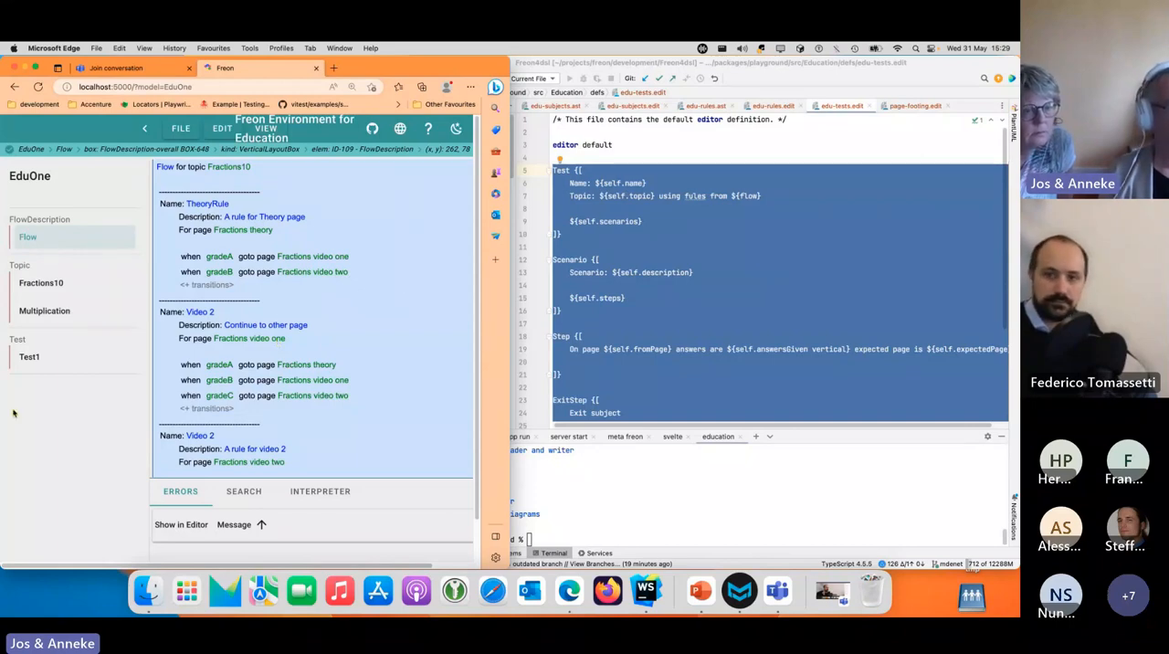
{"action": "left_click", "coordinate": [28, 356]}
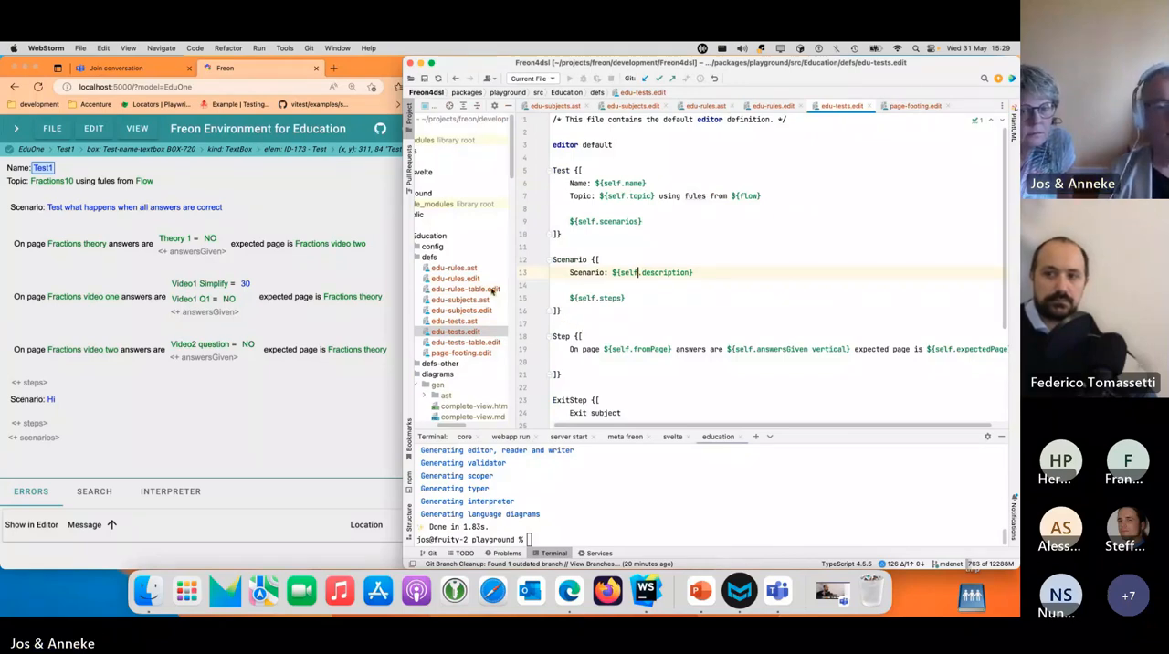
Review the transitions table in edu-rules-table.edit, then open edu-tests-table.edit.
{"action": "left_click", "coordinate": [466, 289]}
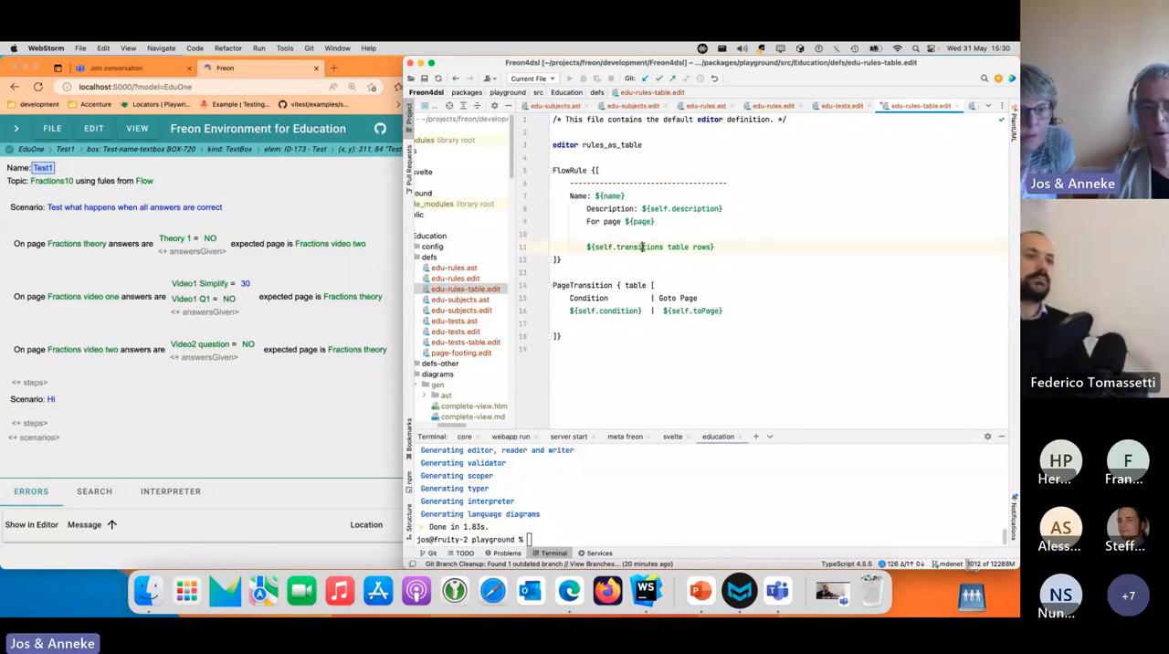
{"action": "double_click", "coordinate": [677, 247]}
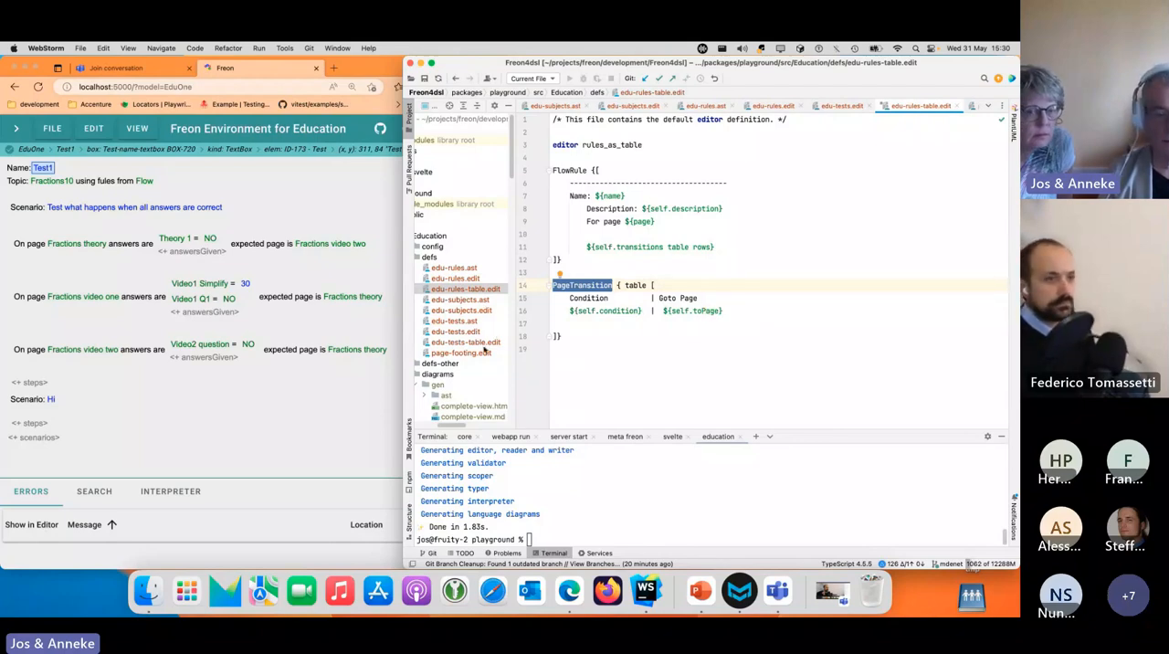
{"action": "left_click", "coordinate": [465, 342]}
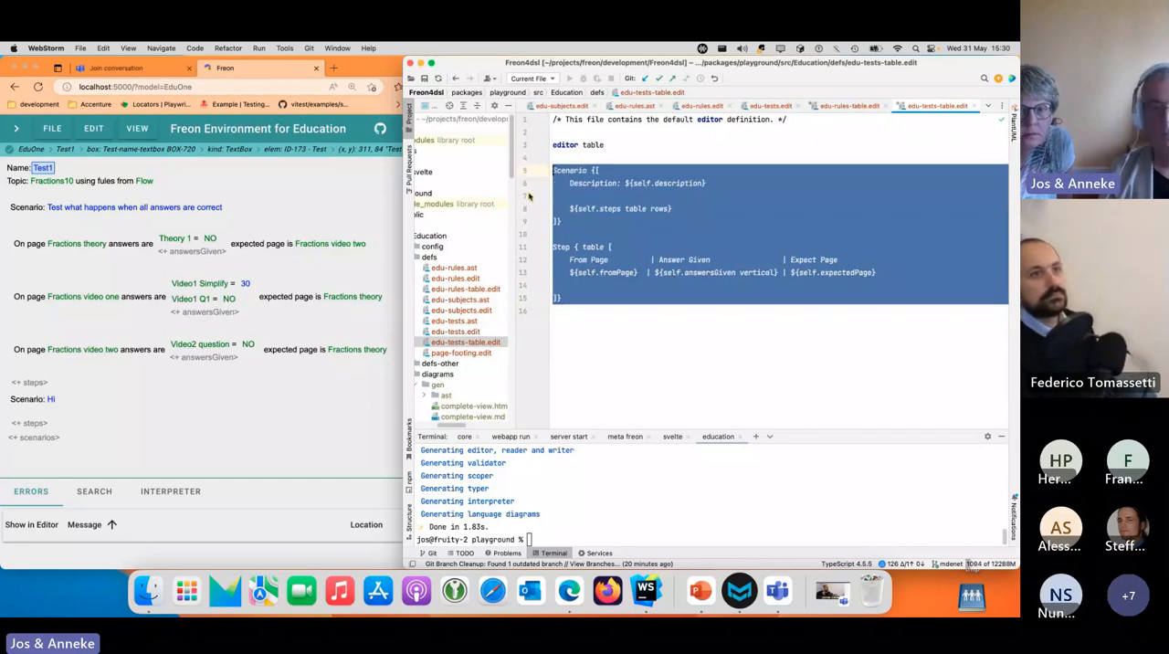
Clear the text selection in the edu-tests-table.edit definition.
{"action": "left_click", "coordinate": [651, 233]}
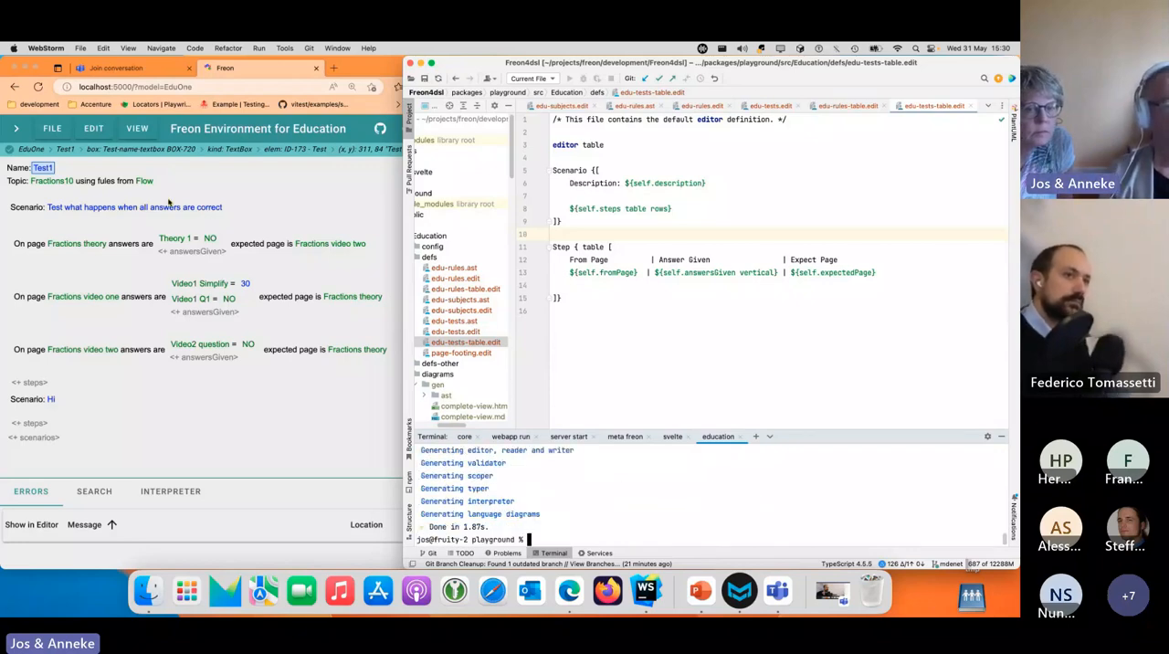
{"action": "mouse_move", "coordinate": [224, 242]}
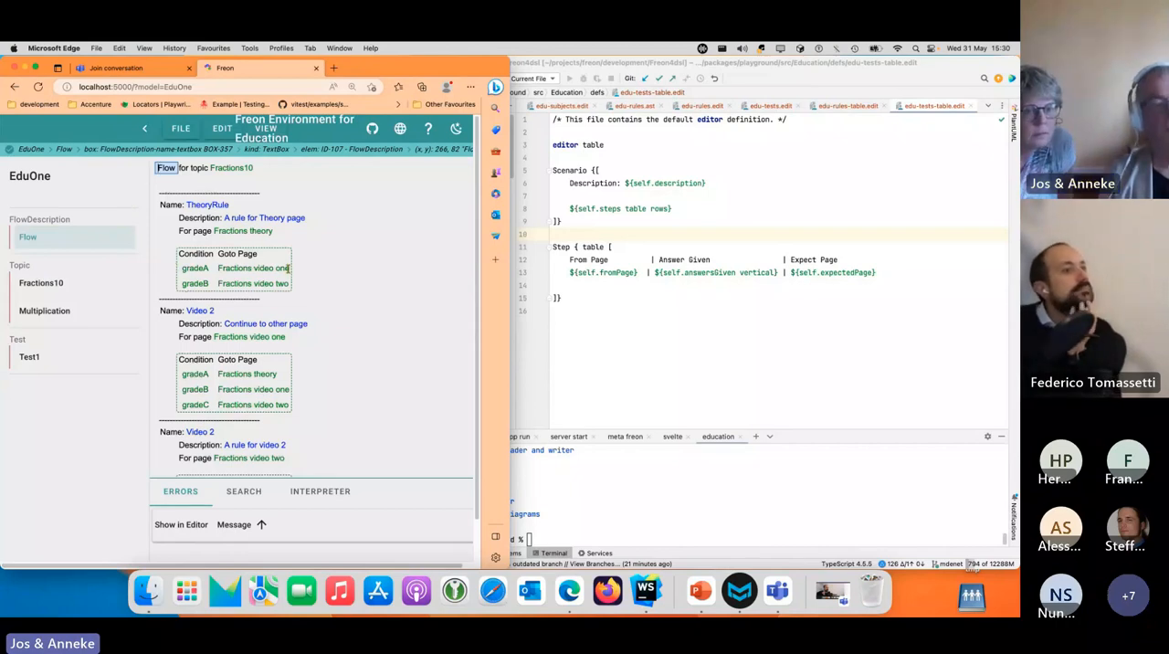
Check the transition row actions, then open Test1 and inspect a From Page cell's choices.
{"action": "right_click", "coordinate": [194, 267]}
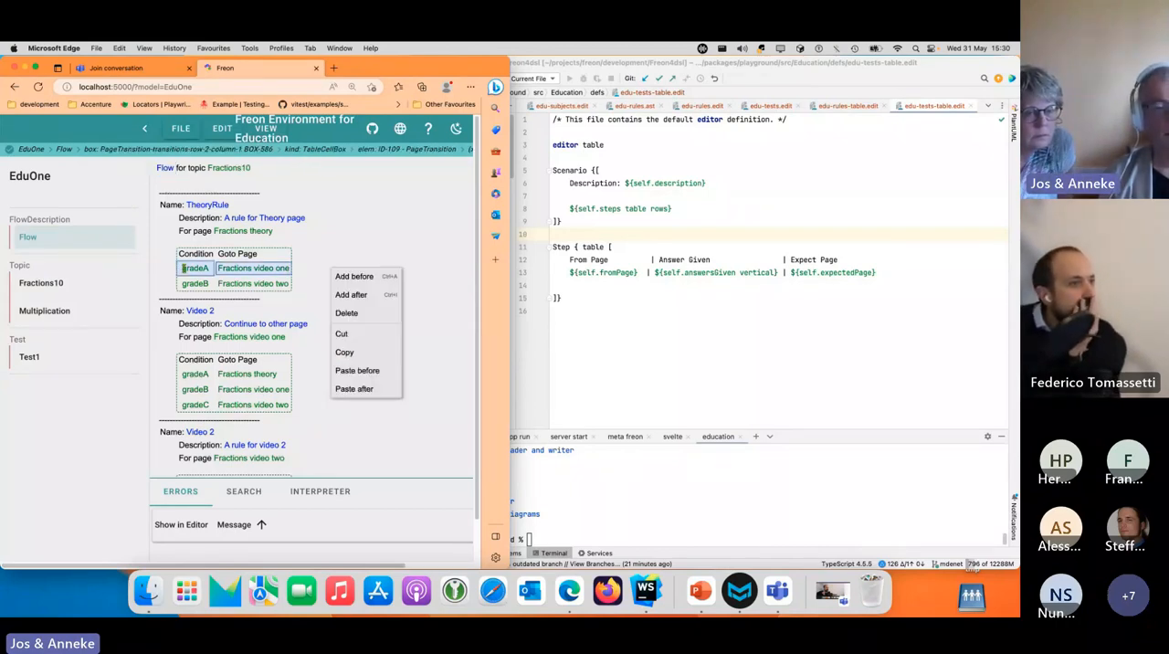
{"action": "mouse_move", "coordinate": [347, 320]}
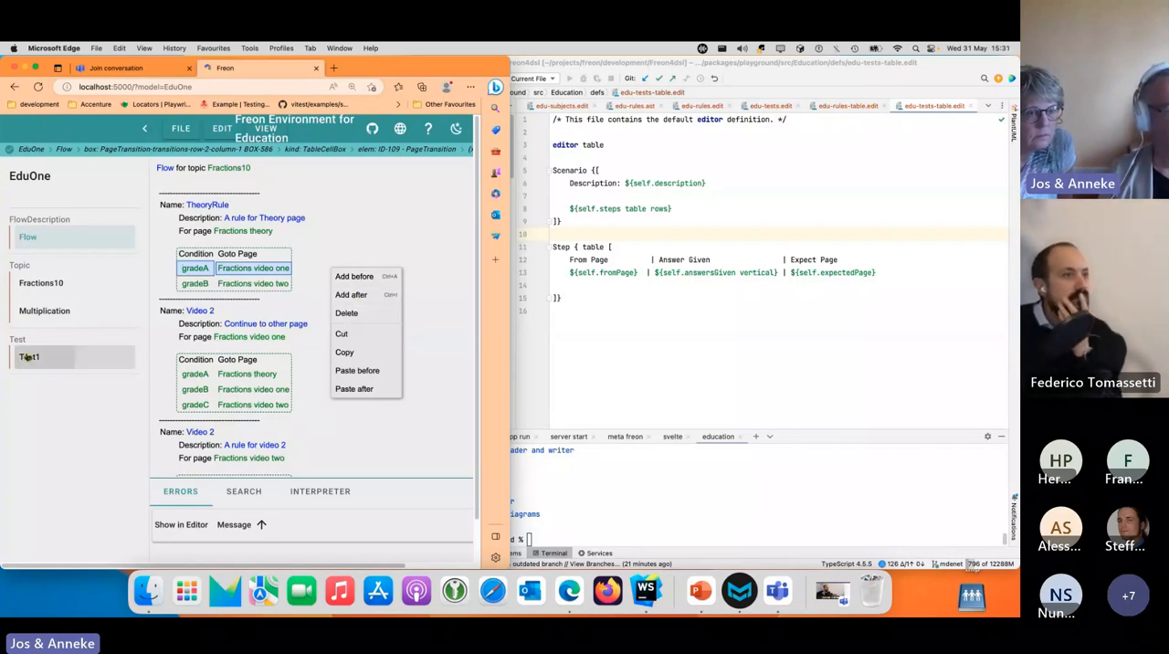
{"action": "left_click", "coordinate": [30, 357]}
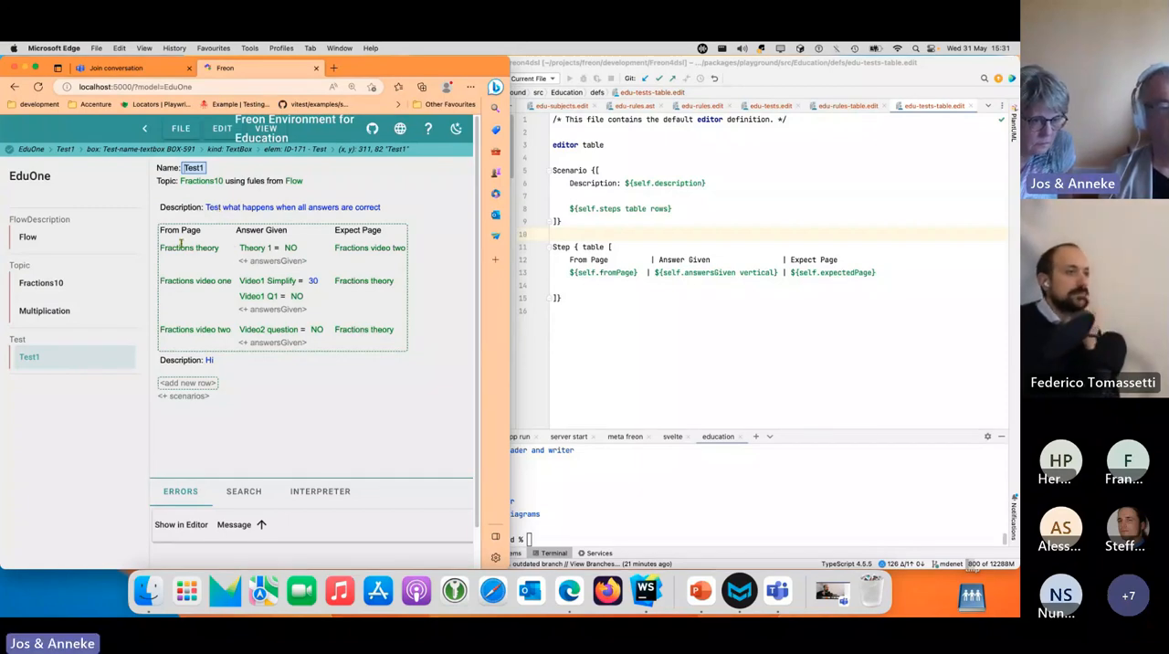
{"action": "left_click", "coordinate": [189, 247]}
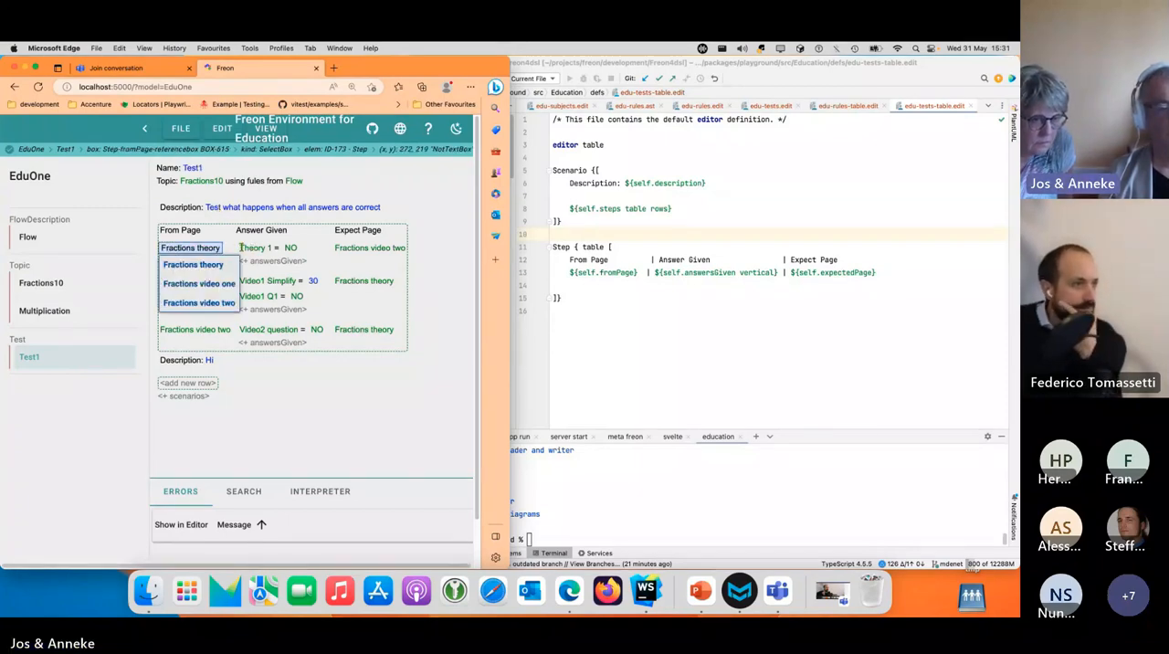
{"action": "left_click", "coordinate": [369, 247]}
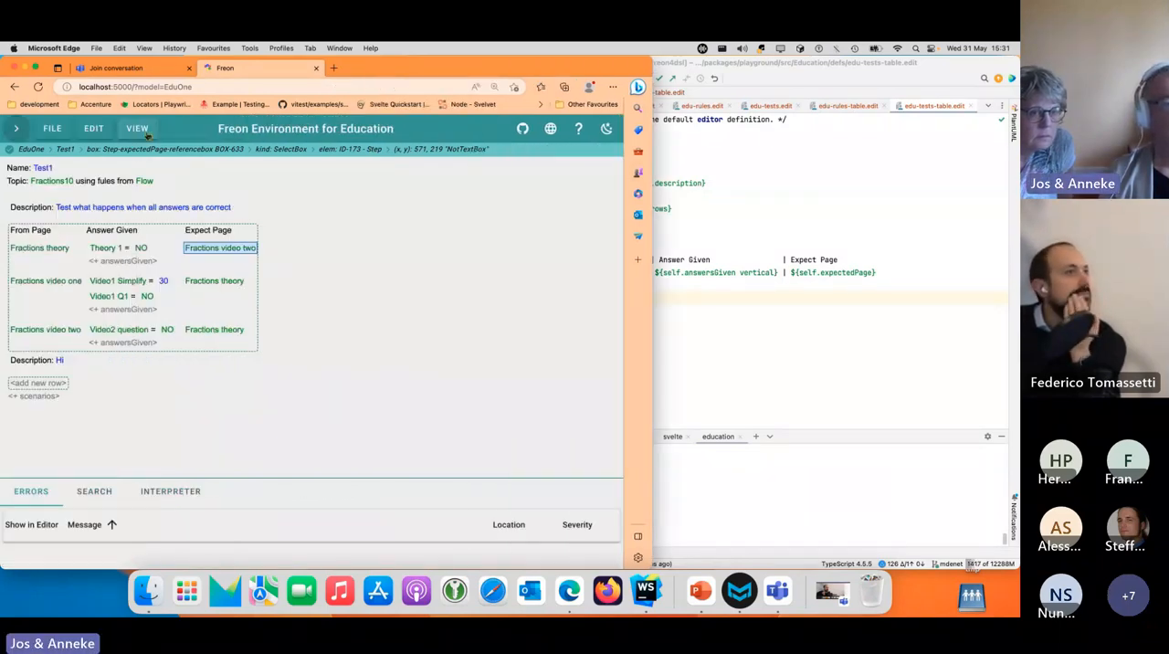
Uncheck the table projection in the View menu and apply the change.
{"action": "left_click", "coordinate": [137, 128]}
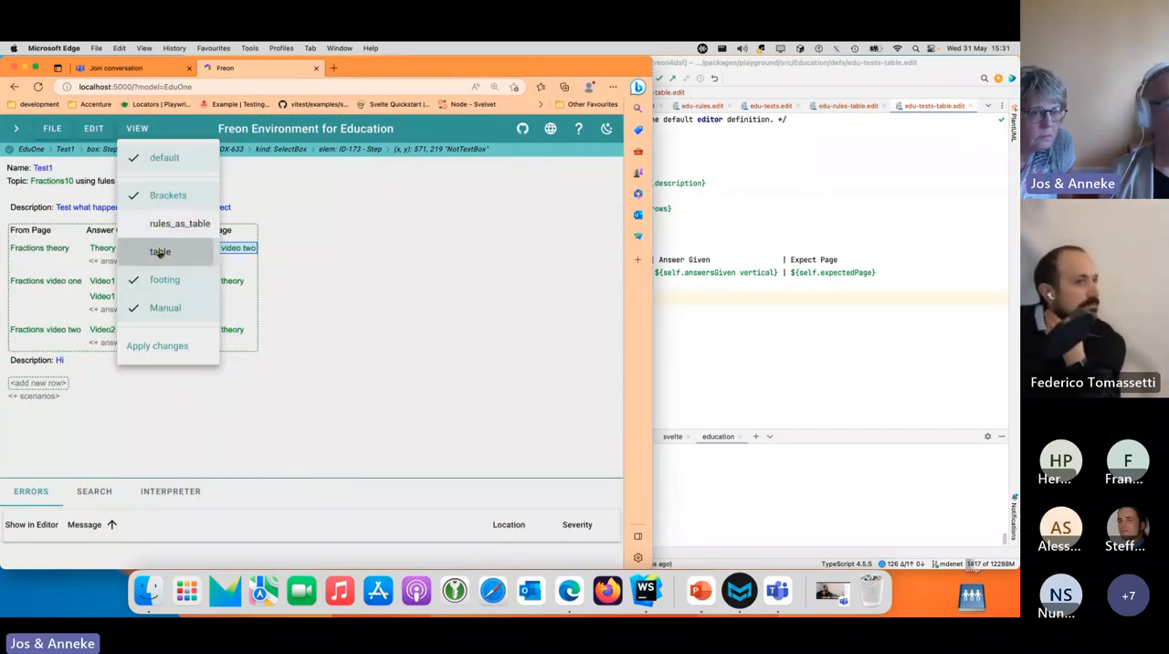
{"action": "left_click", "coordinate": [160, 251]}
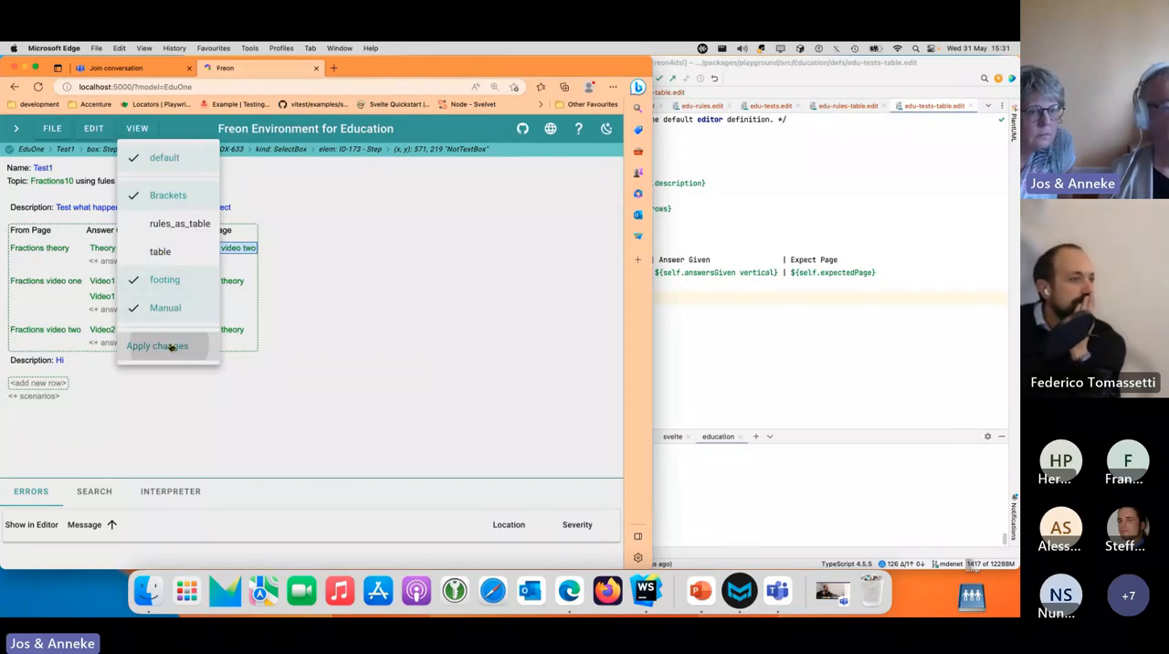
{"action": "left_click", "coordinate": [157, 345]}
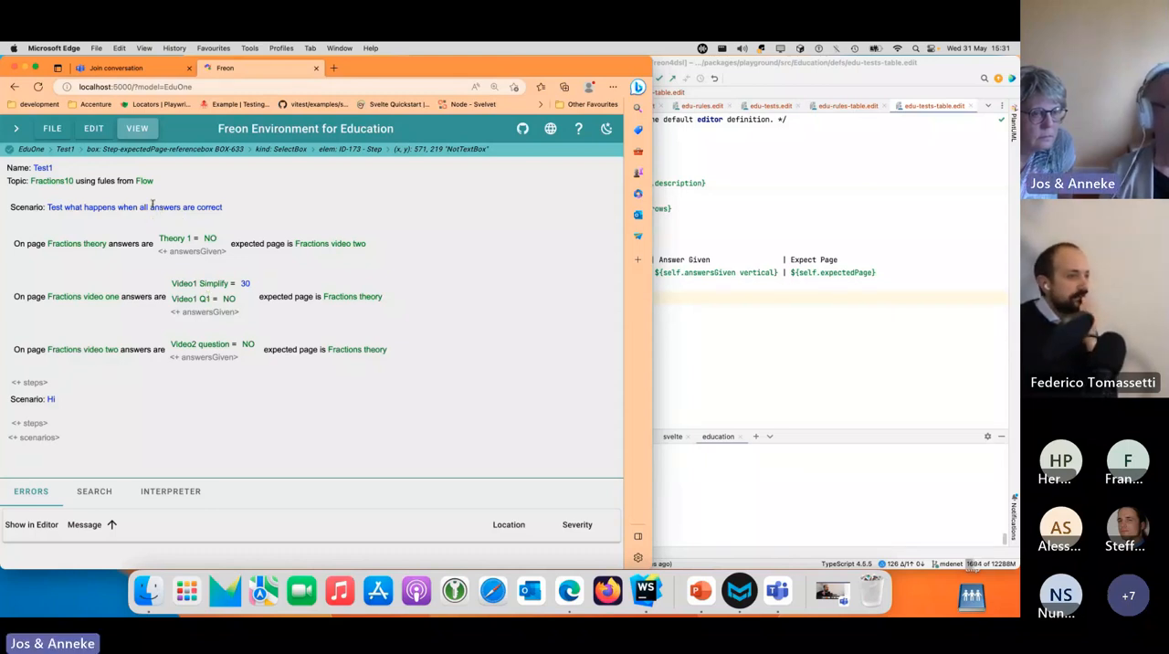
{"action": "mouse_move", "coordinate": [153, 266]}
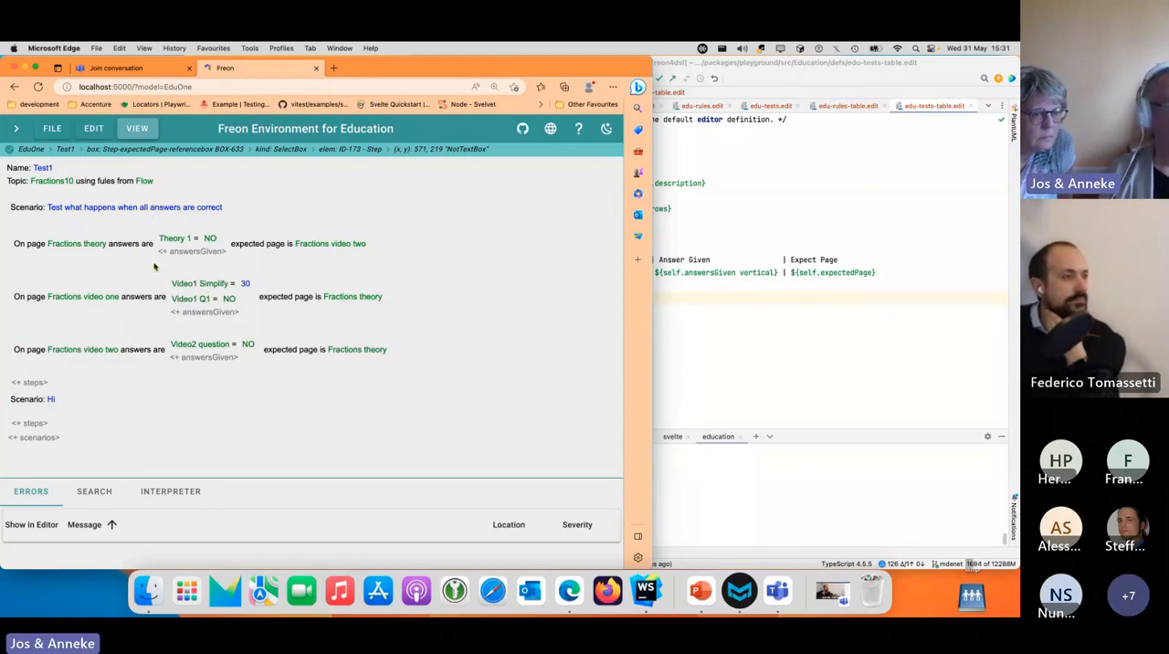
View the first step's page options, then open the model units sidebar.
{"action": "left_click", "coordinate": [77, 243]}
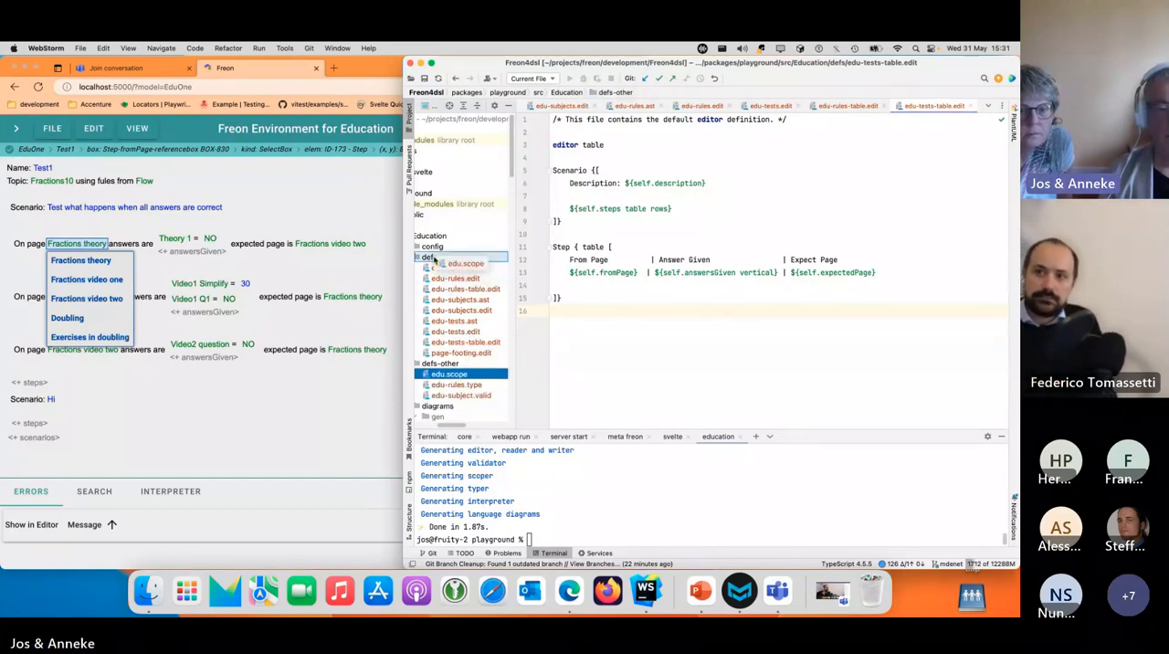
{"action": "left_click", "coordinate": [440, 374]}
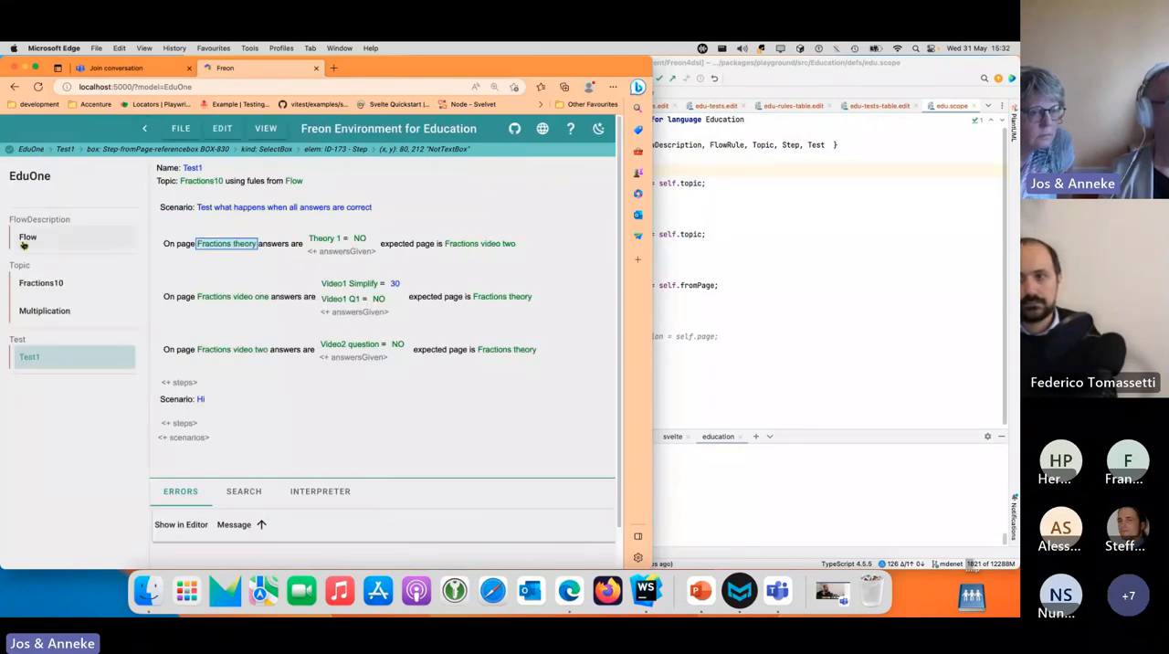
Open the Flow unit and keep Fractions10 as its topic.
{"action": "left_click", "coordinate": [28, 237]}
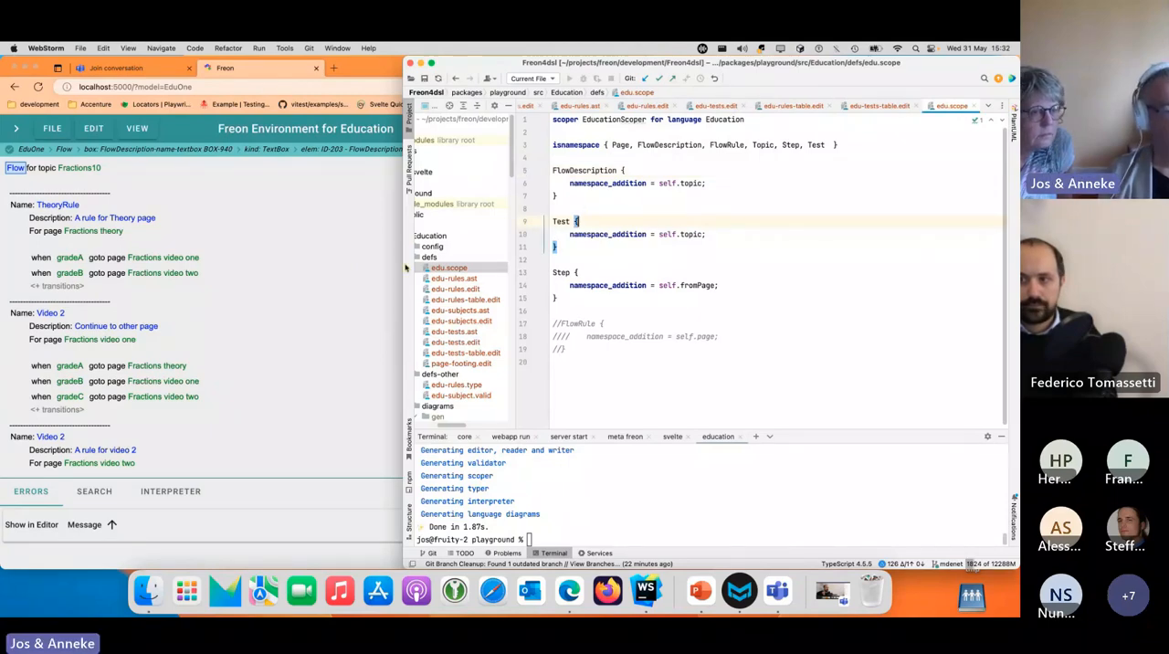
{"action": "mouse_move", "coordinate": [269, 463]}
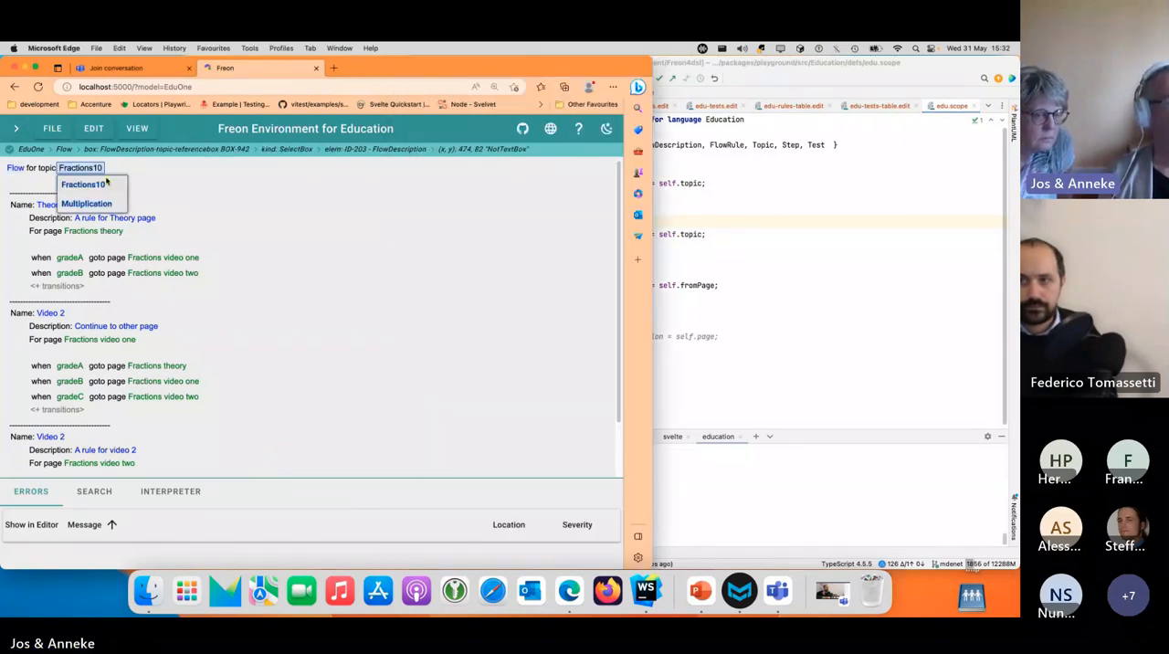
{"action": "left_click", "coordinate": [82, 184]}
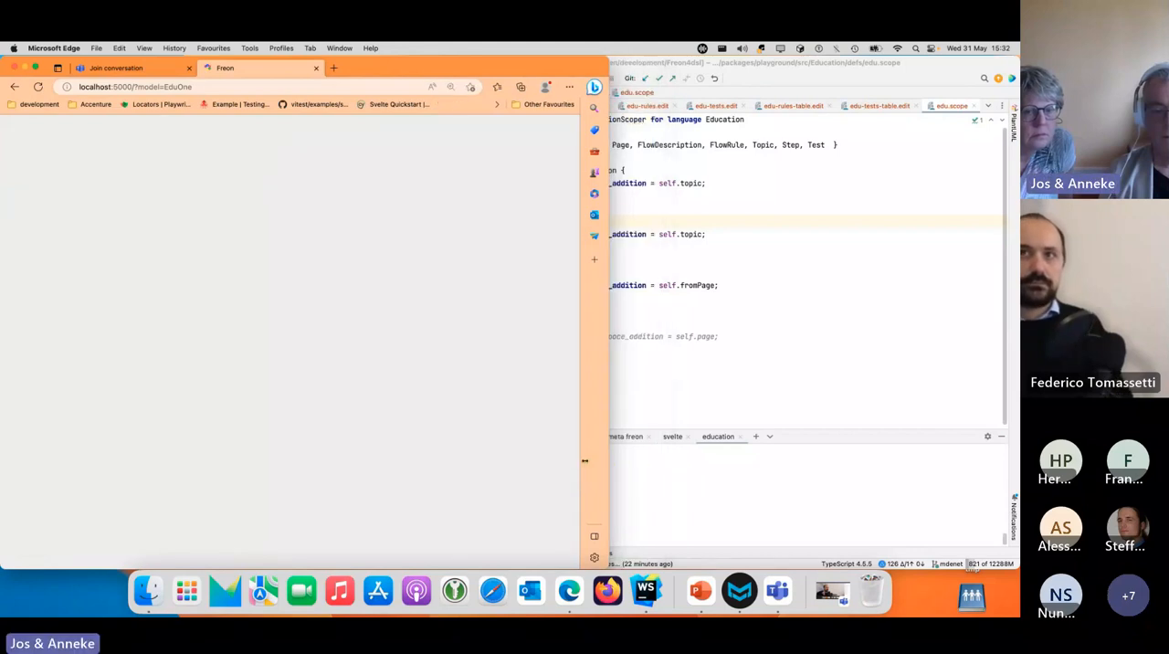
Reload, reopen Fractions10 and Flow, and view TheoryRule's three Fractions page choices.
{"action": "left_click", "coordinate": [37, 87]}
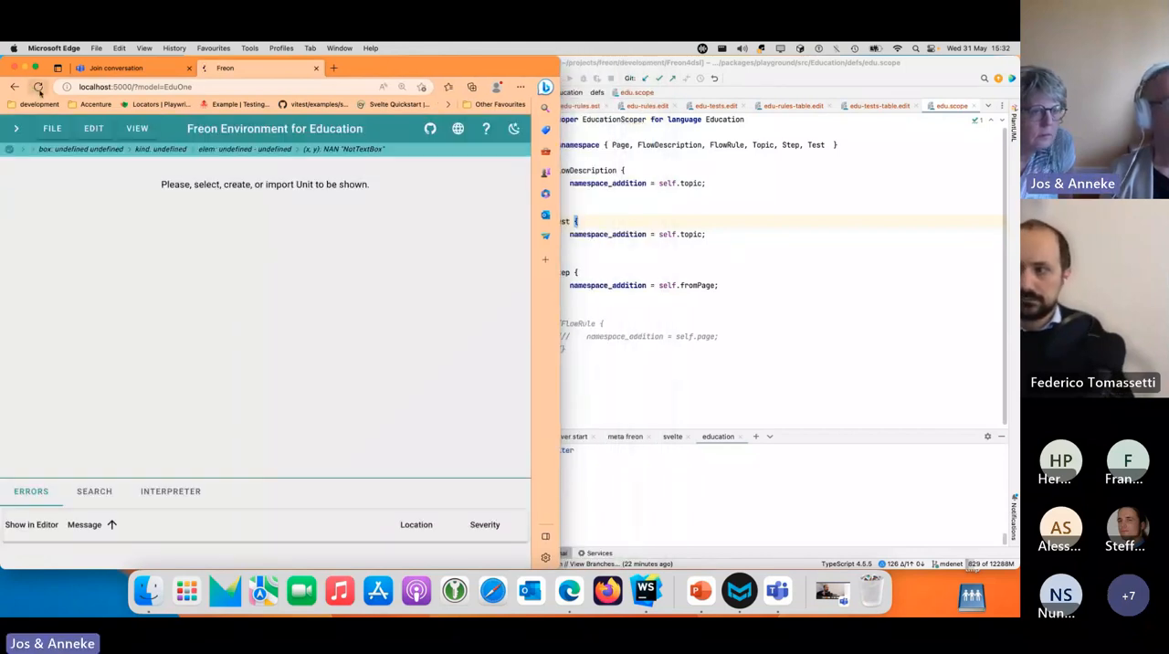
{"action": "left_click", "coordinate": [38, 87]}
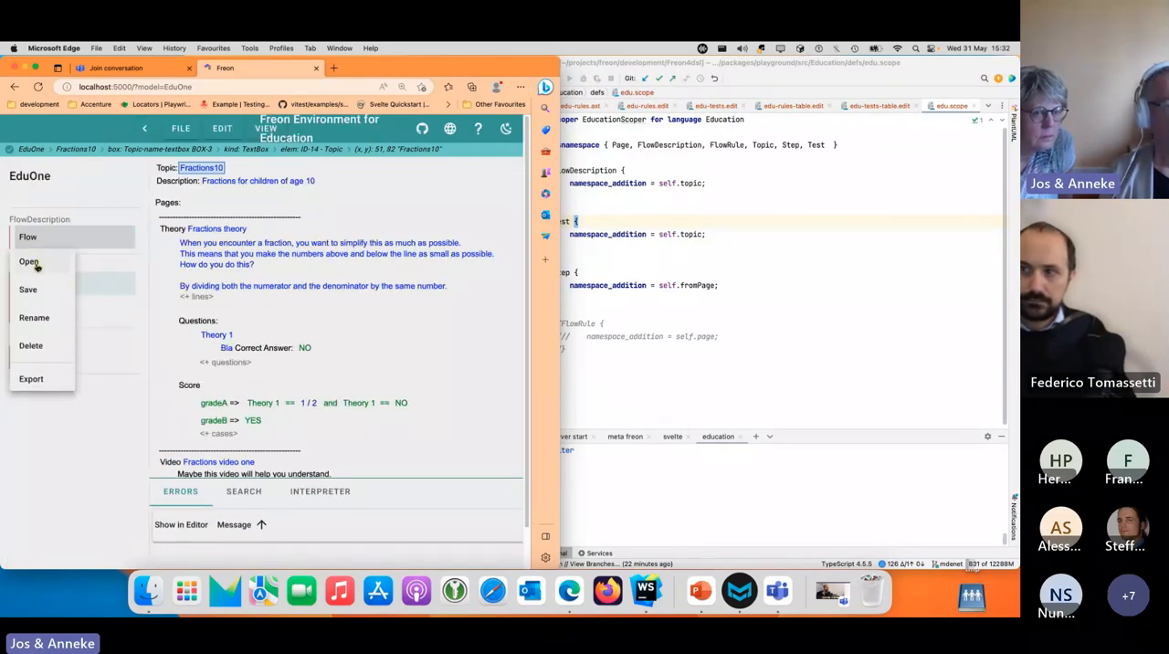
{"action": "left_click", "coordinate": [29, 262]}
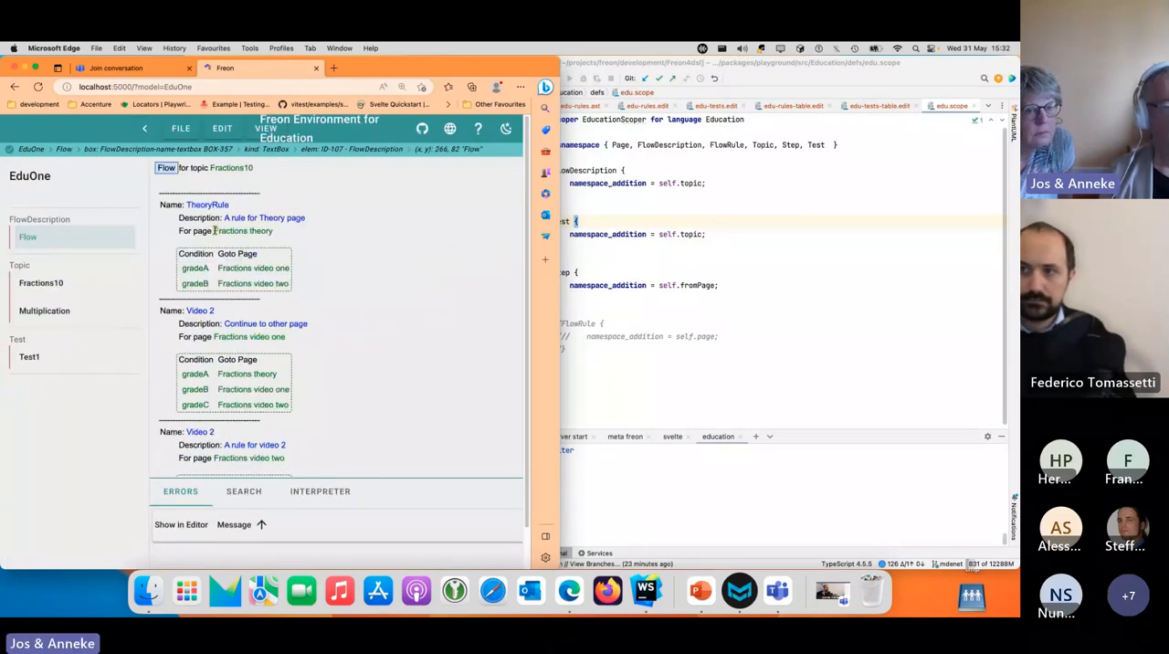
{"action": "left_click", "coordinate": [244, 230]}
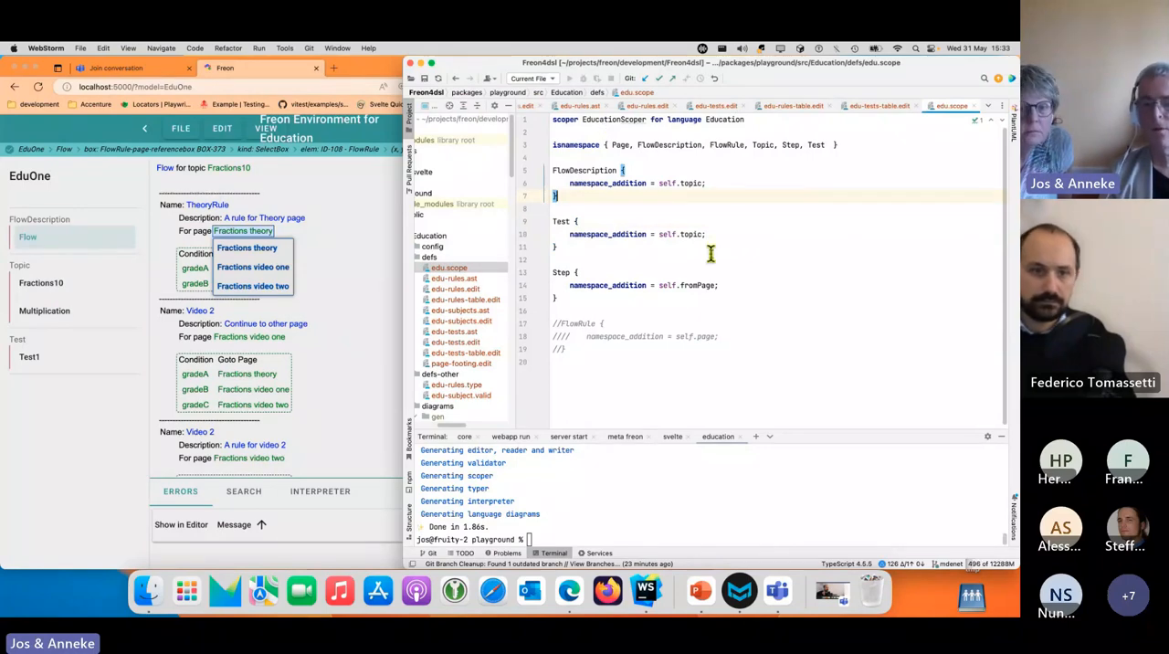
{"action": "mouse_move", "coordinate": [746, 233]}
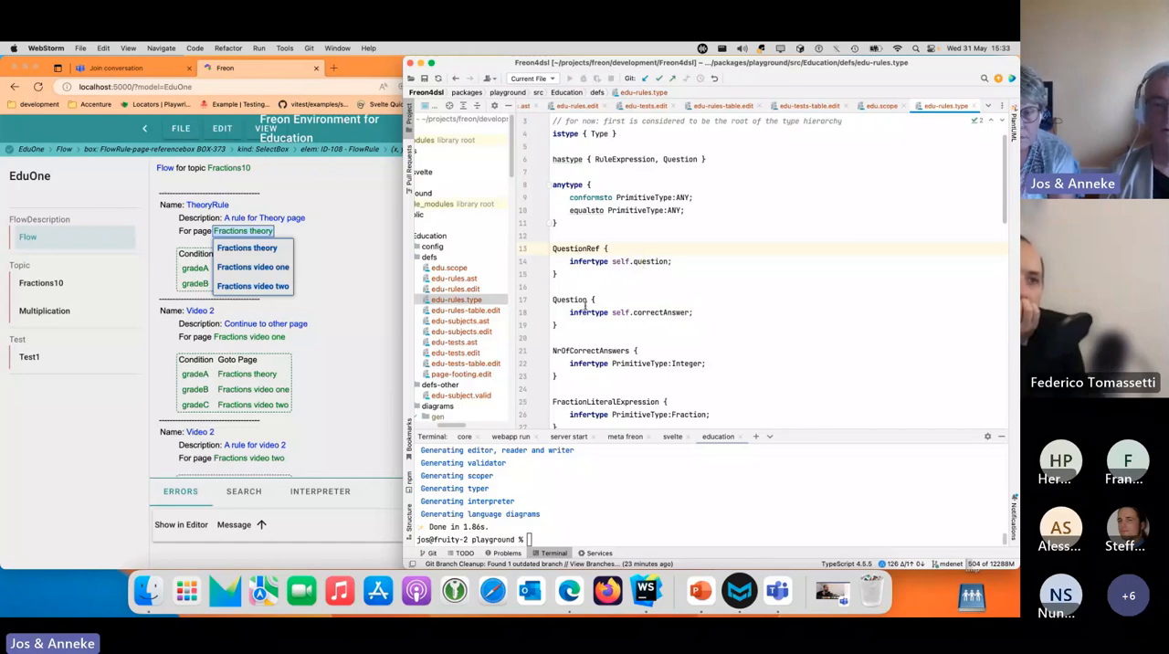
Move edu-subject.valid from defs-other into defs and confirm the refactor.
{"action": "scroll", "scroll_direction": "down", "scroll_amount": 3}
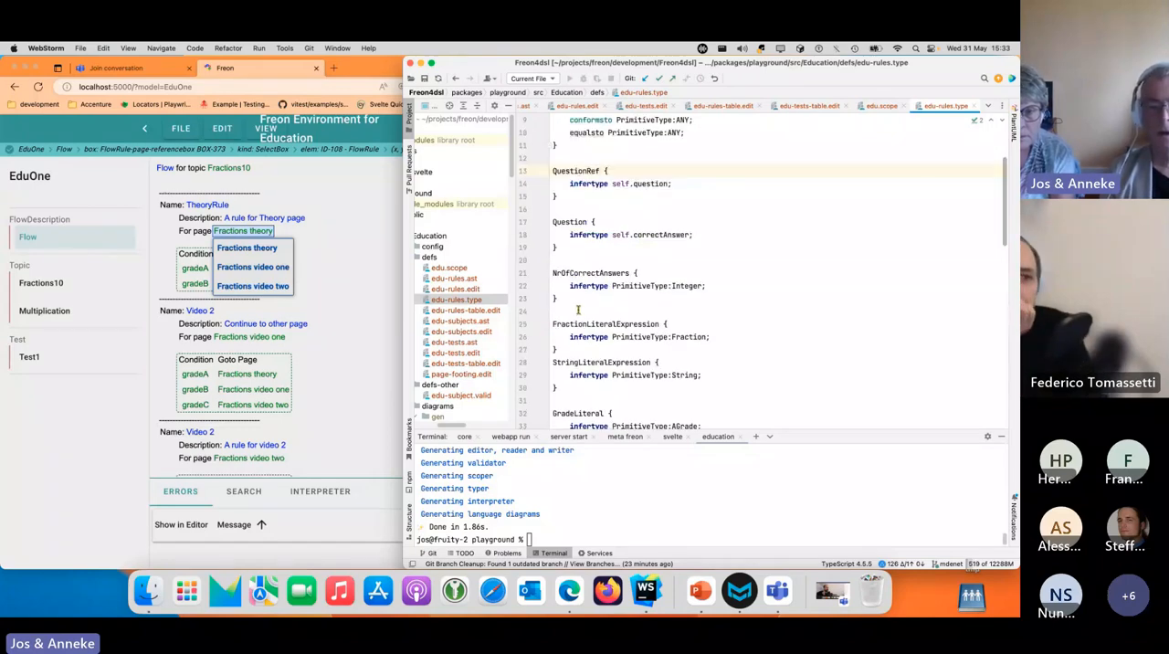
{"action": "scroll", "scroll_direction": "down", "scroll_amount": 3}
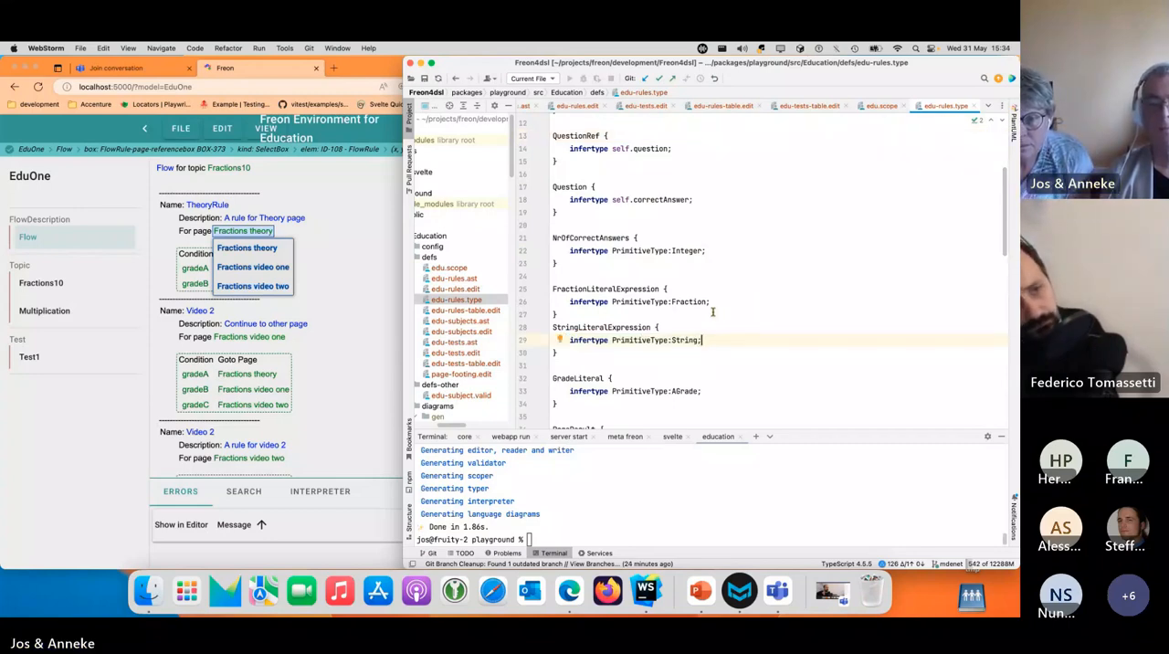
{"action": "left_click", "coordinate": [460, 395]}
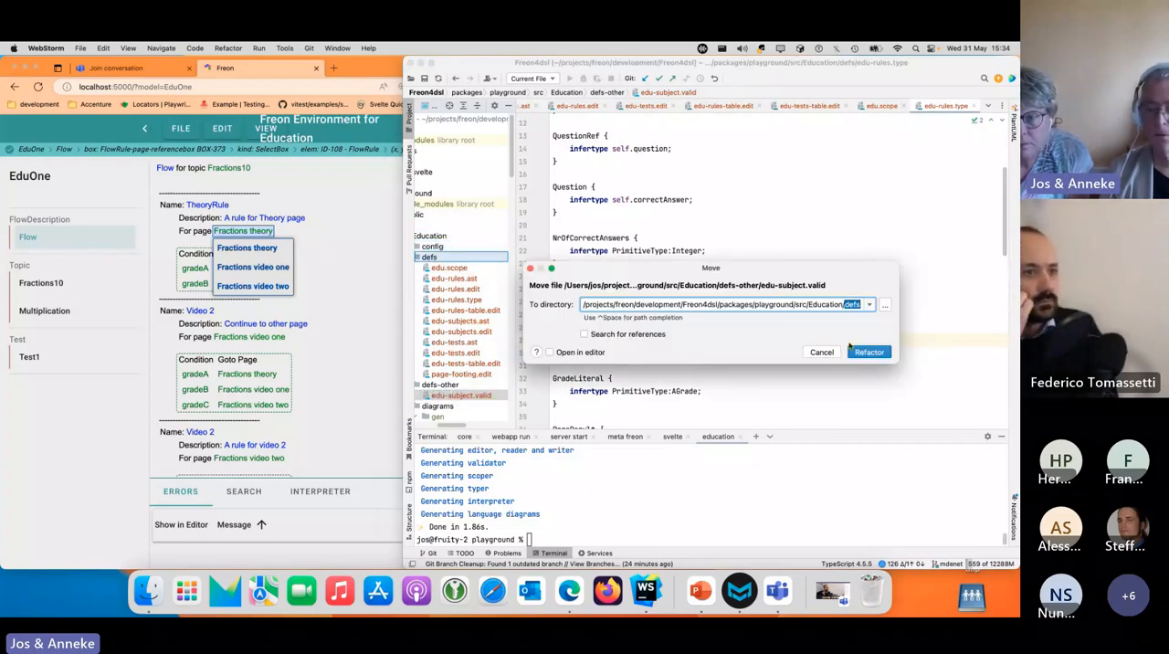
{"action": "left_click", "coordinate": [869, 352]}
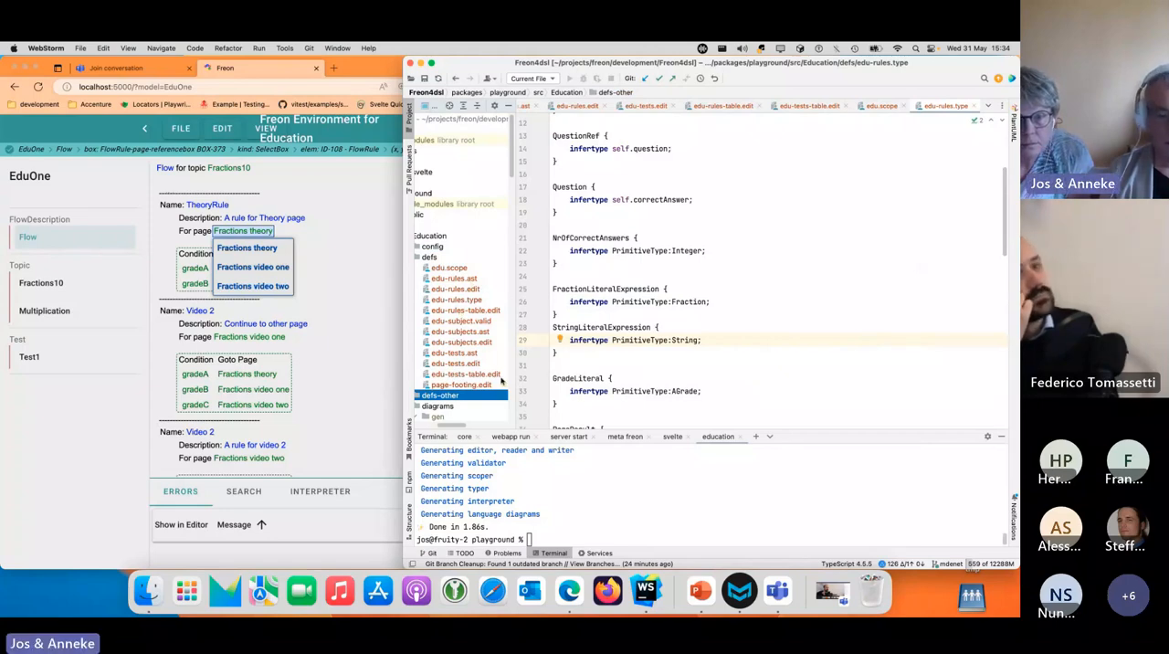
Open edu-subject.valid and uncomment the Answer rule's custom wrong-type error message.
{"action": "left_click", "coordinate": [460, 321]}
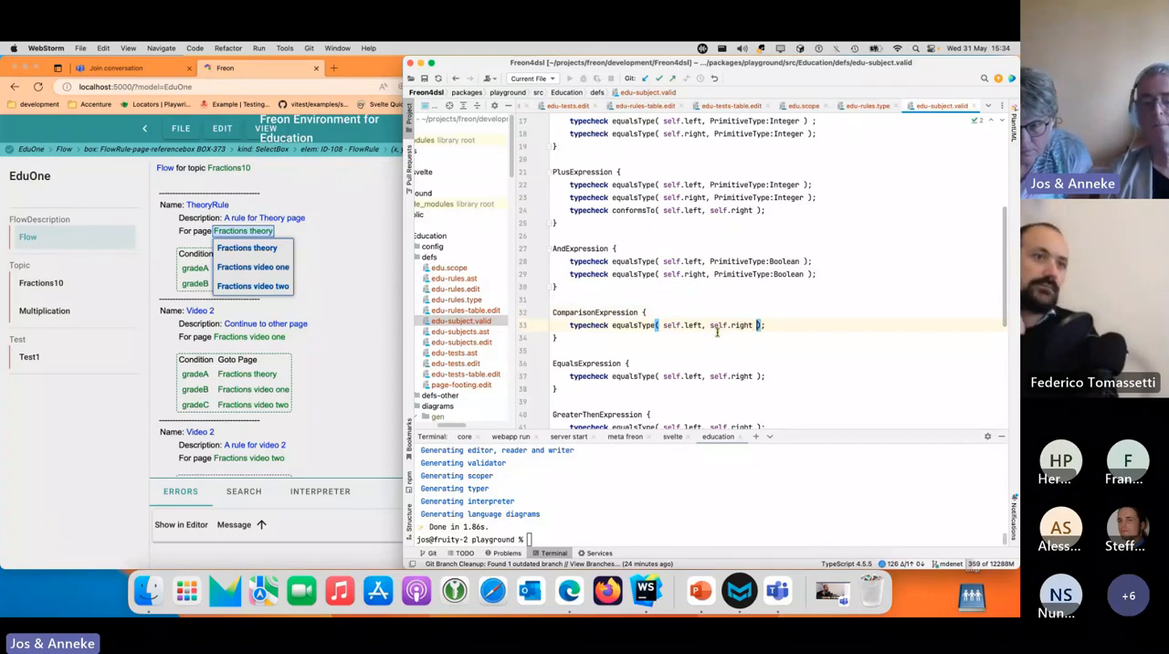
{"action": "scroll", "scroll_direction": "down", "scroll_amount": 3}
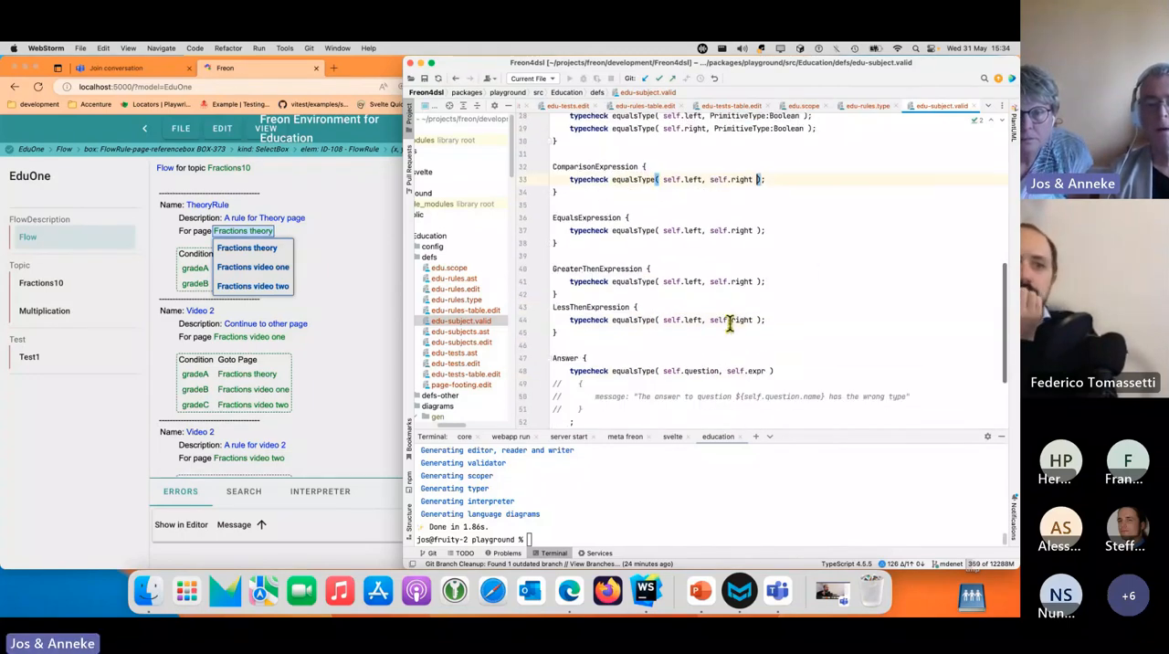
{"action": "scroll", "scroll_direction": "down", "scroll_amount": 3}
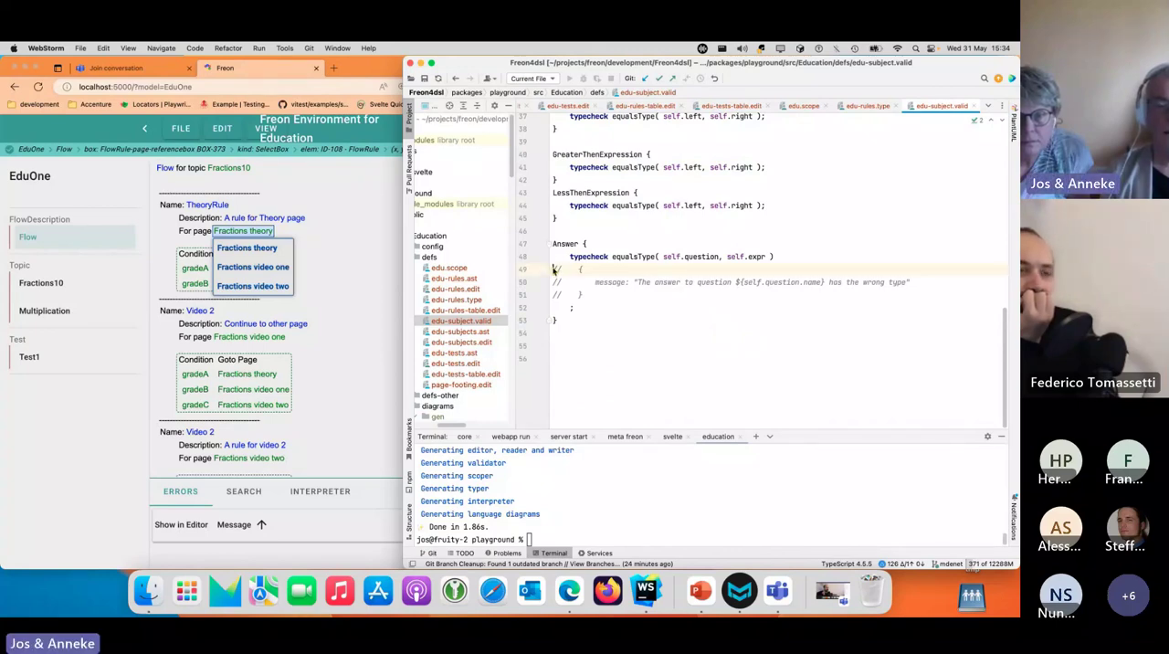
{"action": "left_click_drag", "start_coordinate": [584, 271], "coordinate": [585, 294]}
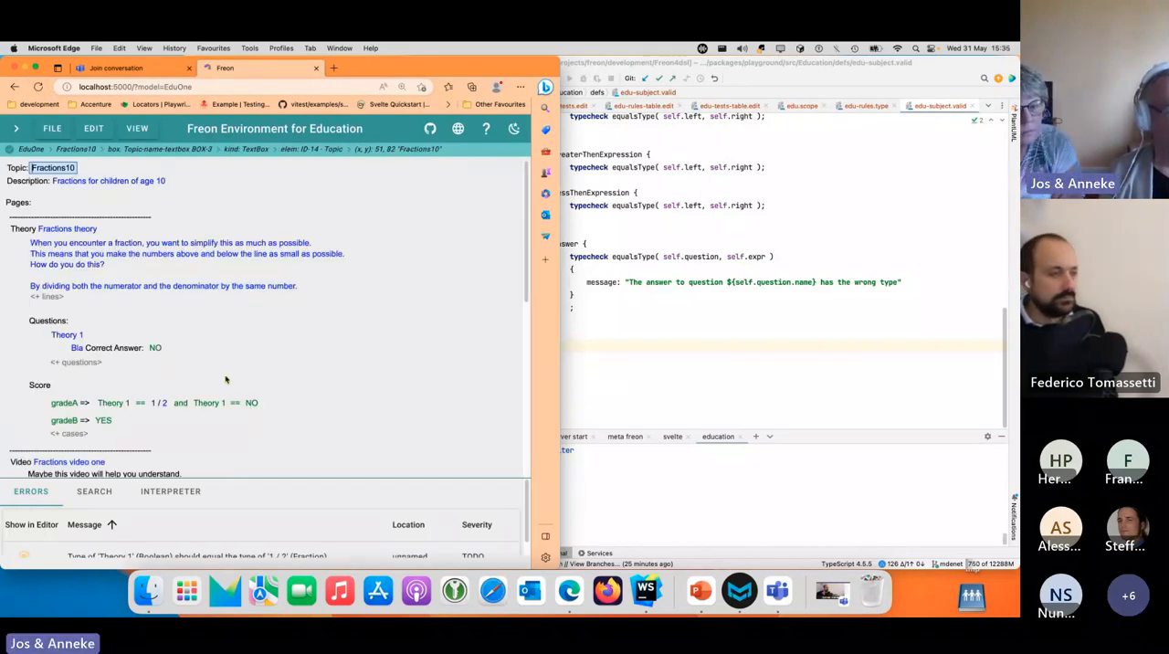
Replace gradeA's 1 / 2 operand with NO, undo back to 1 / 2, and return to WebStorm.
{"action": "scroll", "scroll_direction": "down", "scroll_amount": 3}
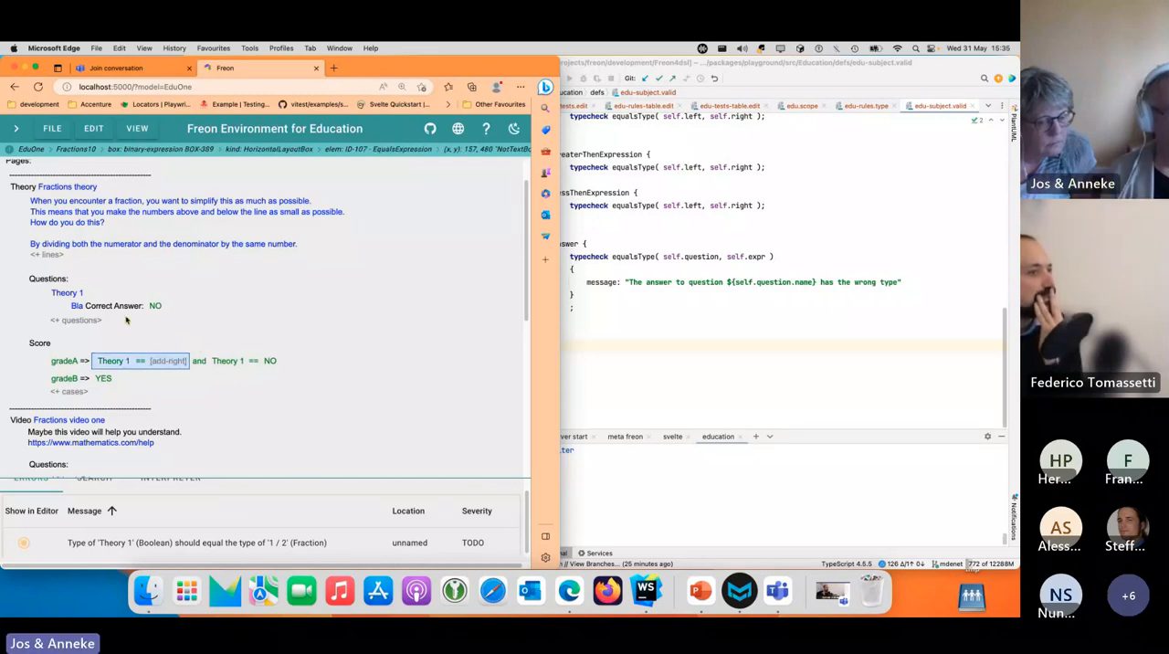
{"action": "left_click", "coordinate": [168, 361]}
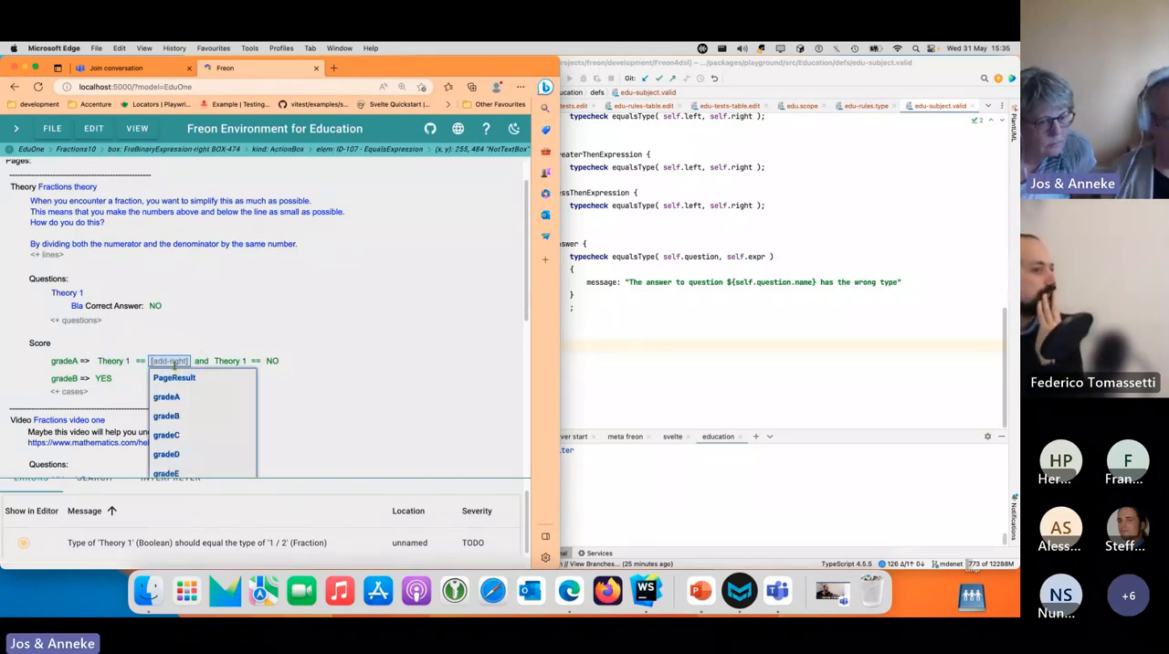
{"action": "left_click", "coordinate": [170, 361]}
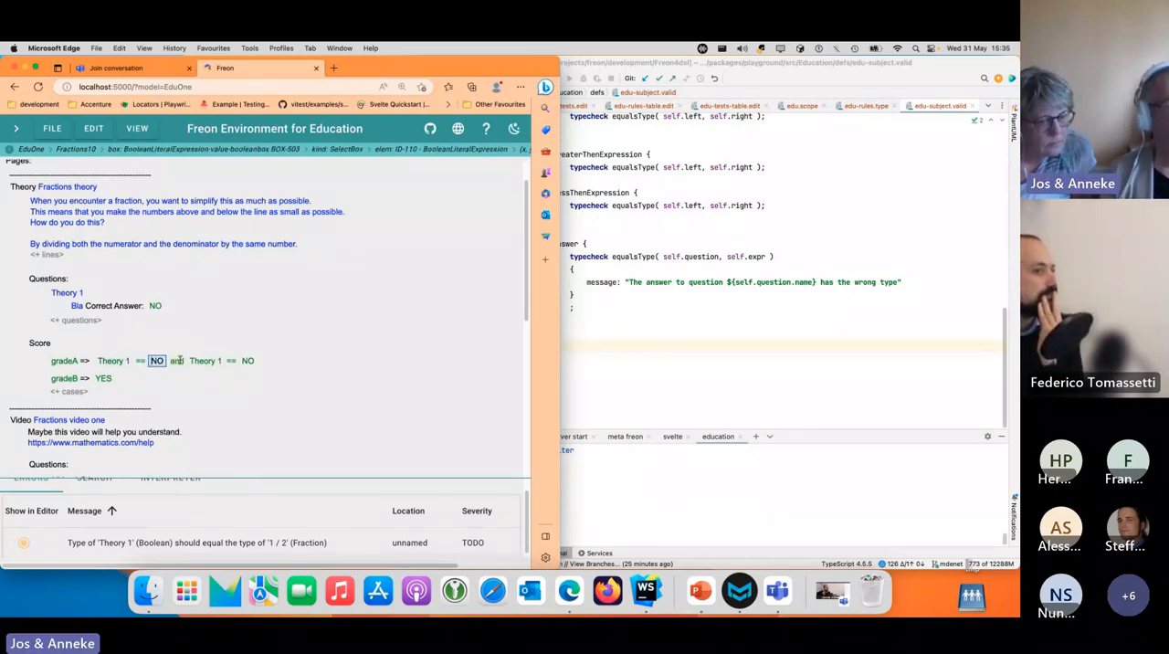
{"action": "left_click", "coordinate": [93, 128]}
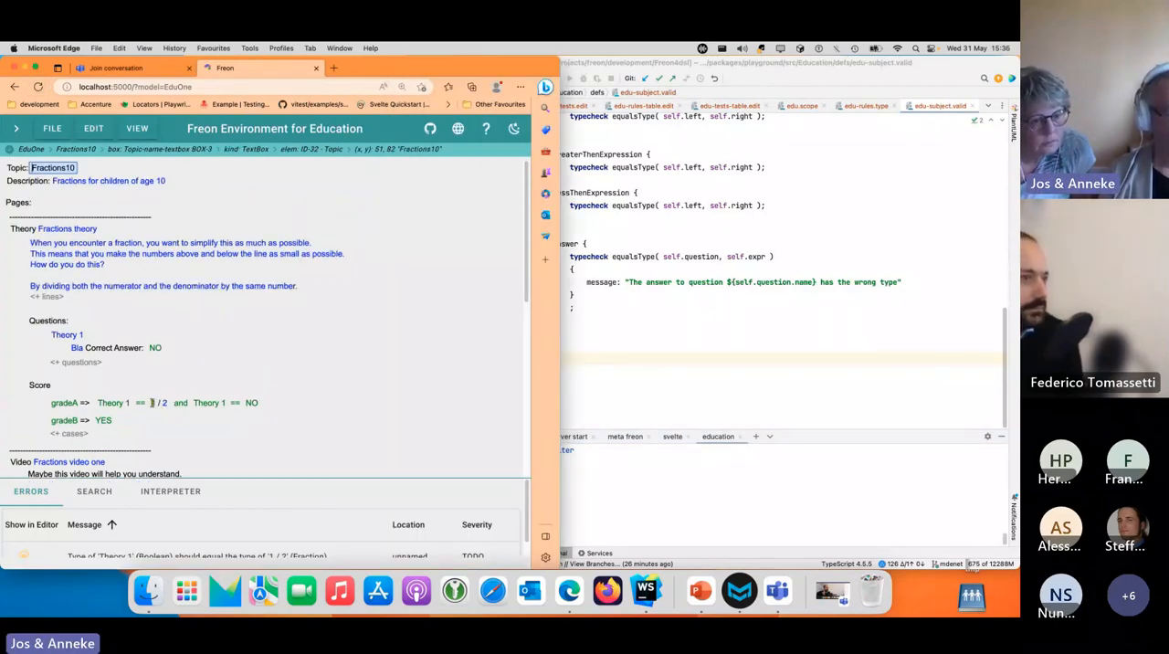
{"action": "left_click", "coordinate": [155, 402]}
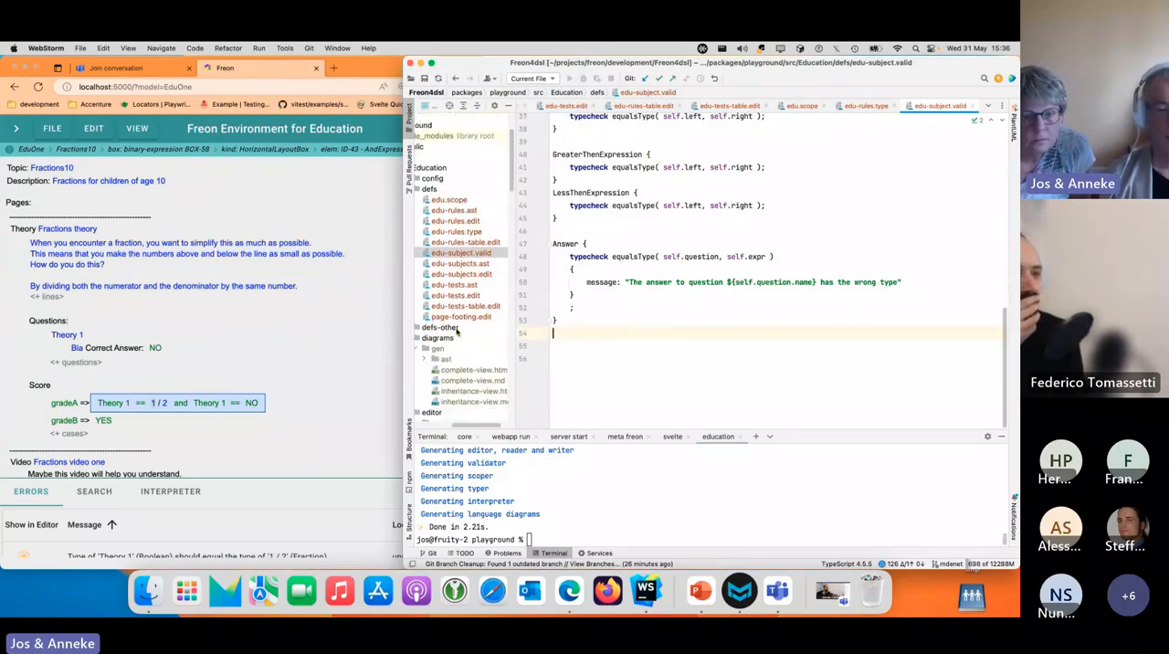
Expand the editor folder and scroll through createFractionBox in CustomEducationProjection.ts.
{"action": "left_click", "coordinate": [470, 393]}
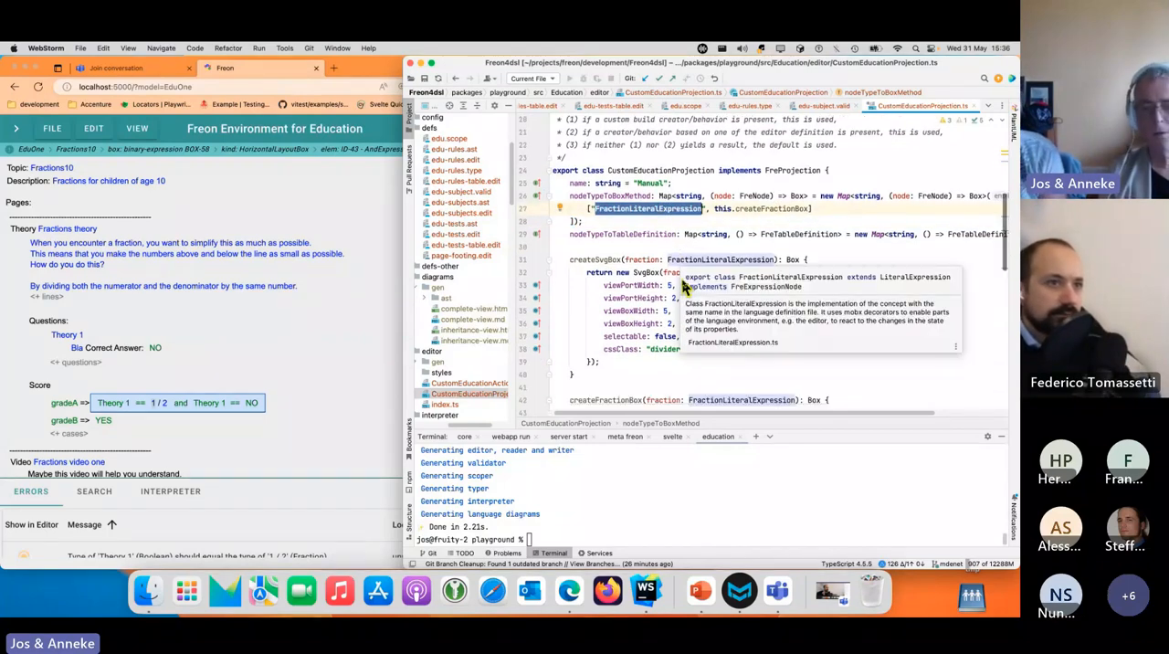
{"action": "scroll", "scroll_direction": "down", "scroll_amount": 3}
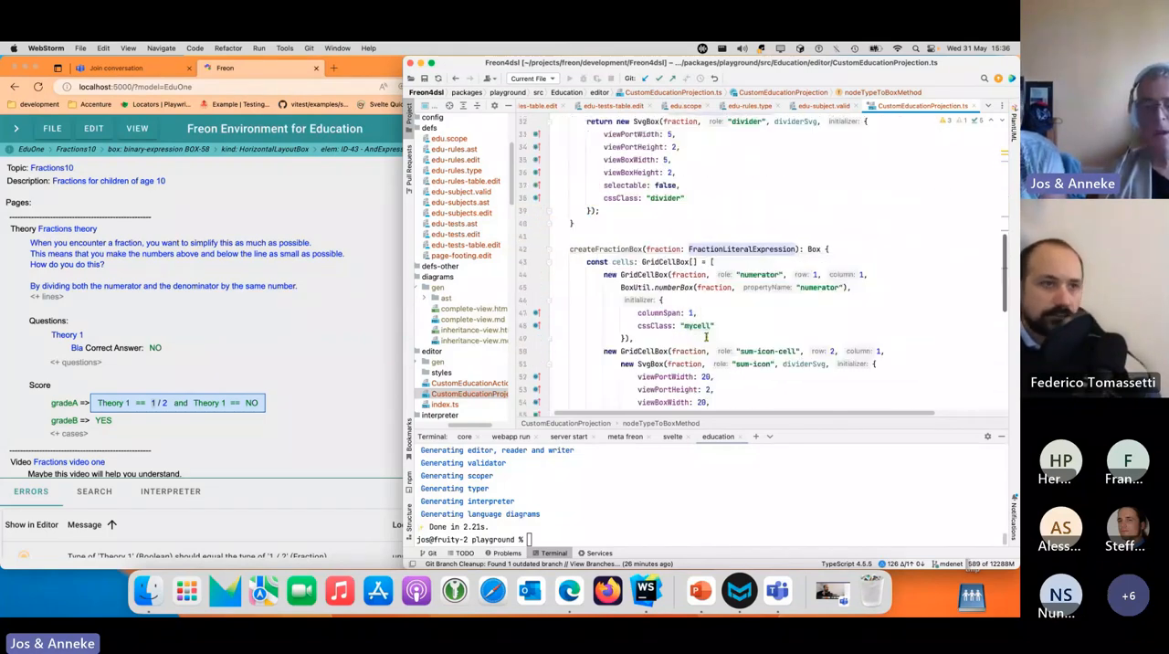
{"action": "scroll", "scroll_direction": "down", "scroll_amount": 3}
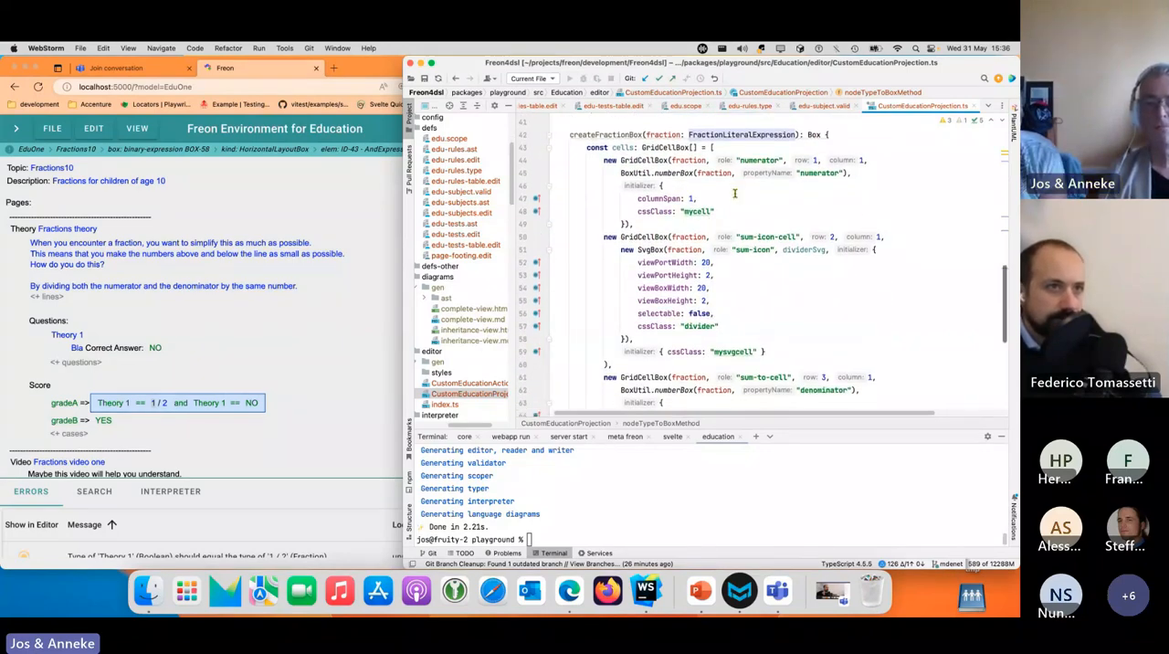
{"action": "scroll", "scroll_direction": "down", "scroll_amount": 3}
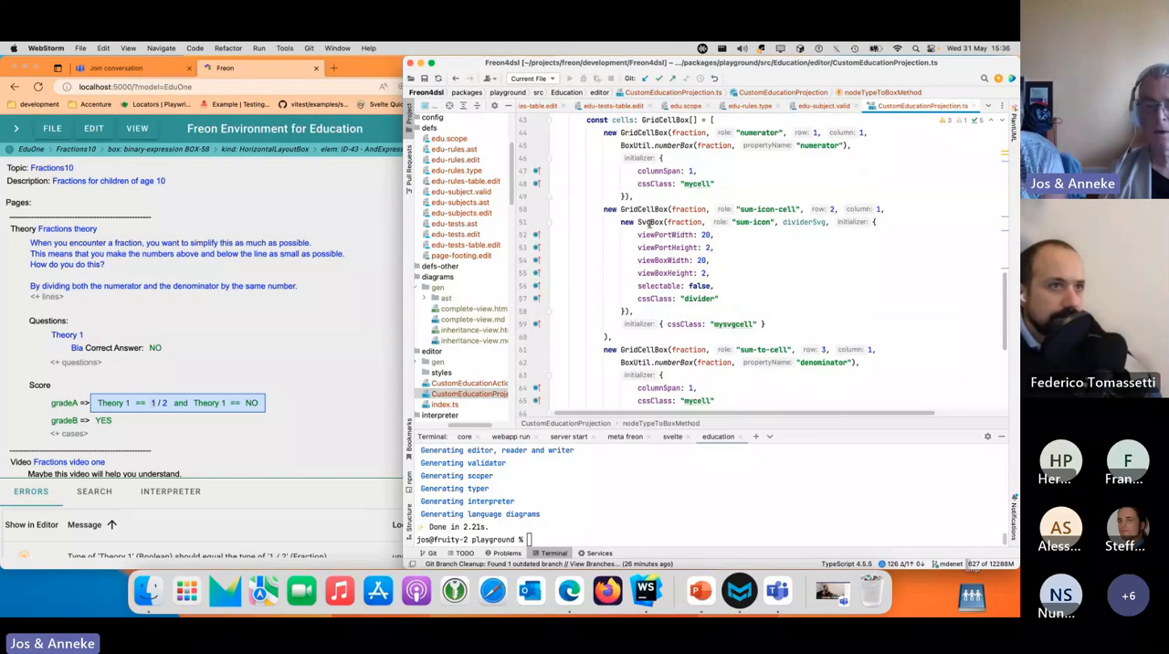
{"action": "scroll", "scroll_direction": "down", "scroll_amount": 3}
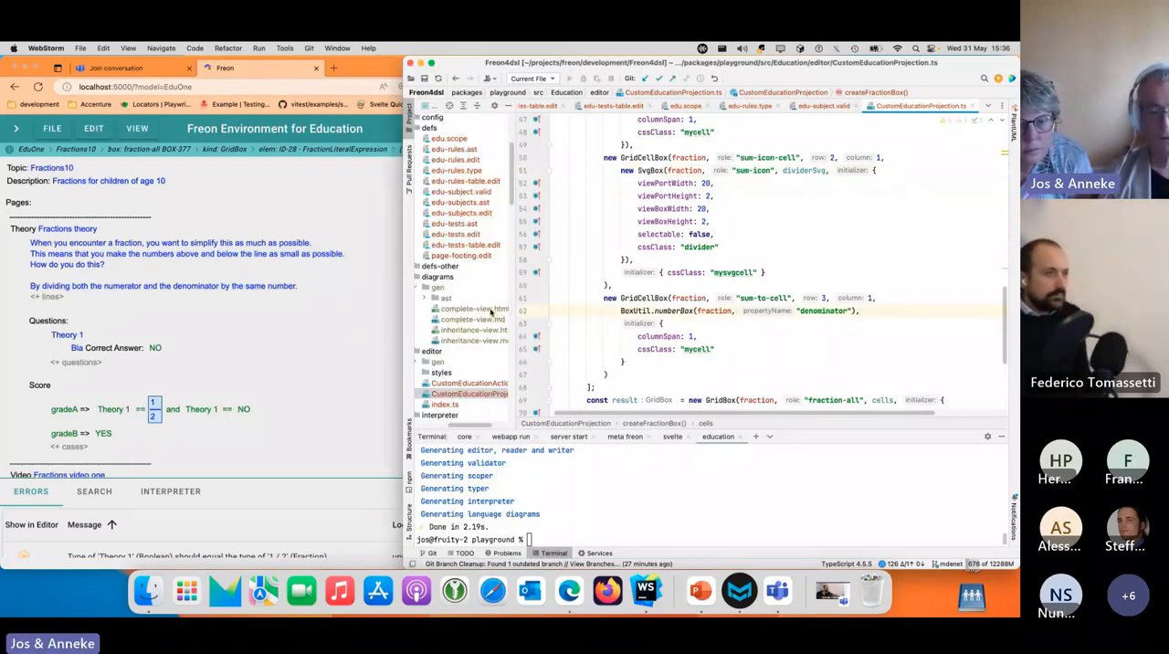
Open the generated complete-view.html Mermaid class diagram in Edge.
{"action": "left_click", "coordinate": [468, 309]}
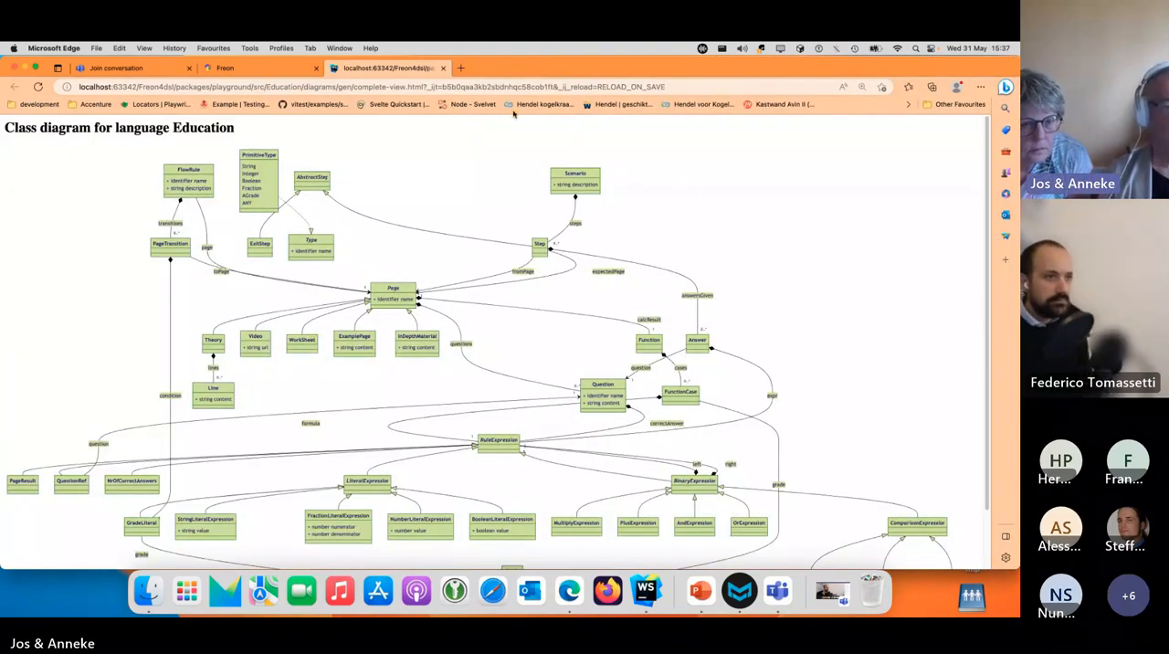
{"action": "mouse_move", "coordinate": [495, 330]}
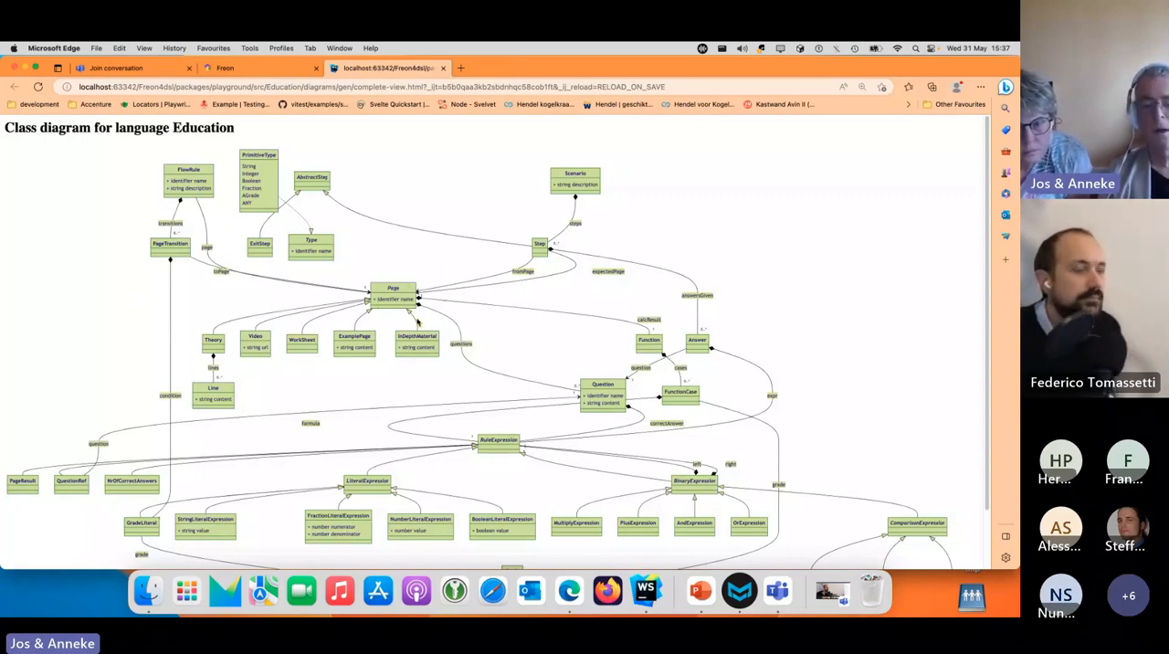
{"action": "mouse_move", "coordinate": [348, 171]}
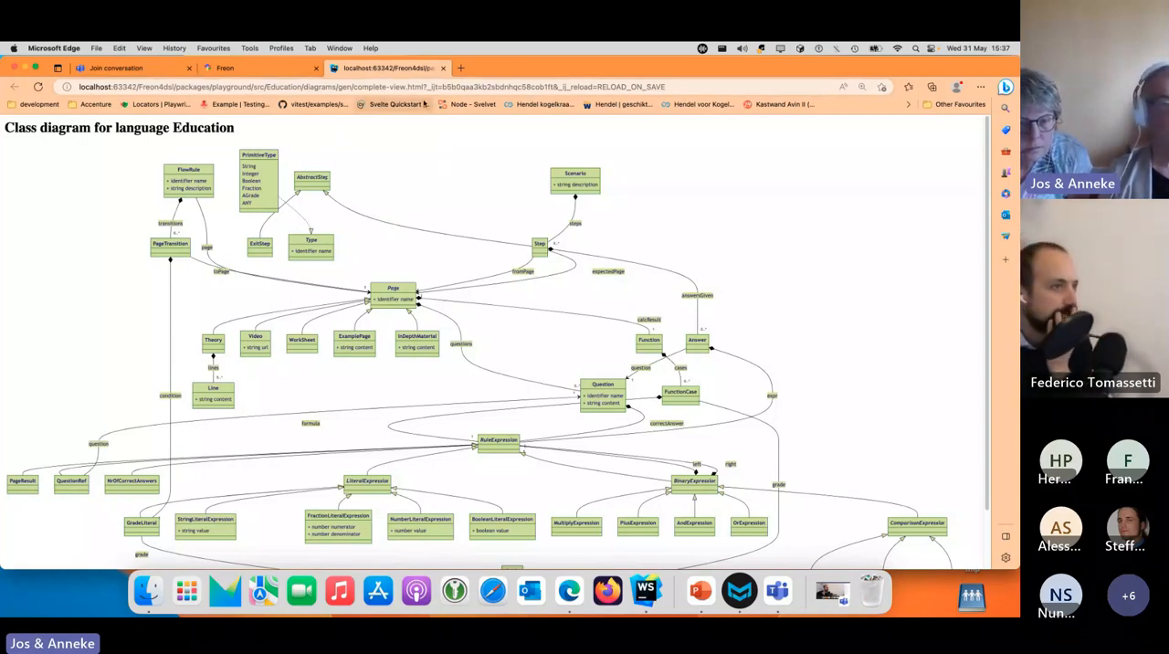
{"action": "mouse_move", "coordinate": [442, 68]}
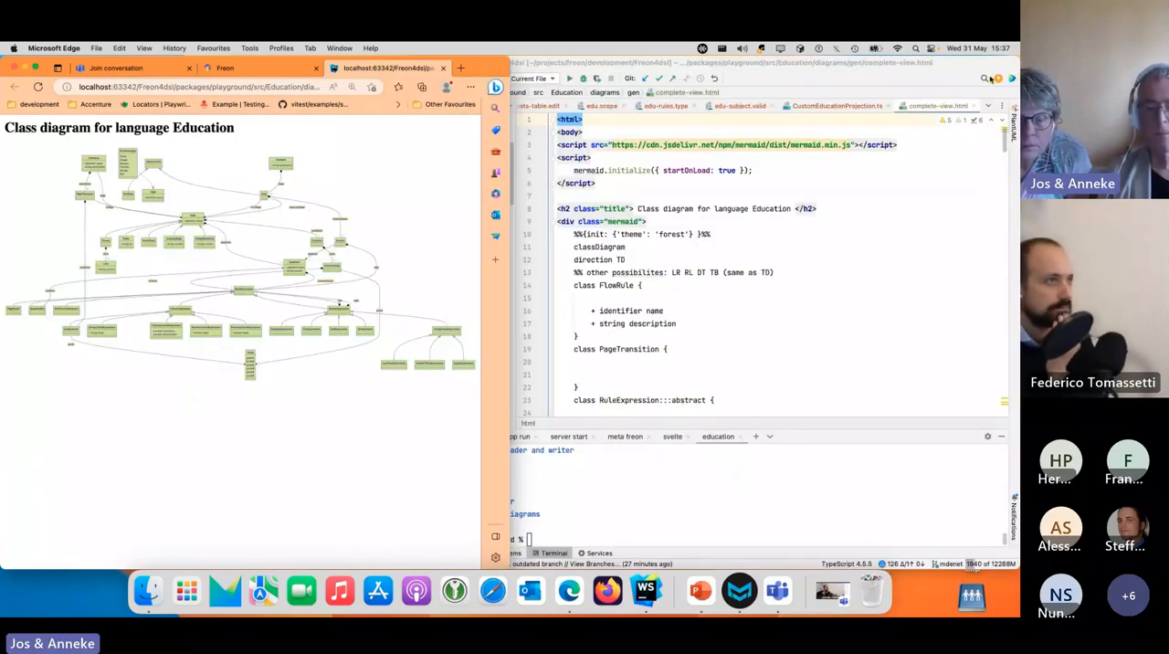
Switch to WebStorm showing complete-view.html source and the webapp style folder.
{"action": "left_click", "coordinate": [643, 591]}
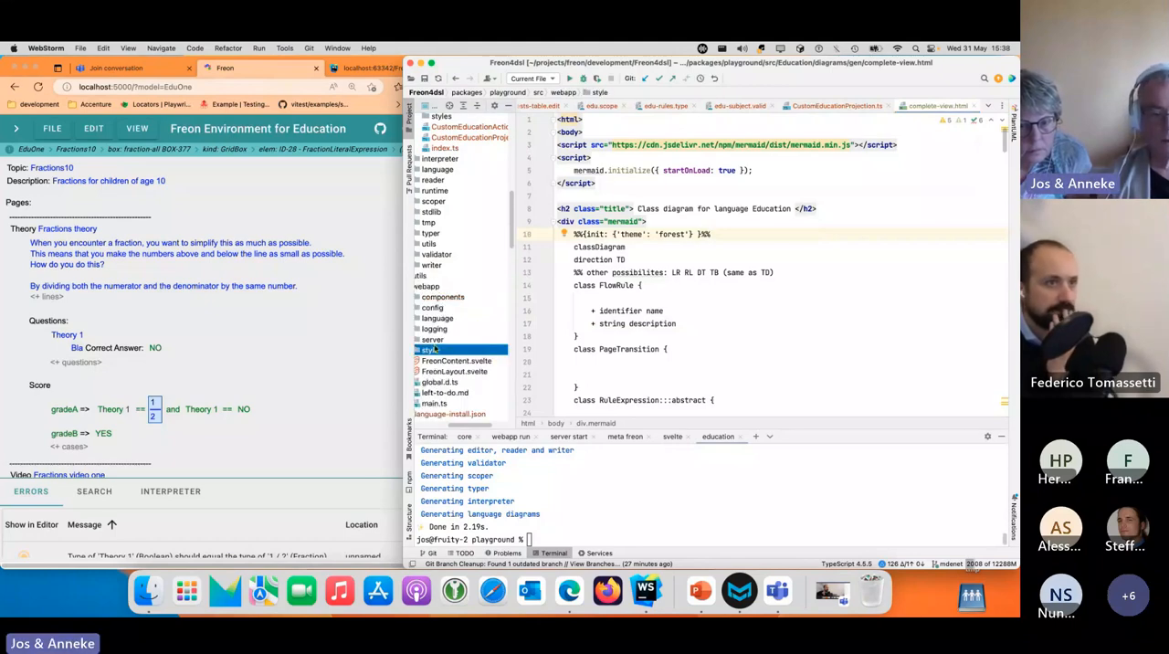
Open _freon_theme-light.scss from the webapp style folder and run yarn in the terminal.
{"action": "left_click", "coordinate": [430, 349]}
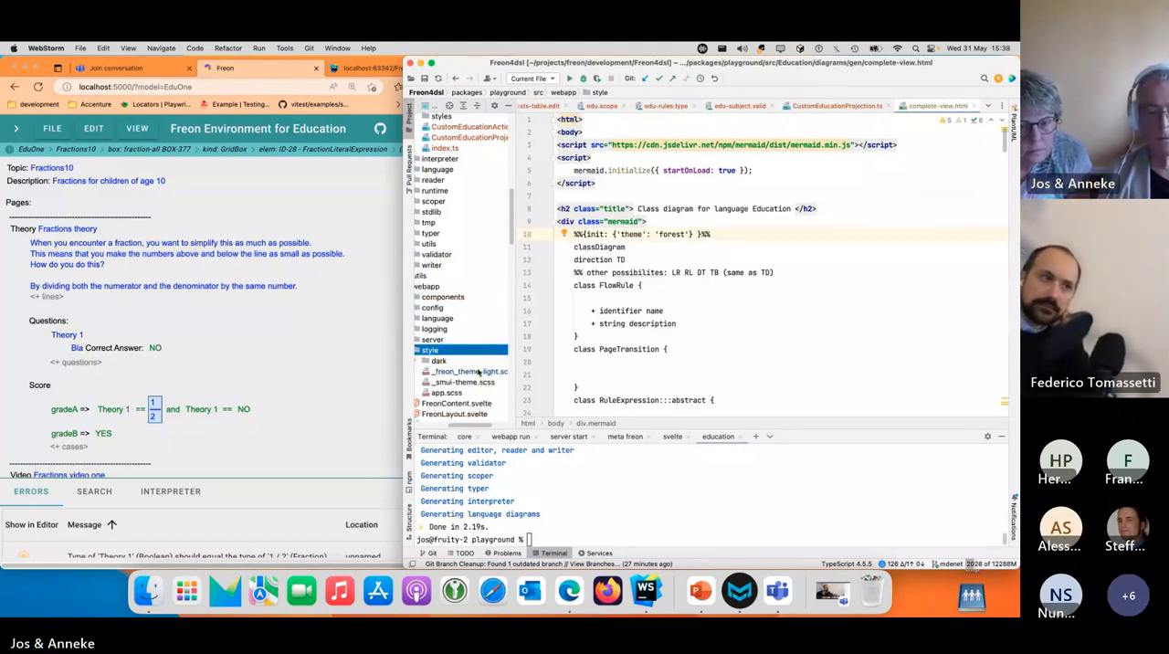
{"action": "left_click", "coordinate": [466, 371]}
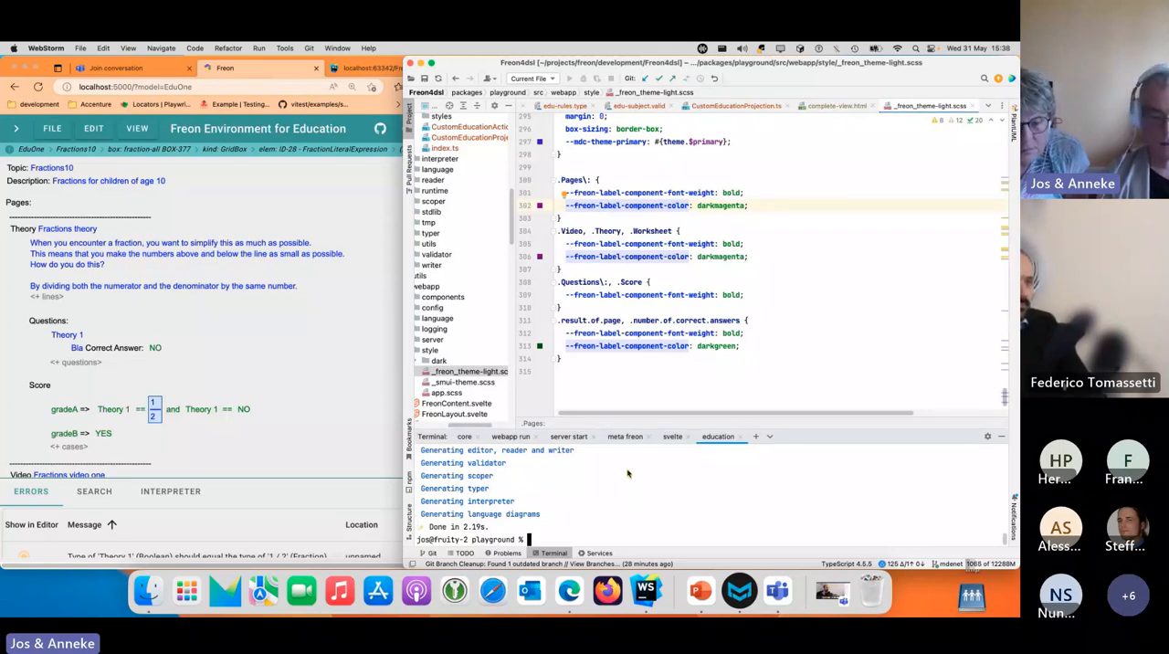
{"action": "mouse_move", "coordinate": [630, 478]}
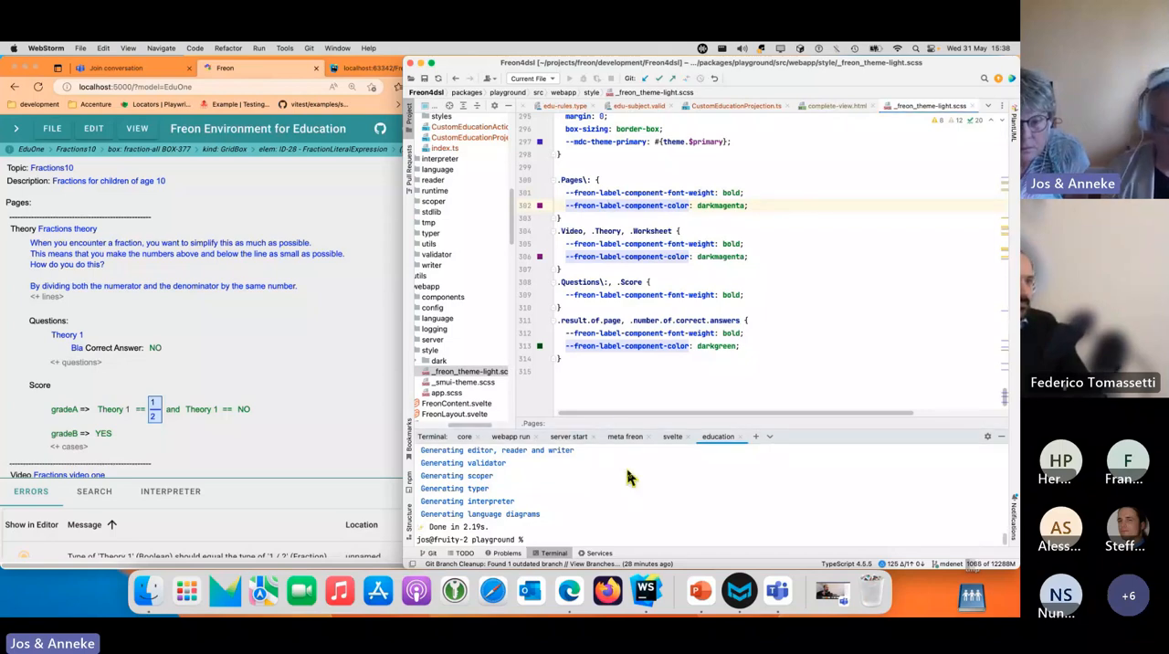
{"action": "type", "text": "yarn"}
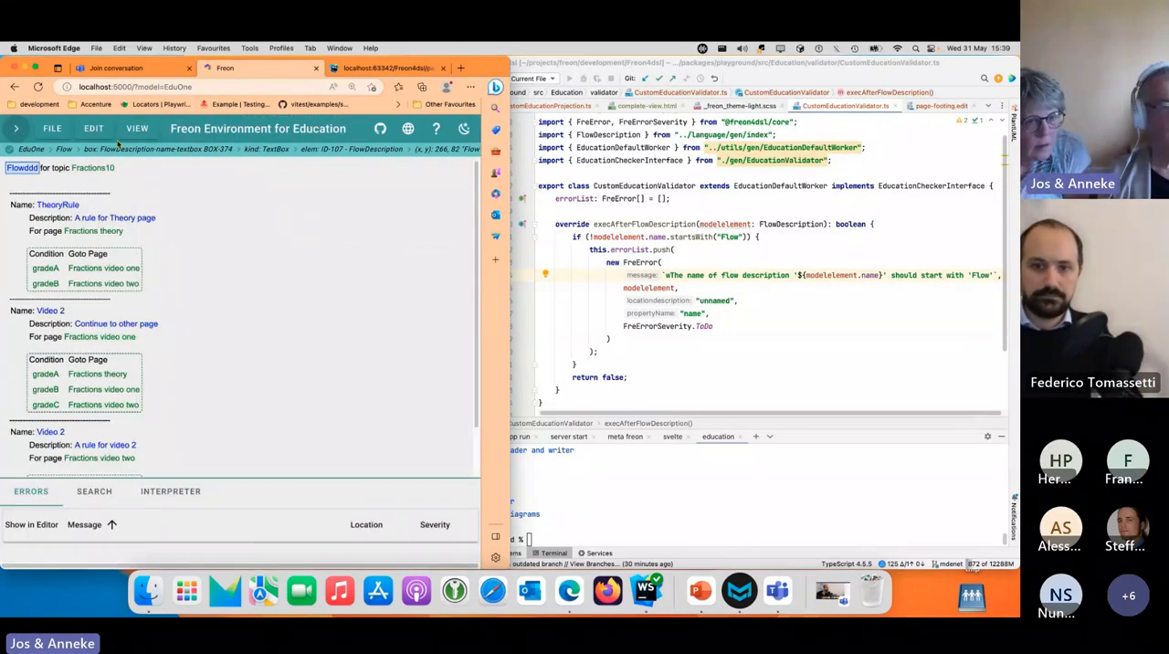
Rename the flow to sssFlowddd, raising the 'should start with Flow' error, then open Test1.
{"action": "left_click", "coordinate": [93, 128]}
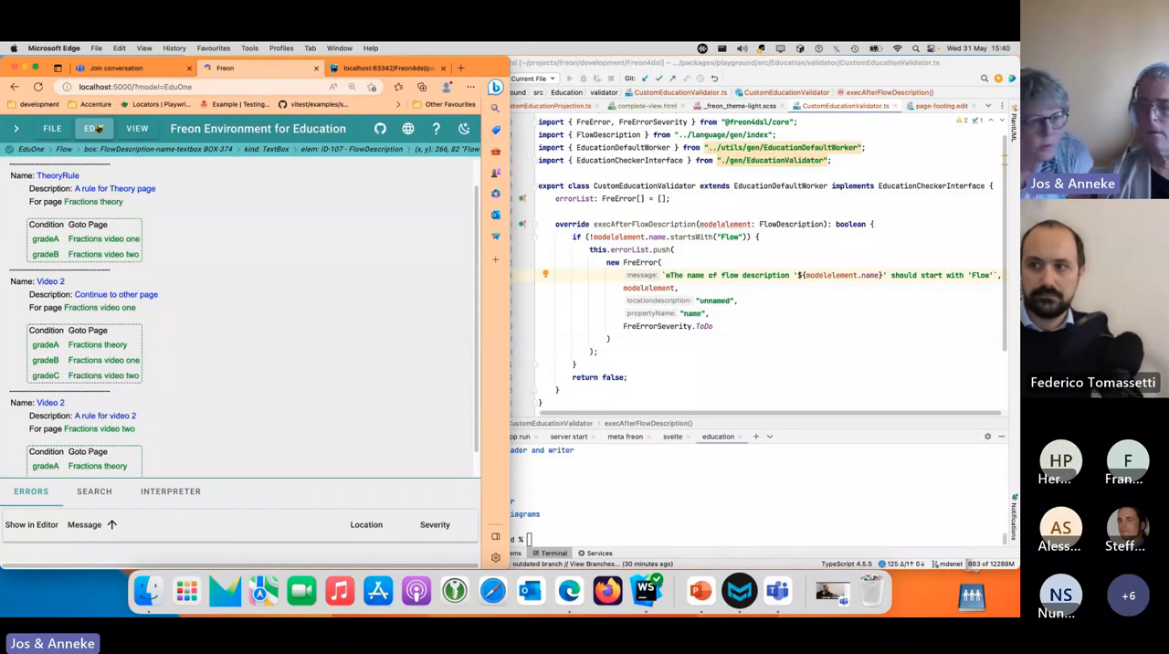
{"action": "left_click", "coordinate": [93, 128]}
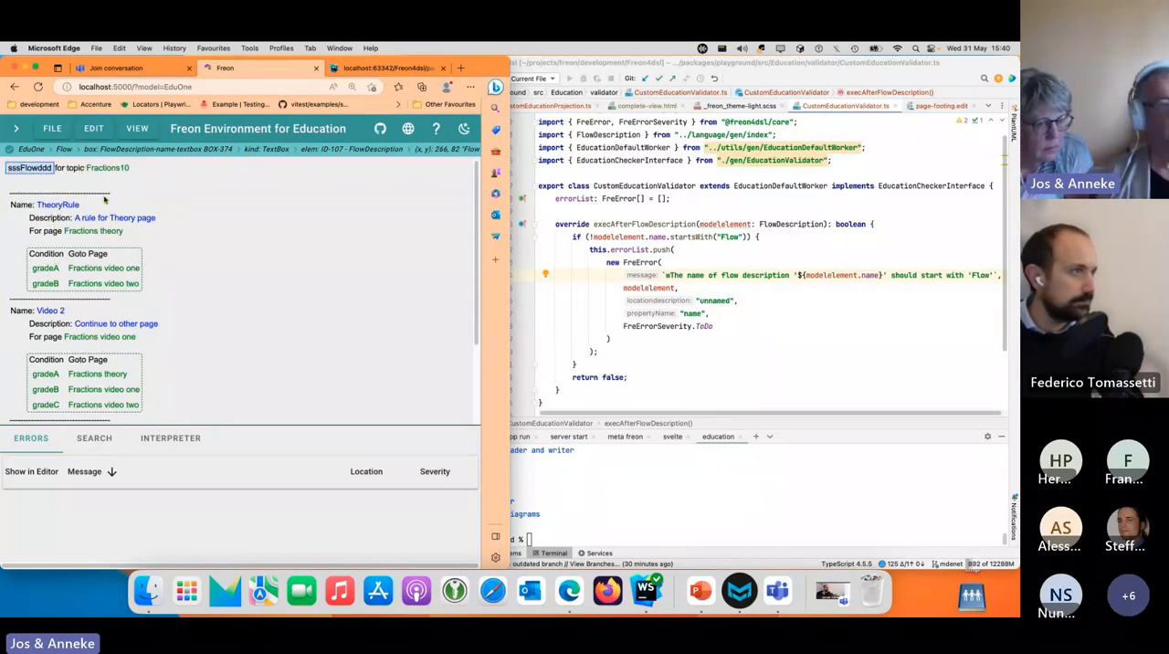
{"action": "left_click", "coordinate": [94, 127]}
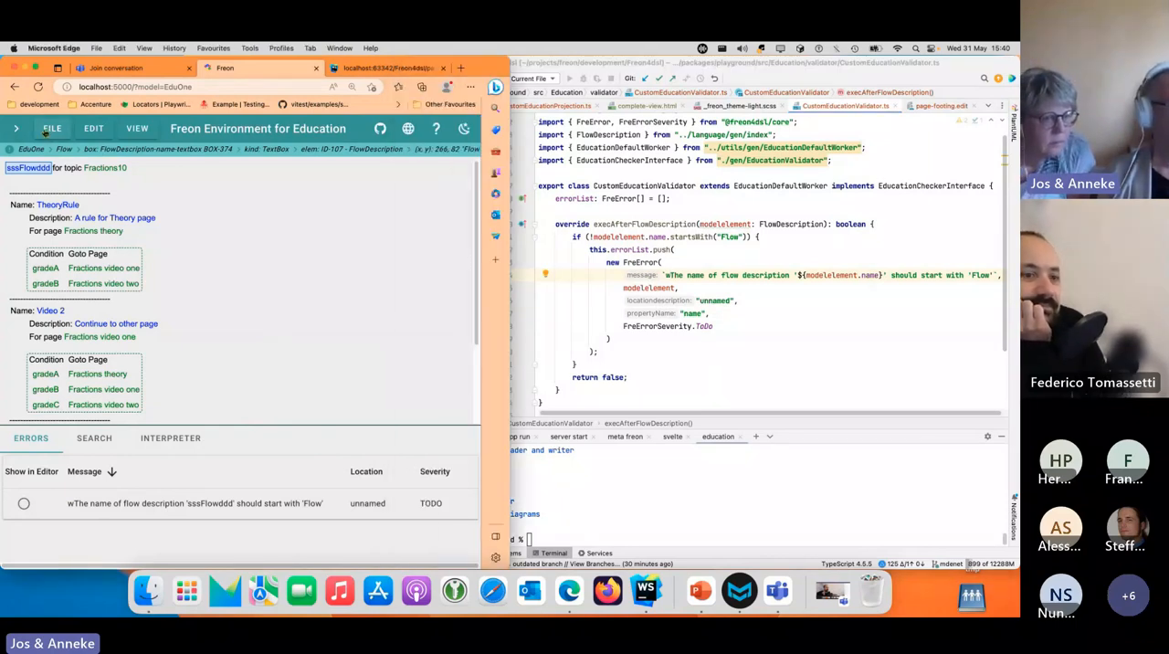
{"action": "left_click", "coordinate": [16, 128]}
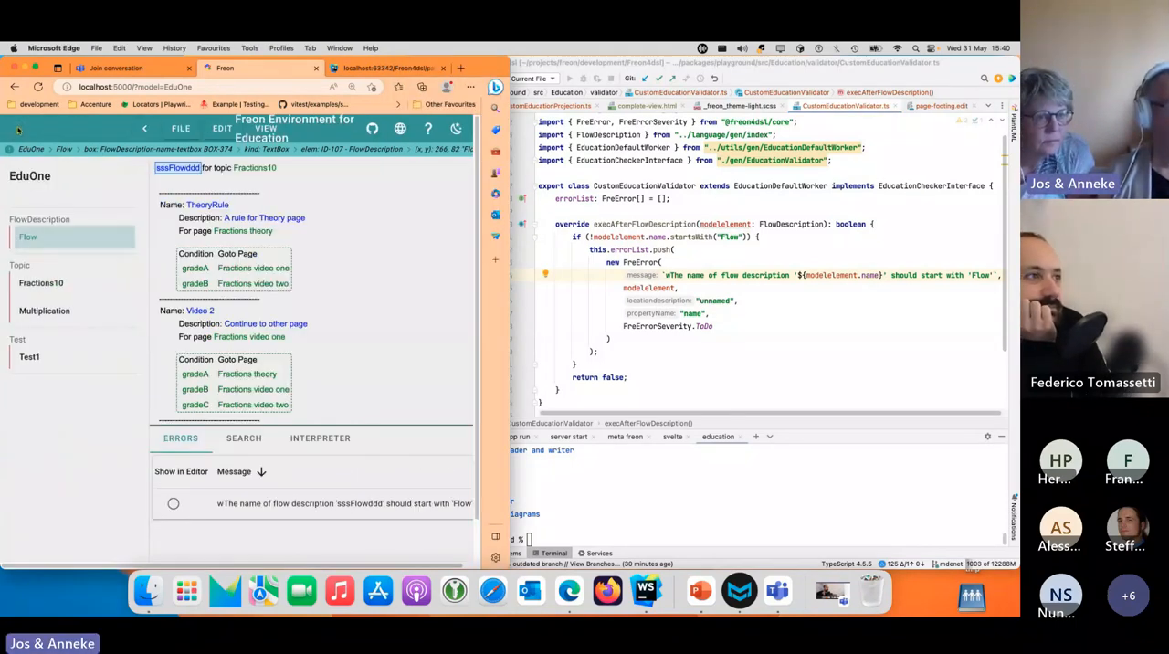
{"action": "left_click", "coordinate": [29, 356]}
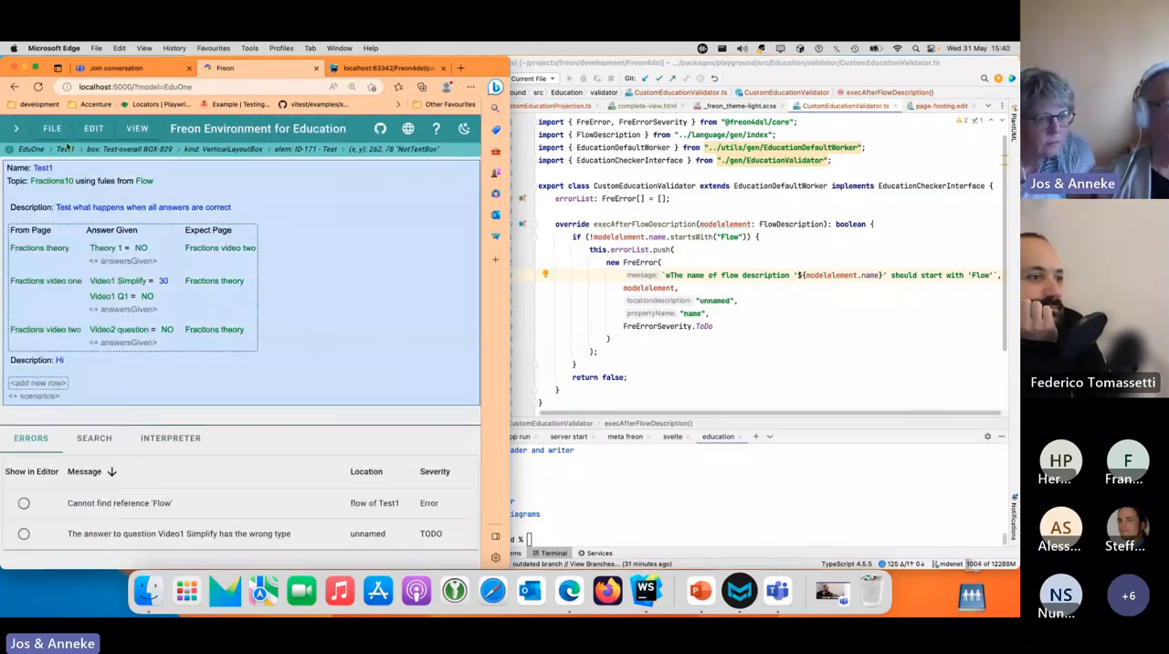
Run the interpreter on Test1 from the EDIT menu and view its trace.
{"action": "left_click", "coordinate": [94, 128]}
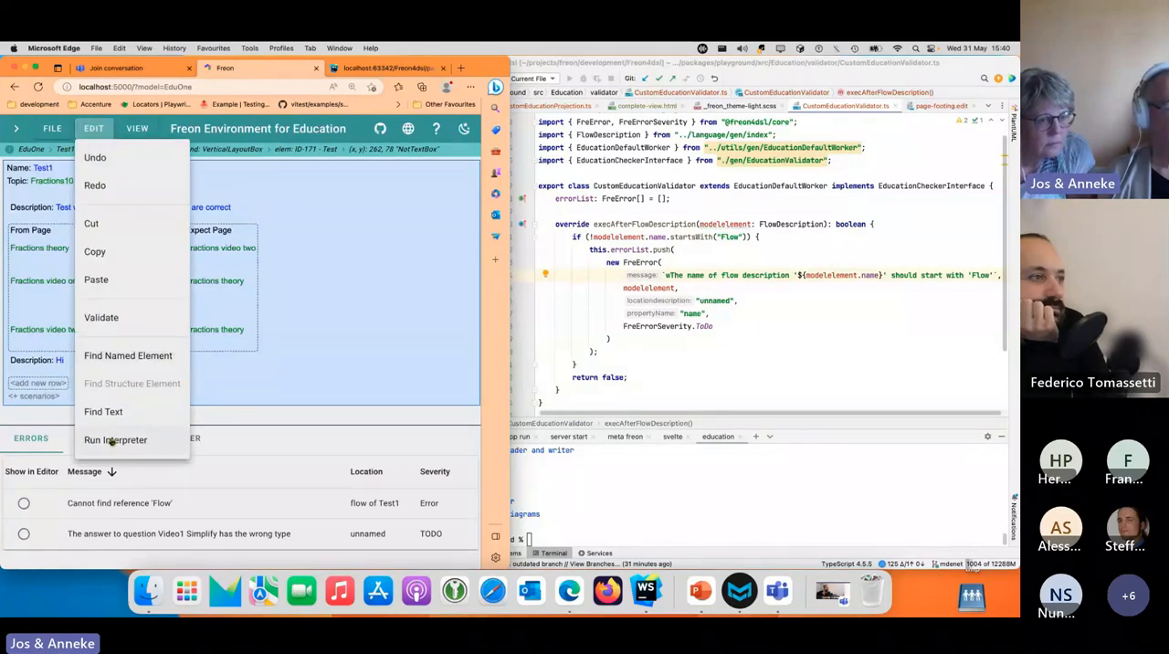
{"action": "left_click", "coordinate": [115, 439]}
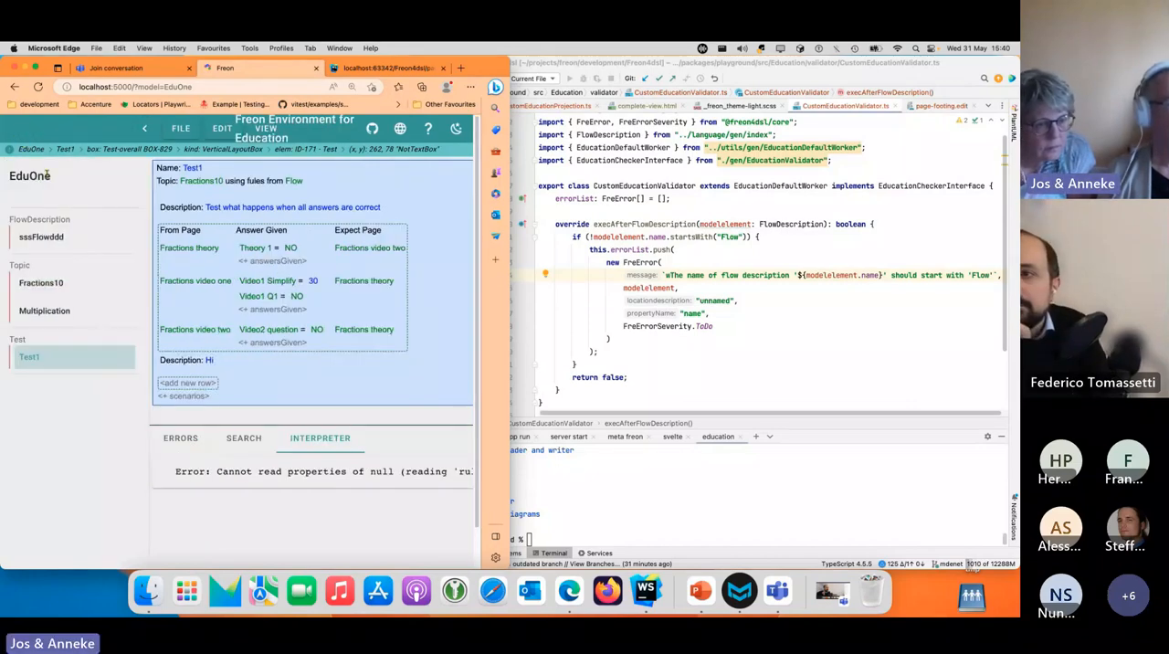
{"action": "right_click", "coordinate": [30, 175]}
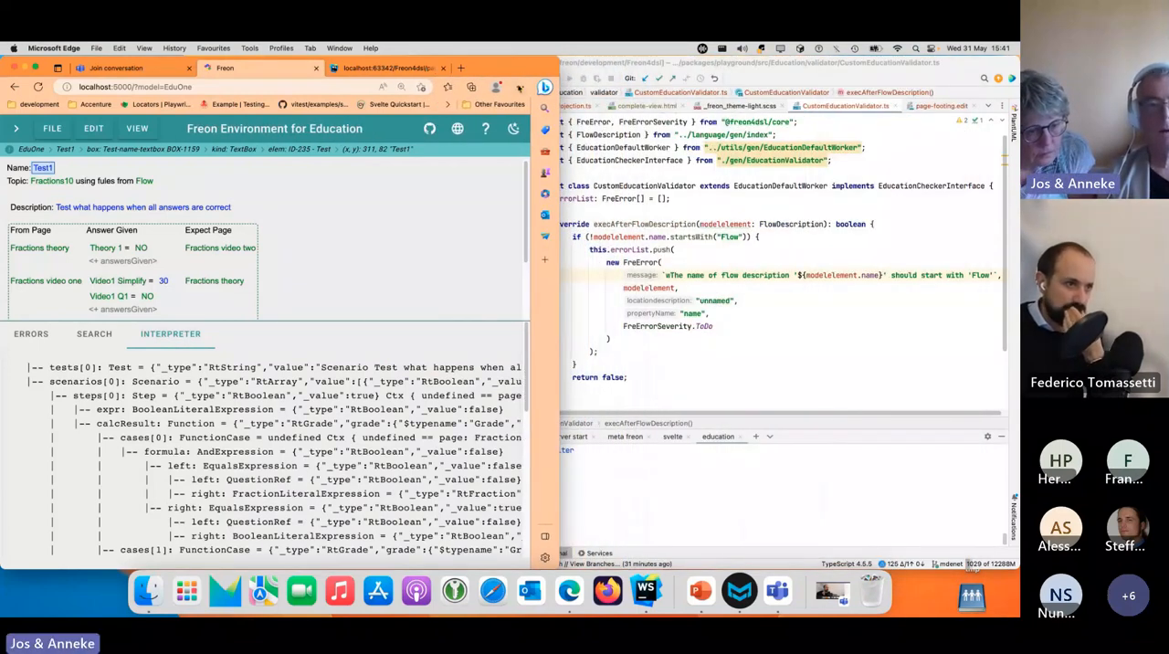
Inspect the interpreter logs in Edge Developer Tools, then return to EducationInterpreter.ts in WebStorm.
{"action": "left_click", "coordinate": [520, 86]}
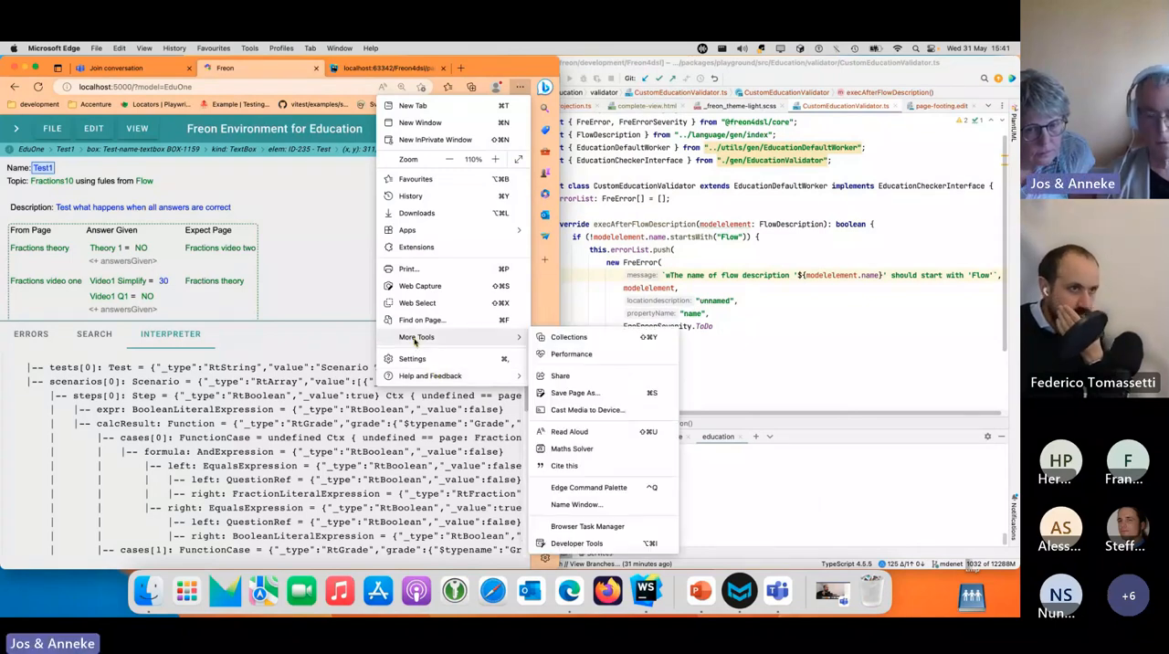
{"action": "left_click", "coordinate": [577, 543]}
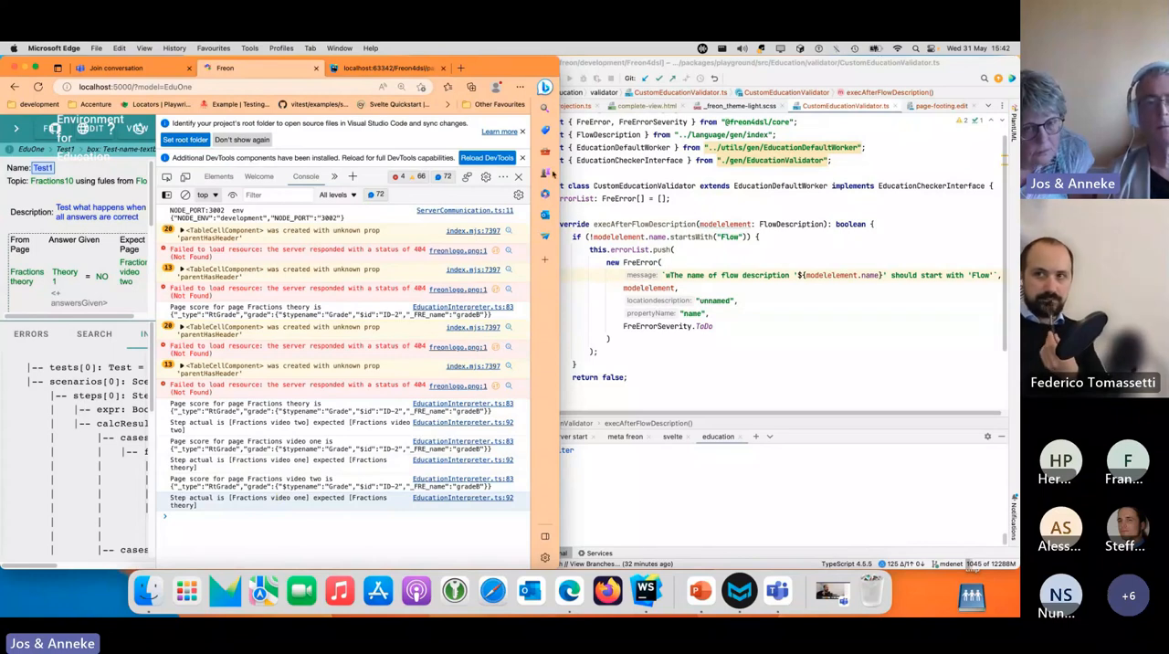
{"action": "left_click", "coordinate": [170, 333]}
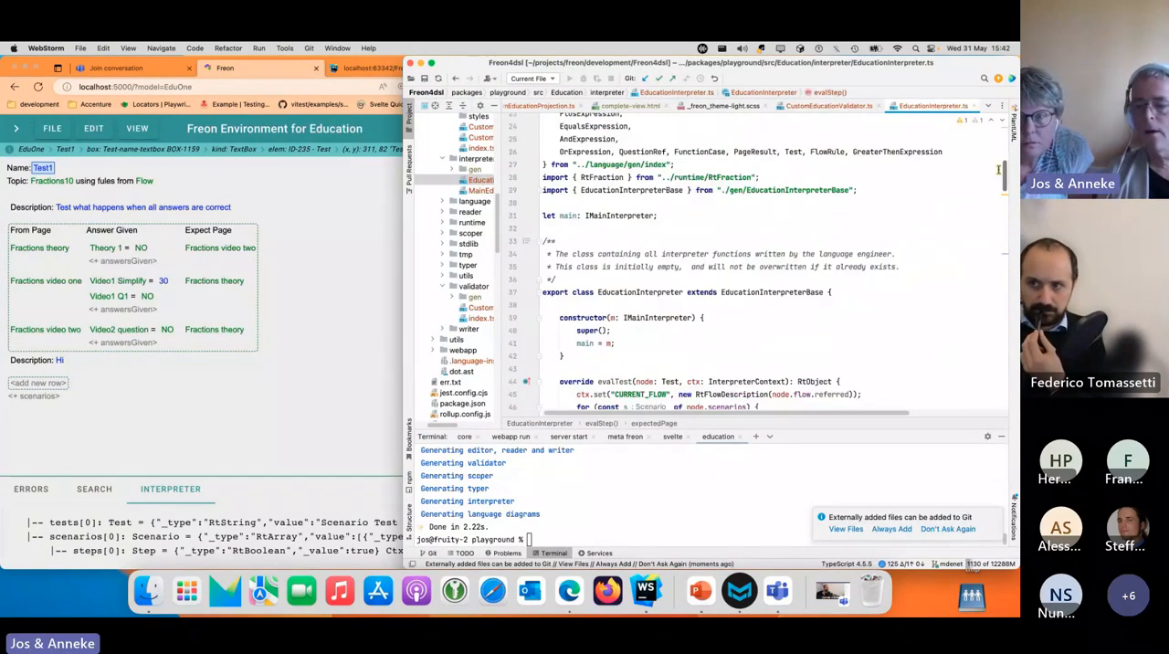
{"action": "scroll", "scroll_direction": "down", "scroll_amount": 3}
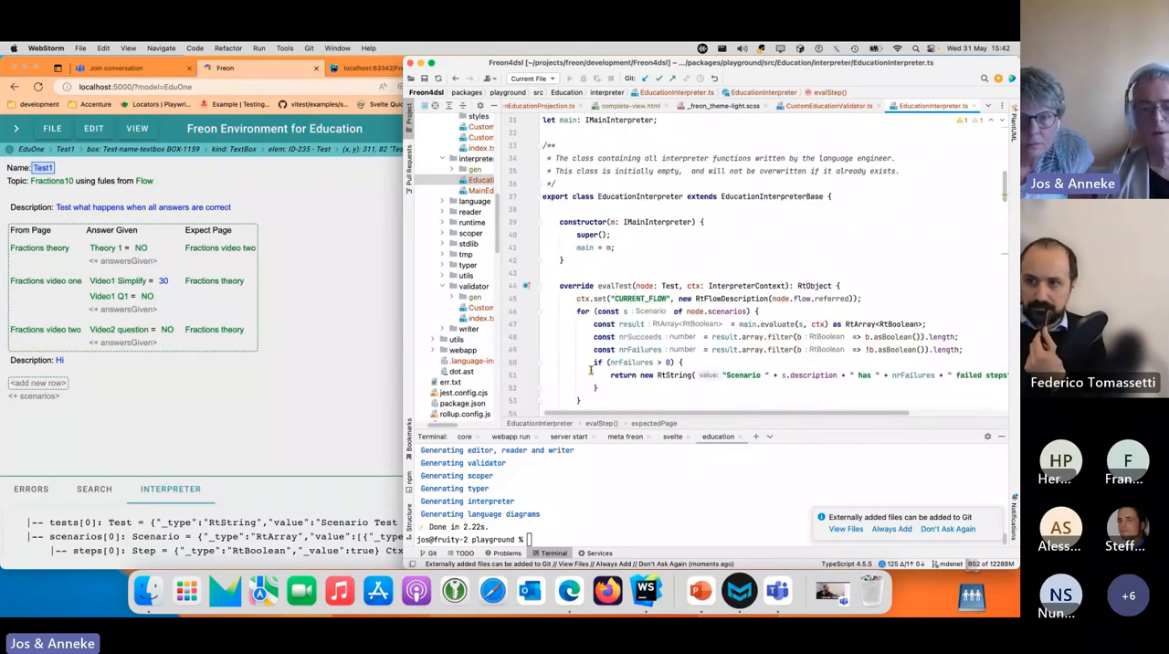
{"action": "scroll", "scroll_direction": "down", "scroll_amount": 3}
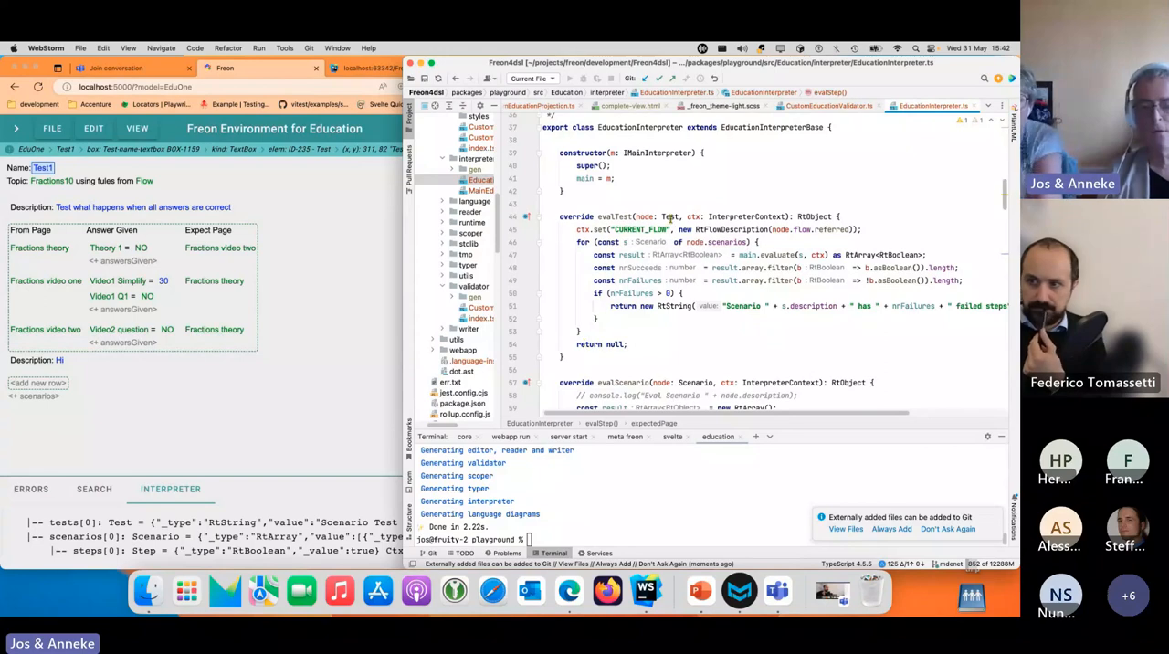